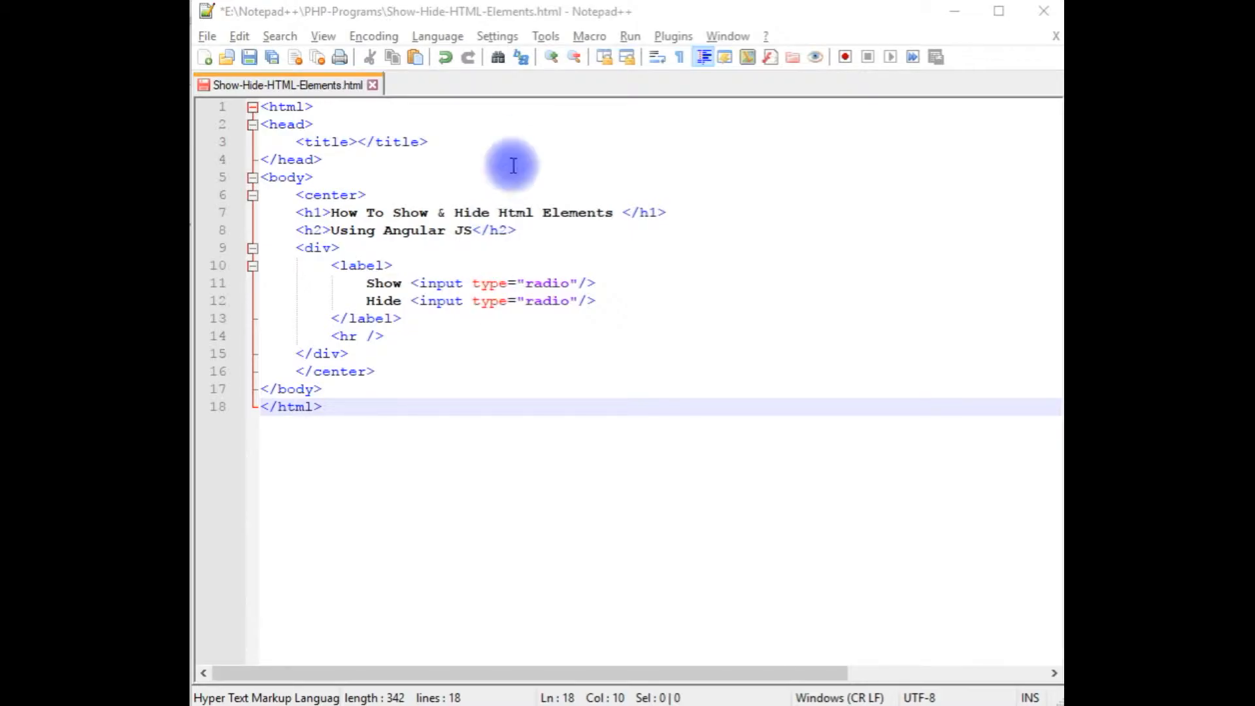
{"action": "mouse_move", "coordinate": [711, 492]}
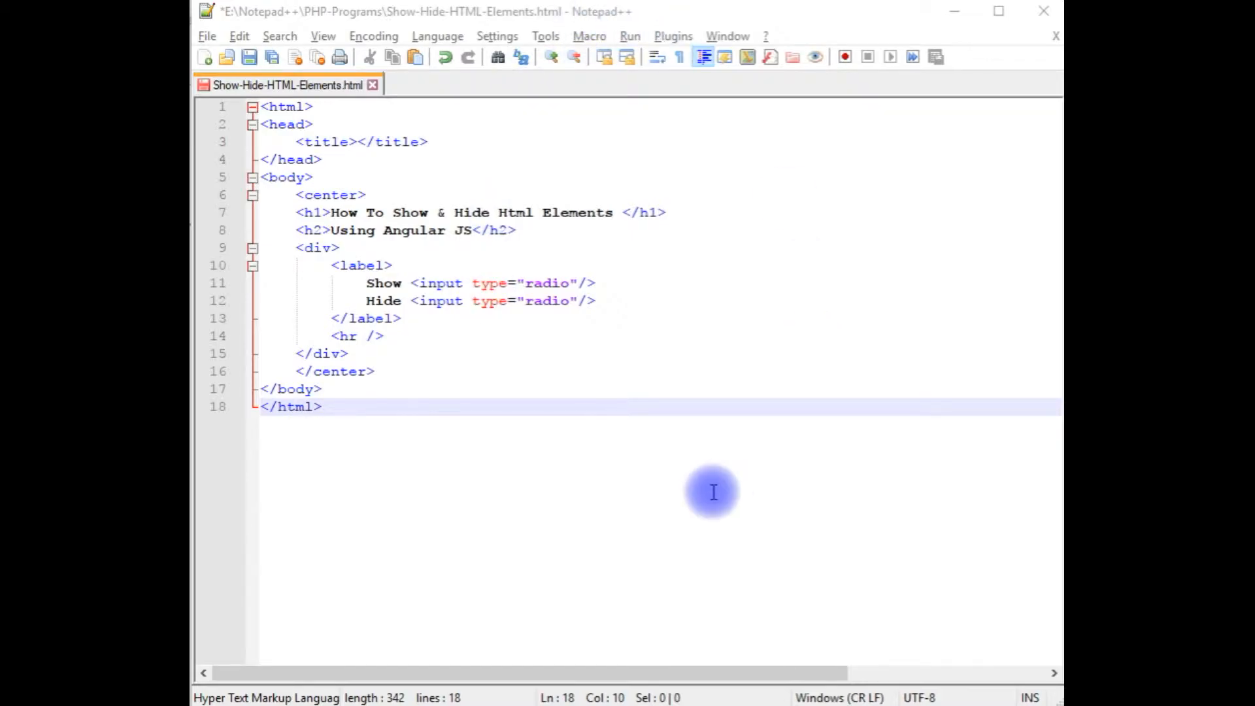
{"action": "mouse_move", "coordinate": [433, 396]}
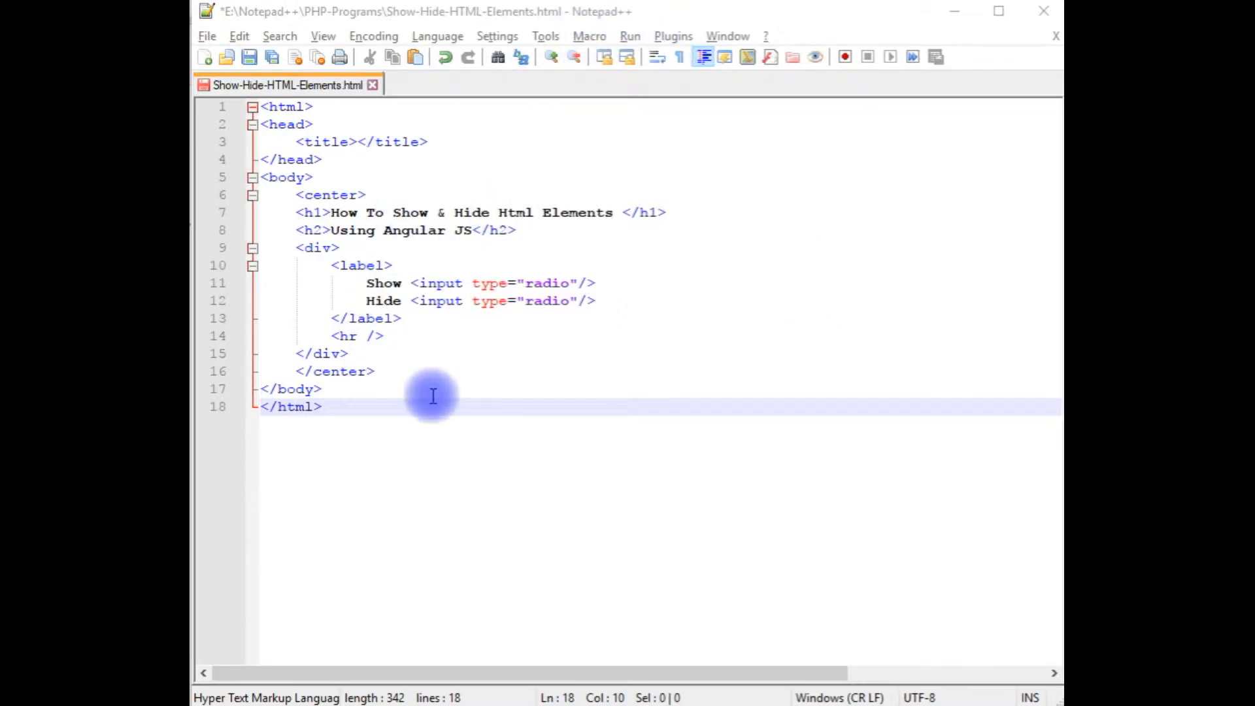
{"action": "mouse_move", "coordinate": [312, 307]}
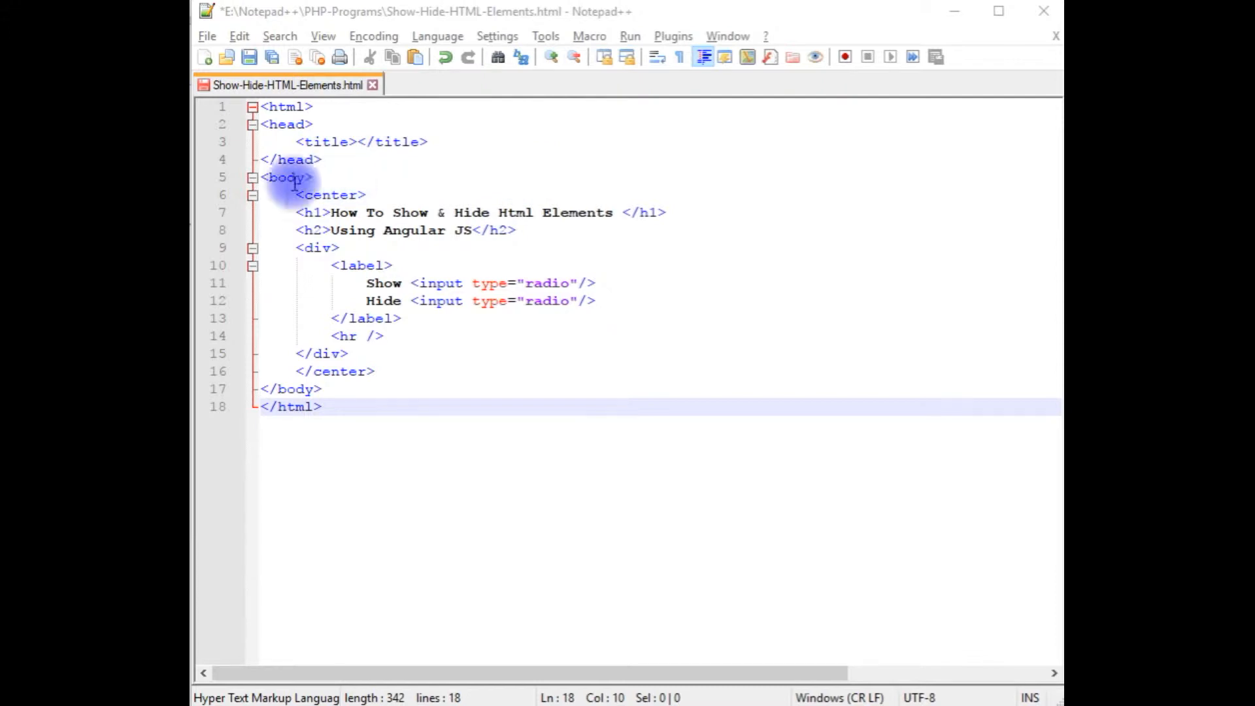
{"action": "mouse_move", "coordinate": [588, 283]}
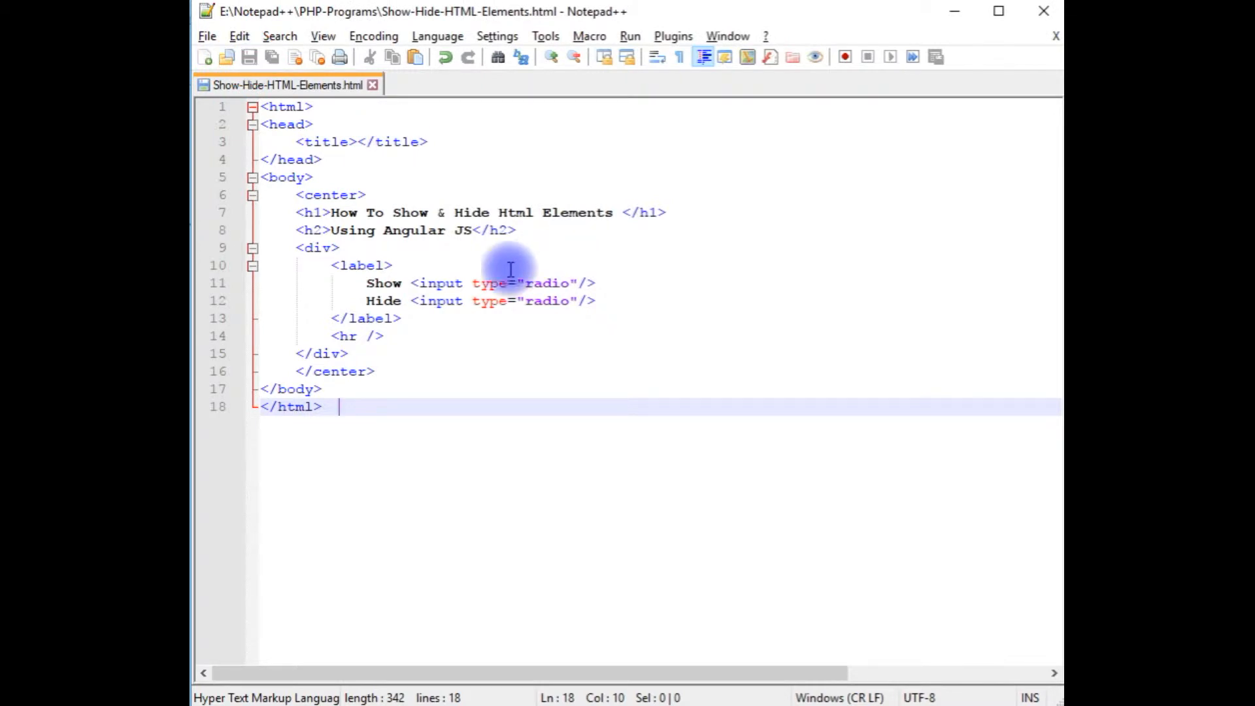
{"action": "mouse_move", "coordinate": [742, 180]}
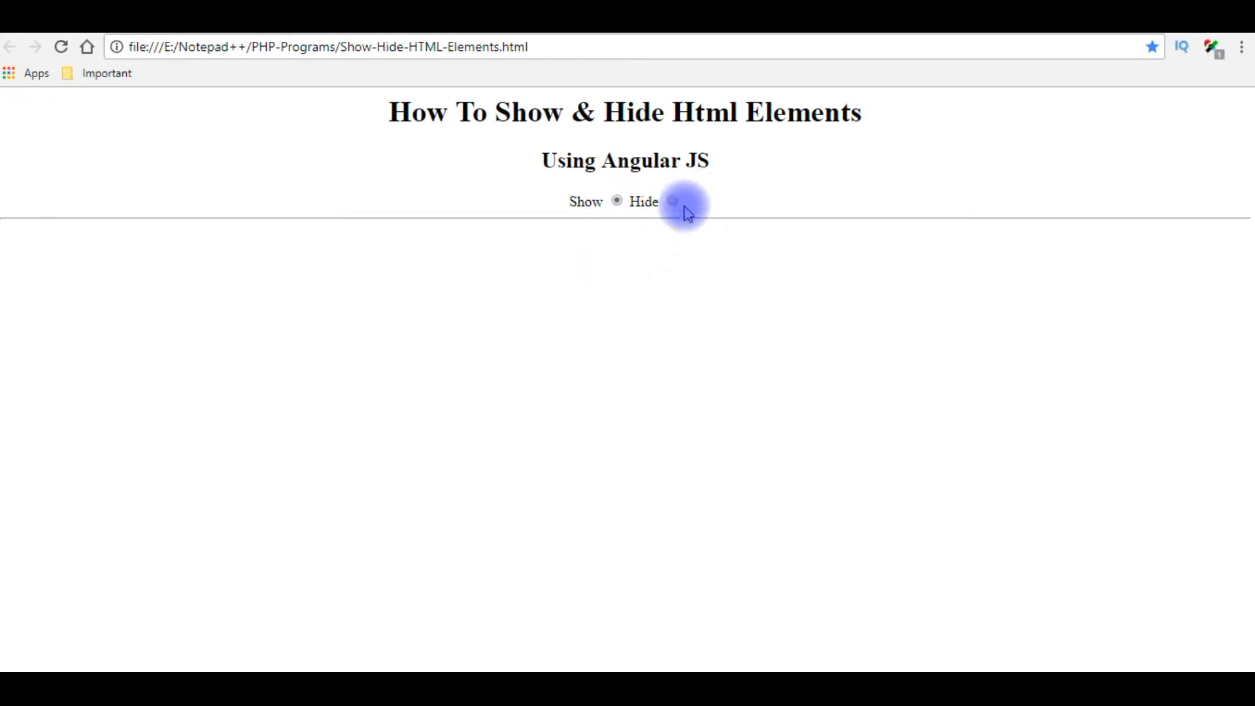
Switch between the Hide and Show radio options on the saved page in Chrome.
{"action": "left_click", "coordinate": [673, 200]}
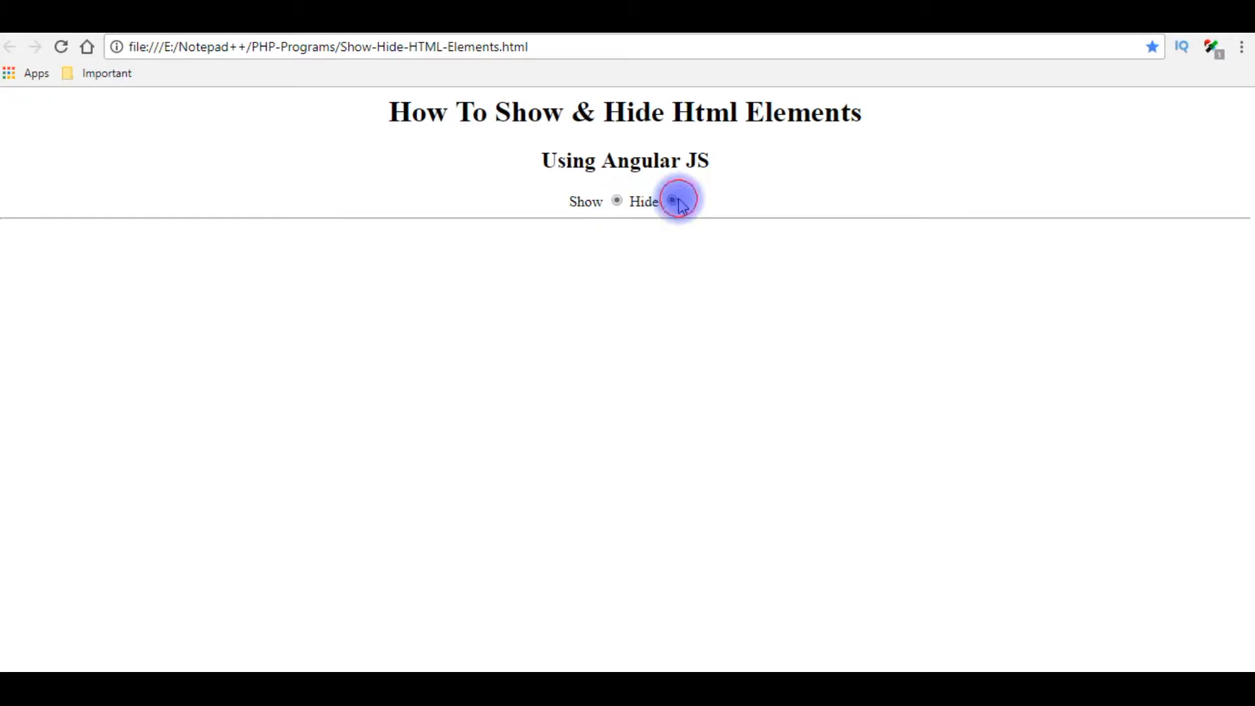
{"action": "left_click", "coordinate": [672, 200]}
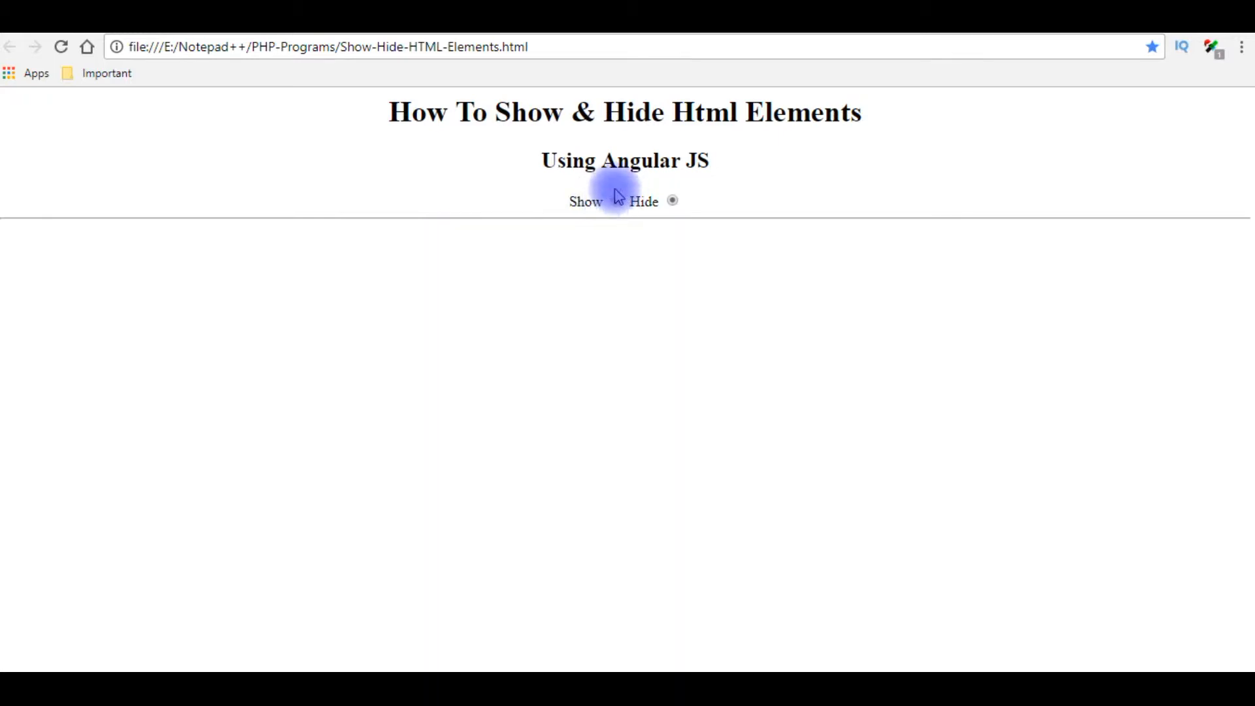
{"action": "left_click", "coordinate": [616, 202]}
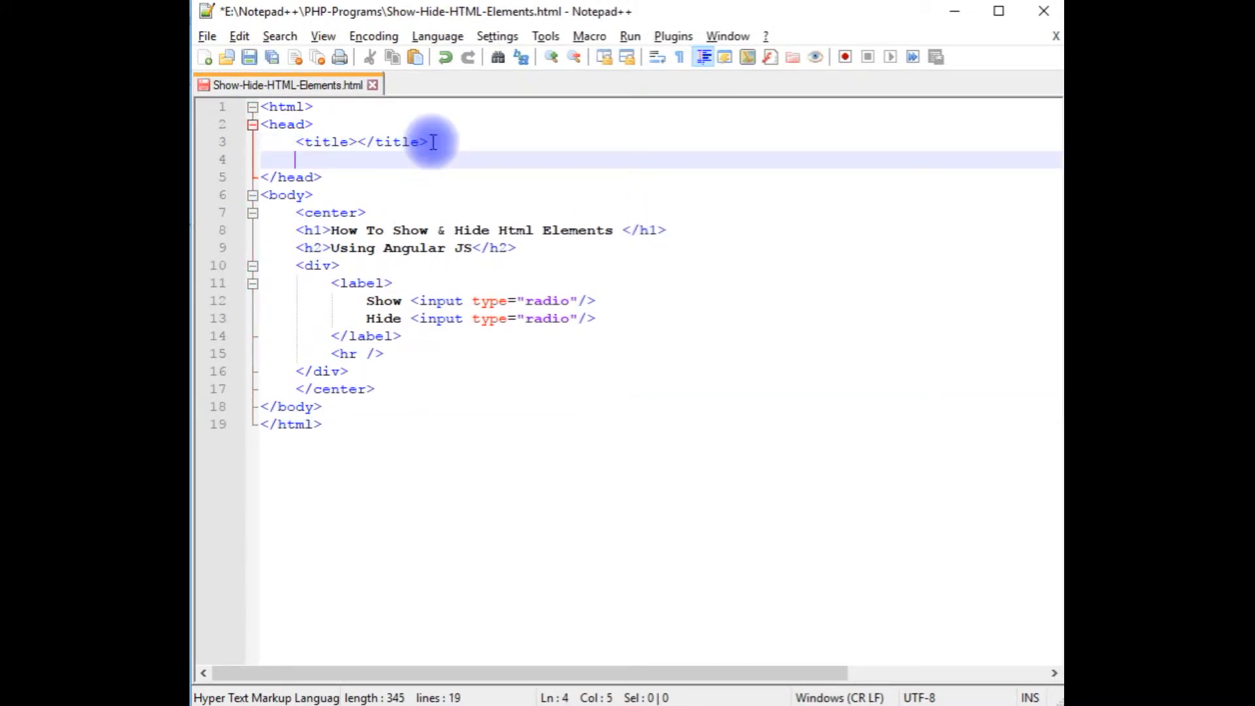
Add a script block defining var app = angular.module('Myapp', []).
{"action": "type", "text": "<script>"}
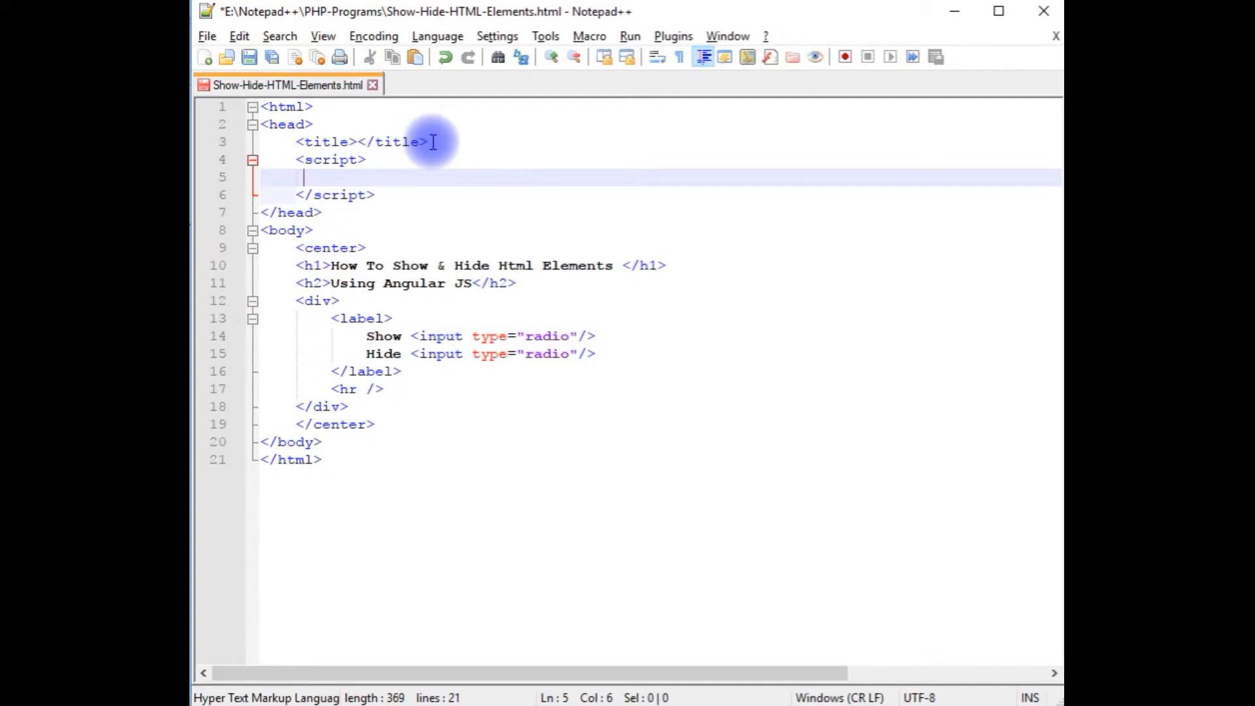
{"action": "type", "text": "var app"}
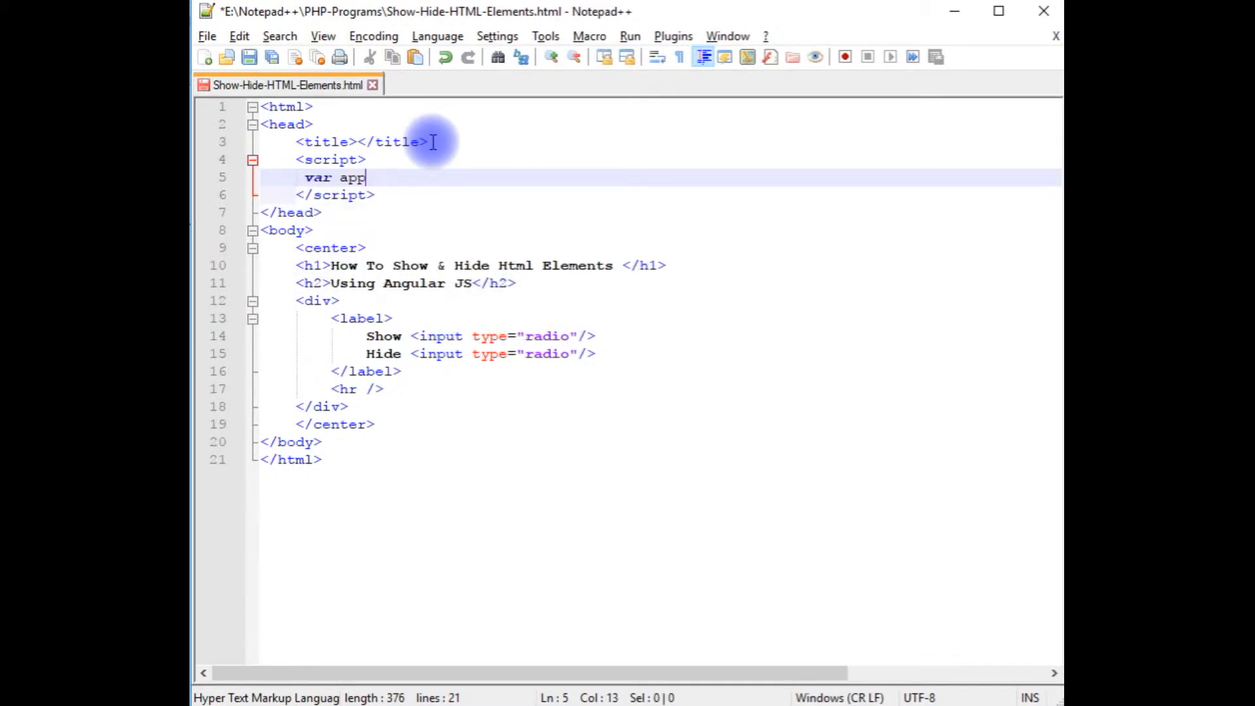
{"action": "type", "text": "=ang"}
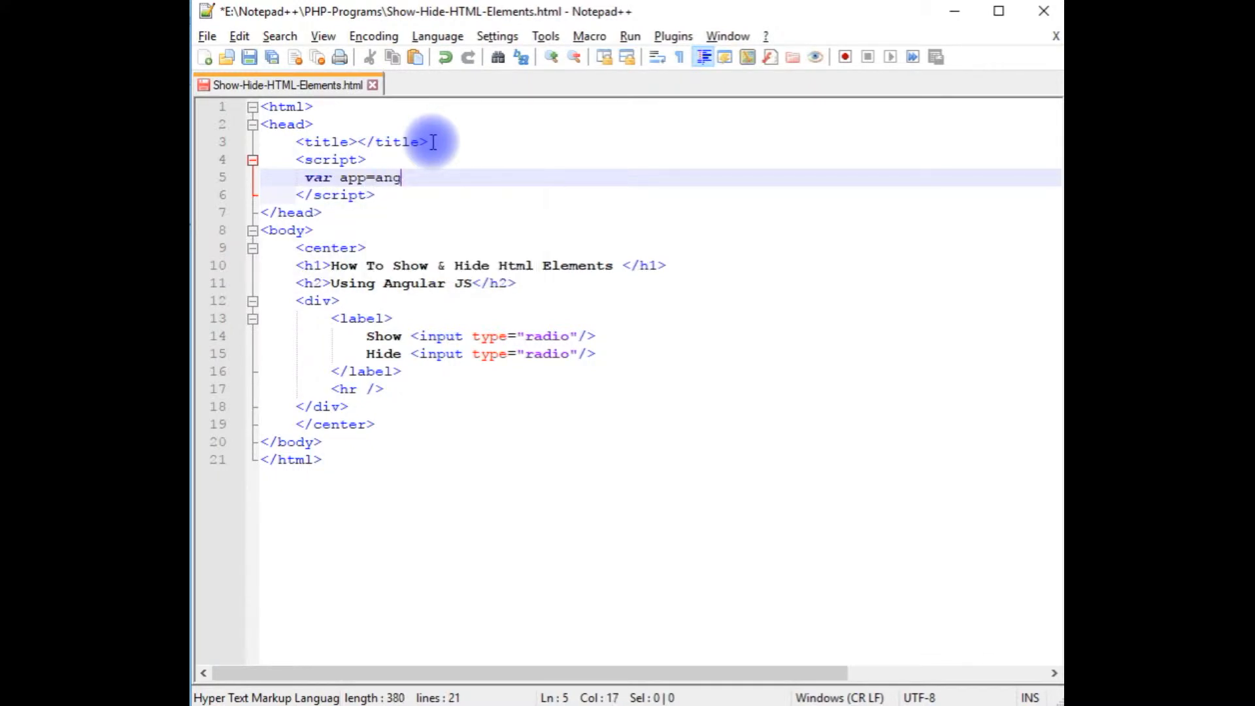
{"action": "type", "text": "ular.modu"}
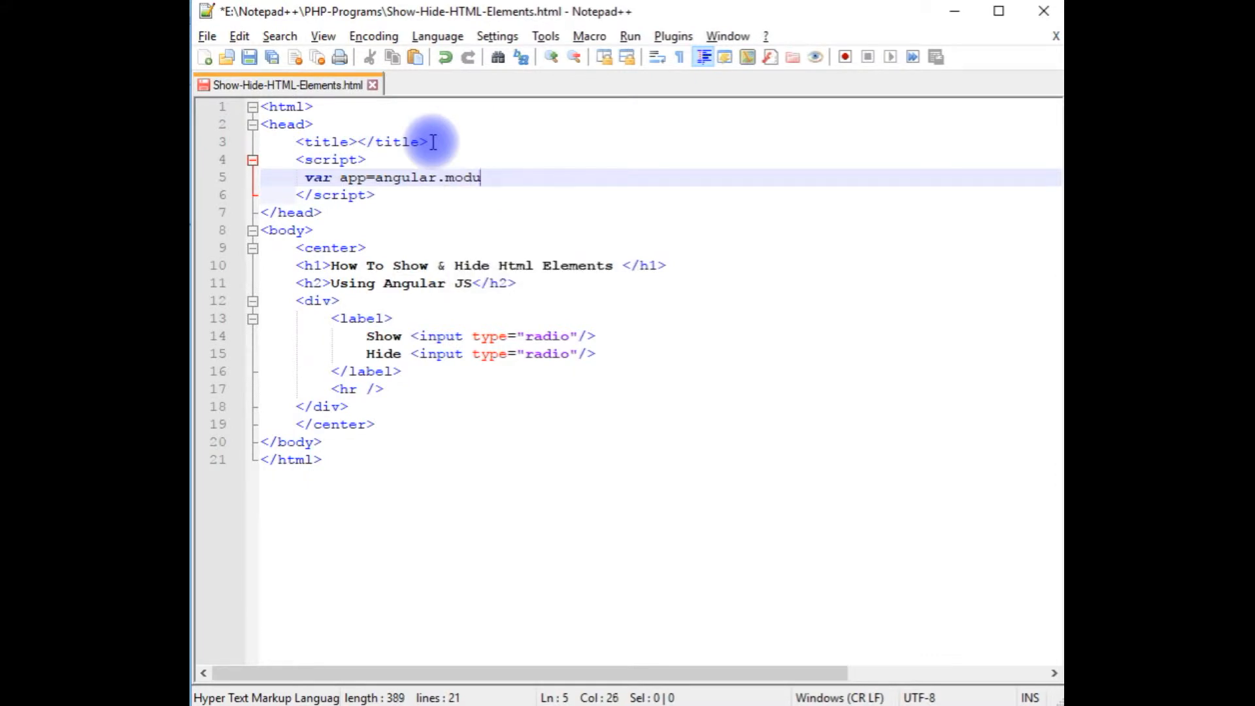
{"action": "type", "text": "le()"}
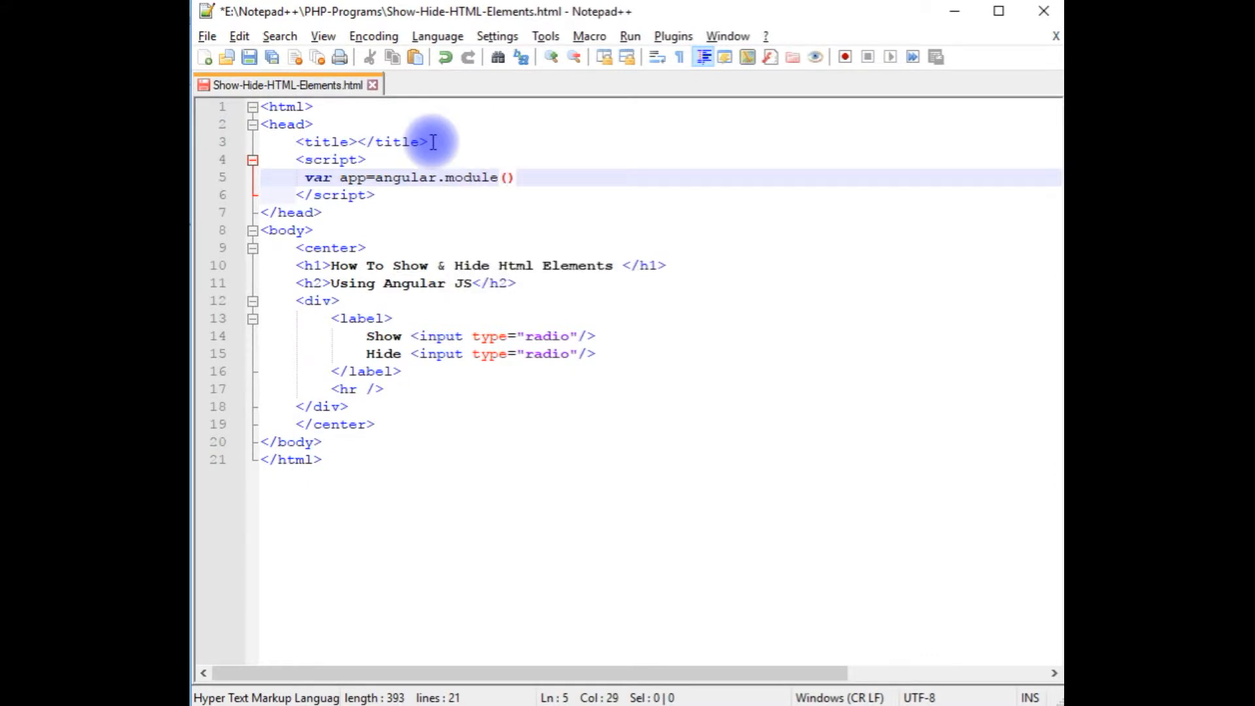
{"action": "type", "text": "''"}
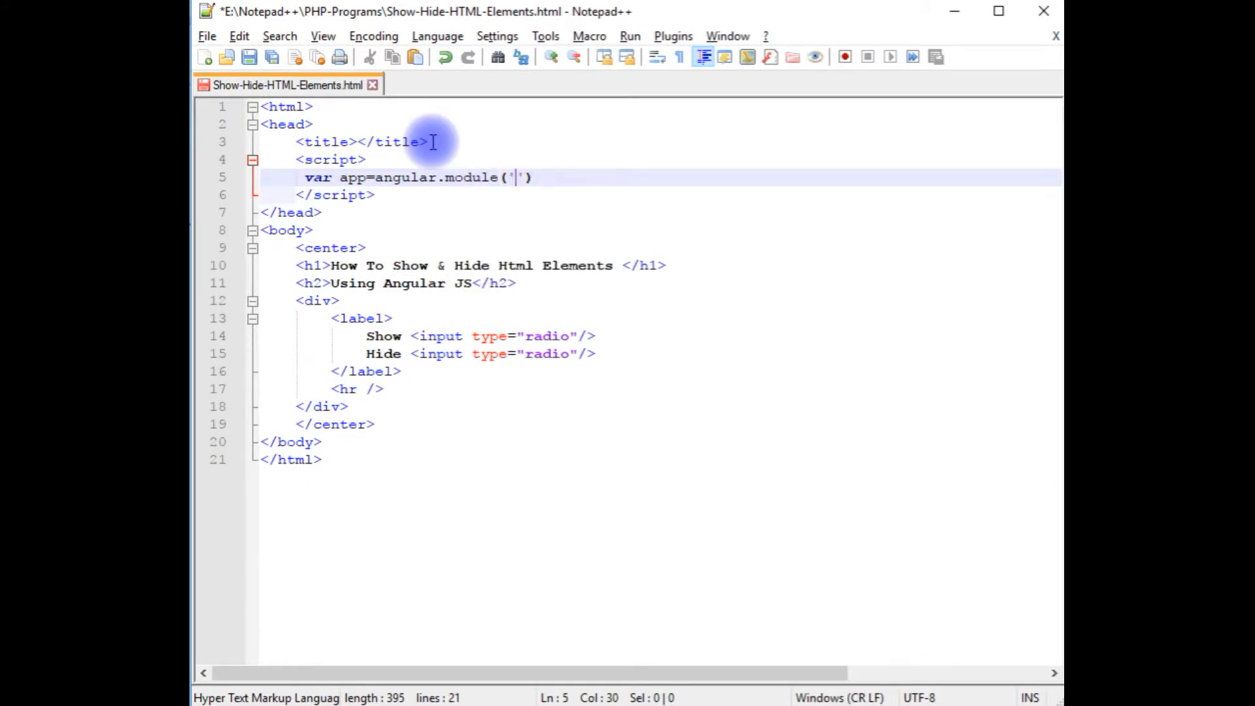
{"action": "type", "text": "M"}
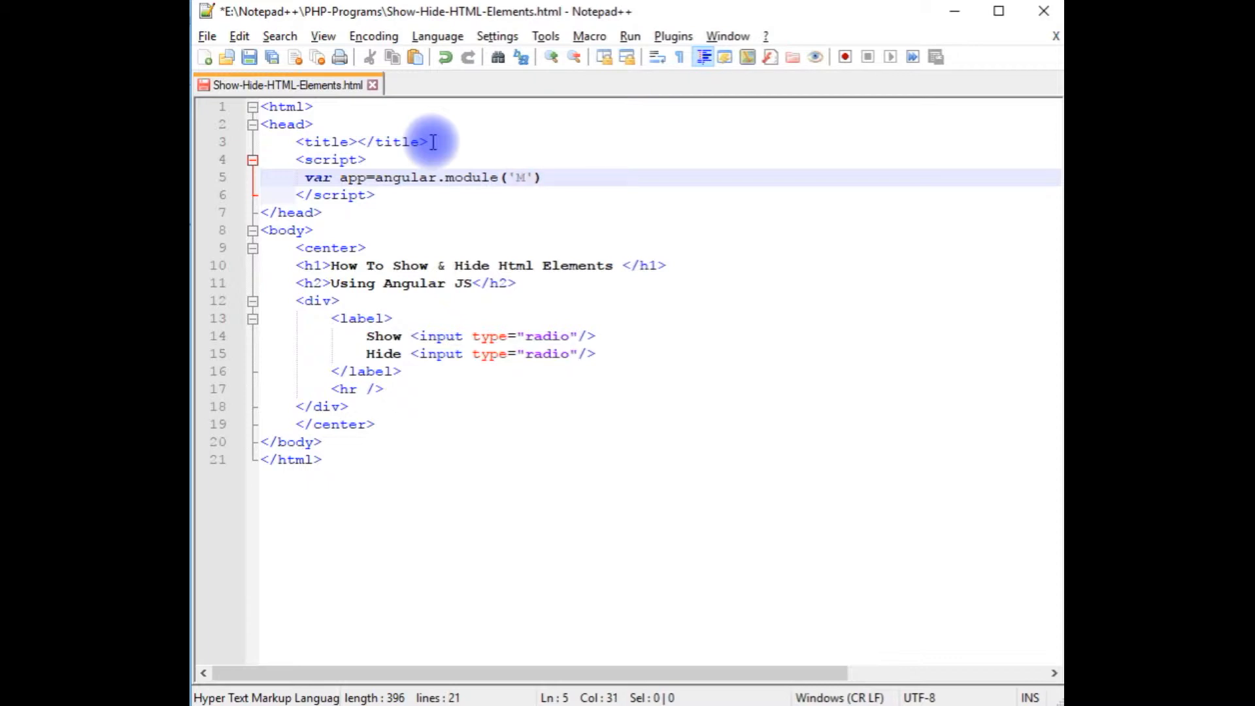
{"action": "type", "text": "yapp"}
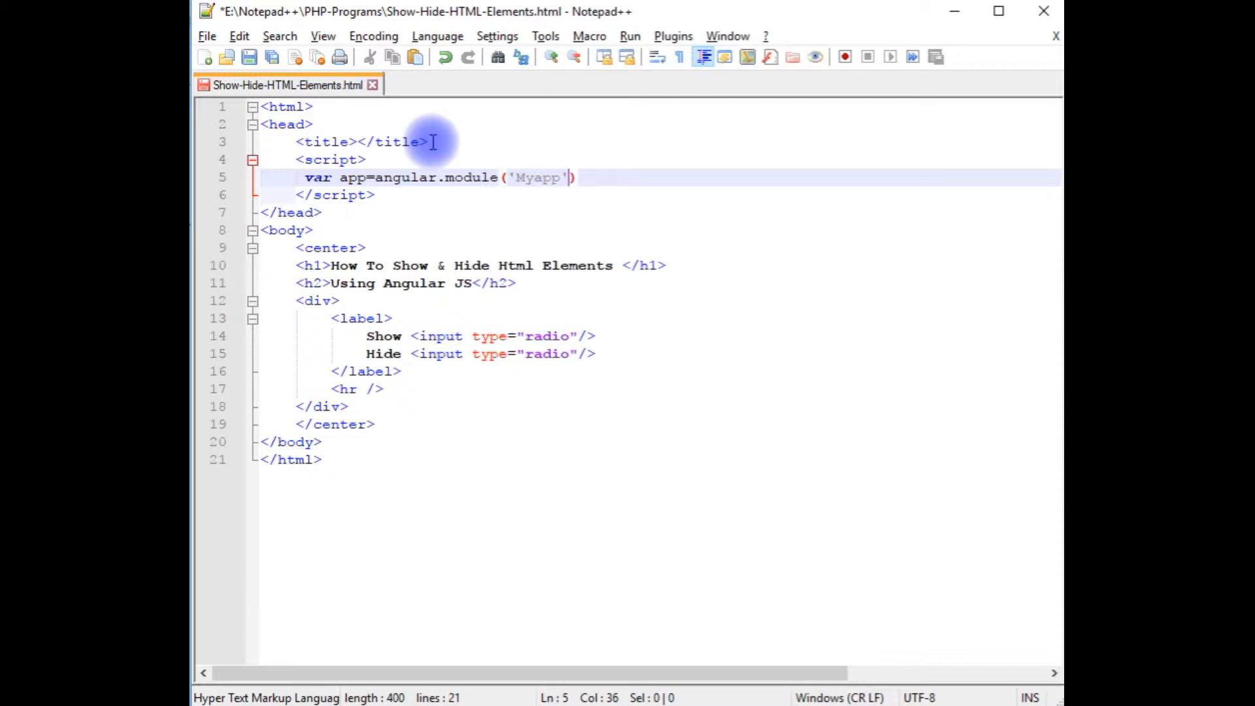
{"action": "type", "text": ",[]"}
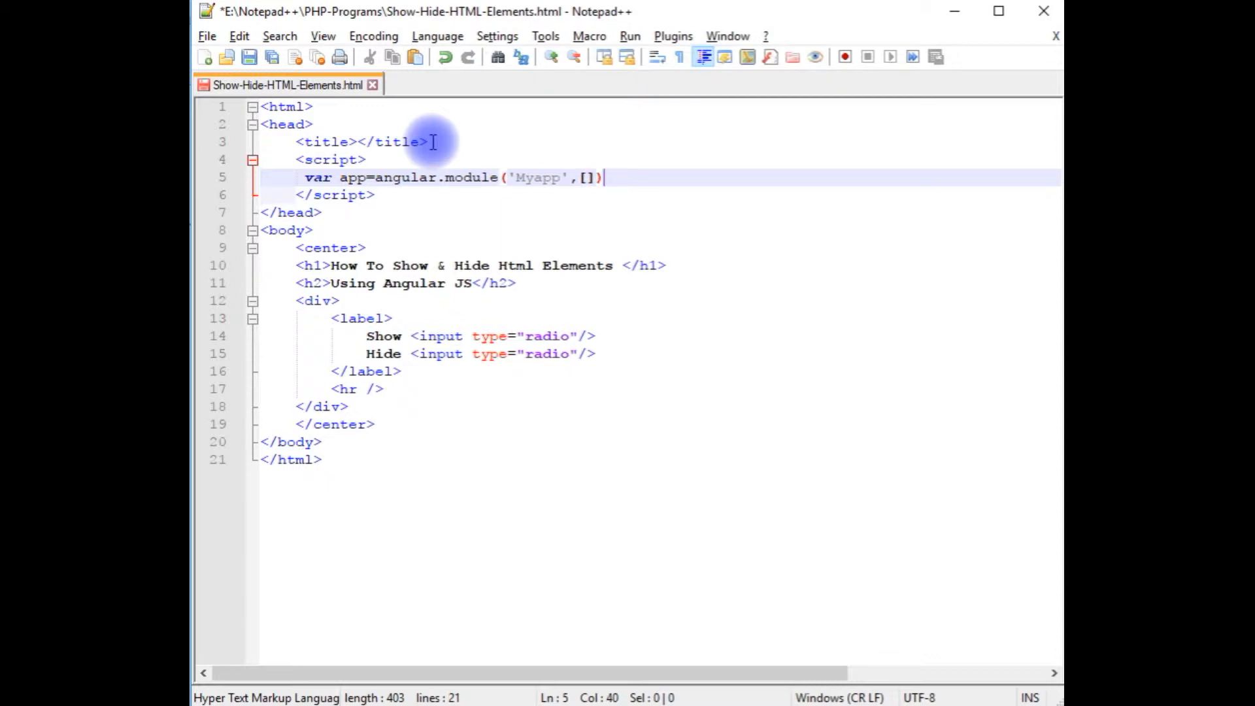
Register app.controller('Mycontroller', function ($scope) { }) with an empty body.
{"action": "type", "text": "app.c"}
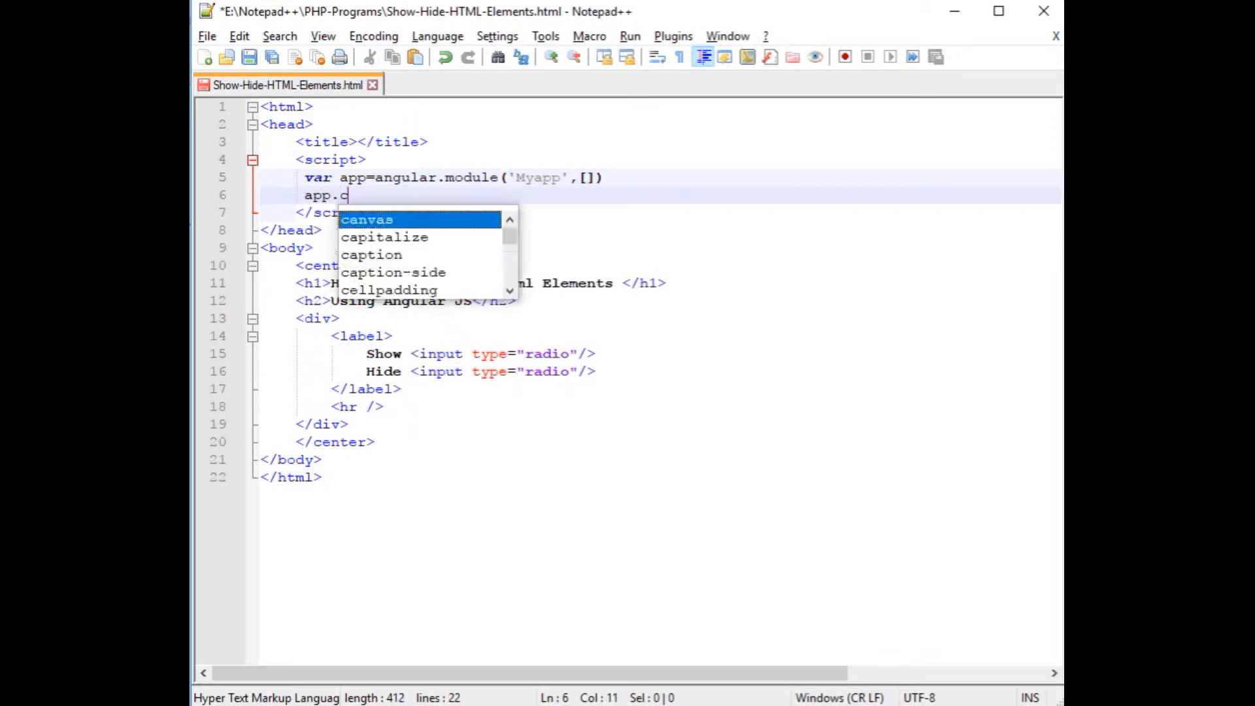
{"action": "type", "text": "ontroller ("}
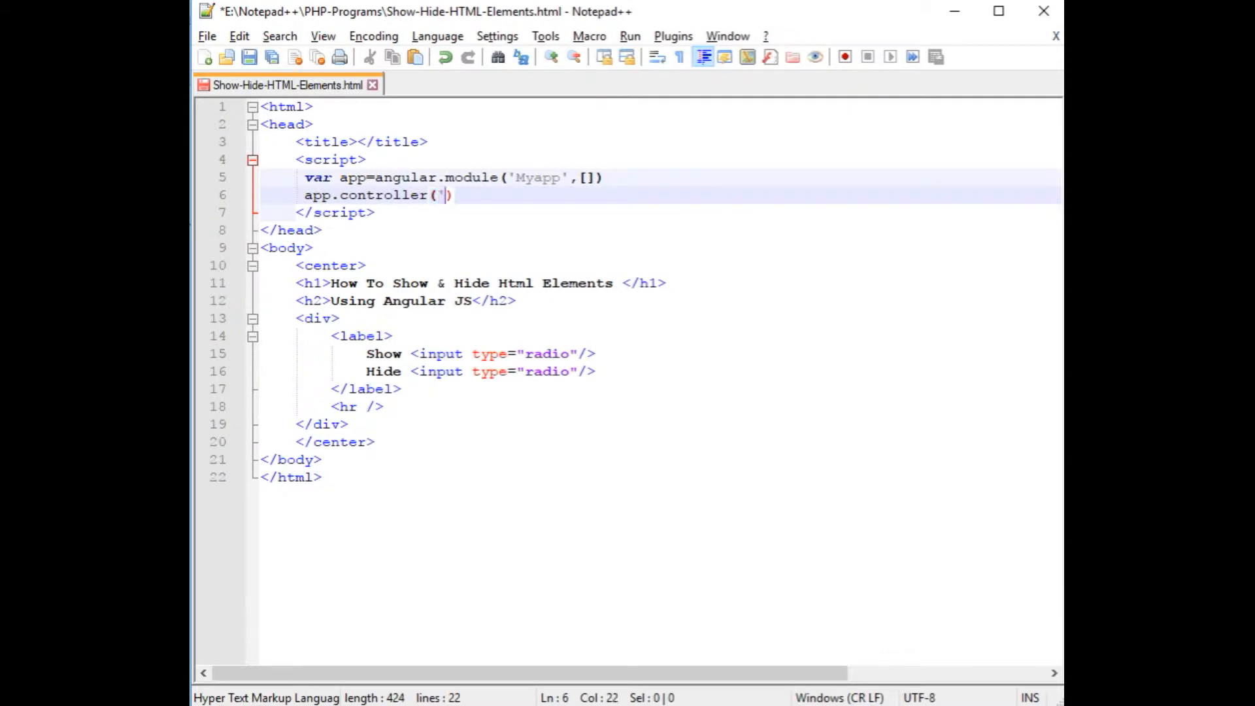
{"action": "type", "text": "My'"}
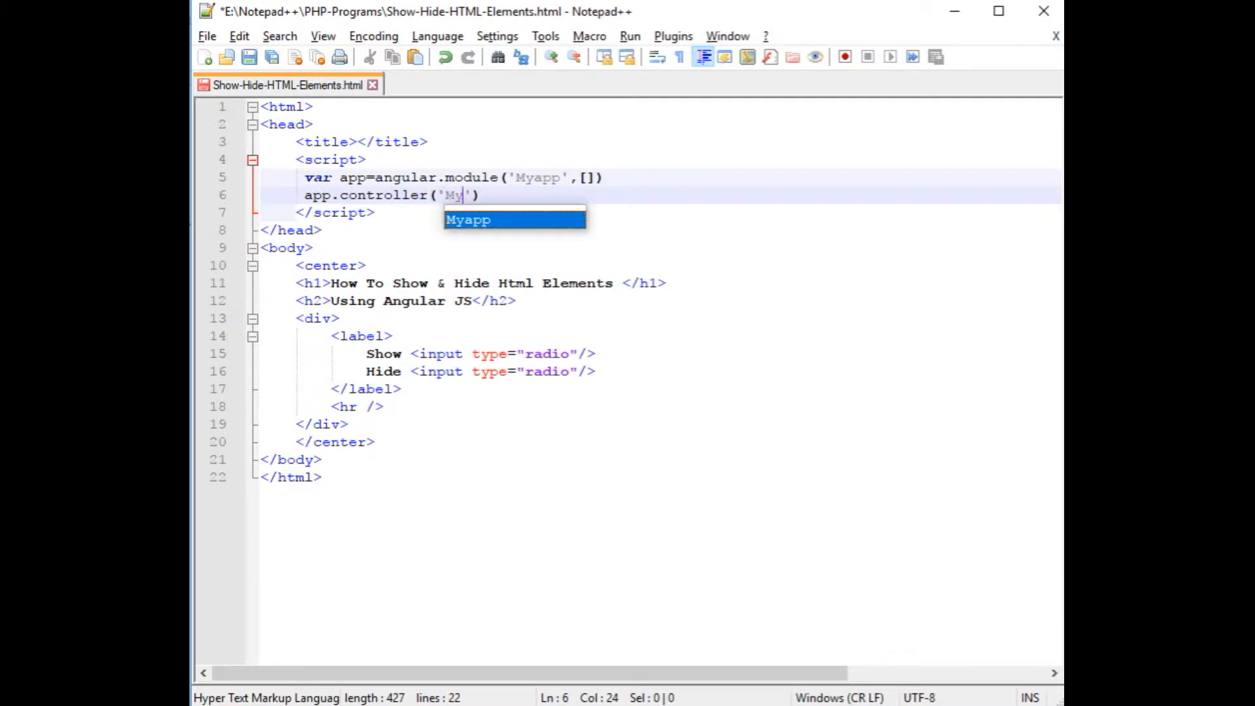
{"action": "type", "text": "controller"}
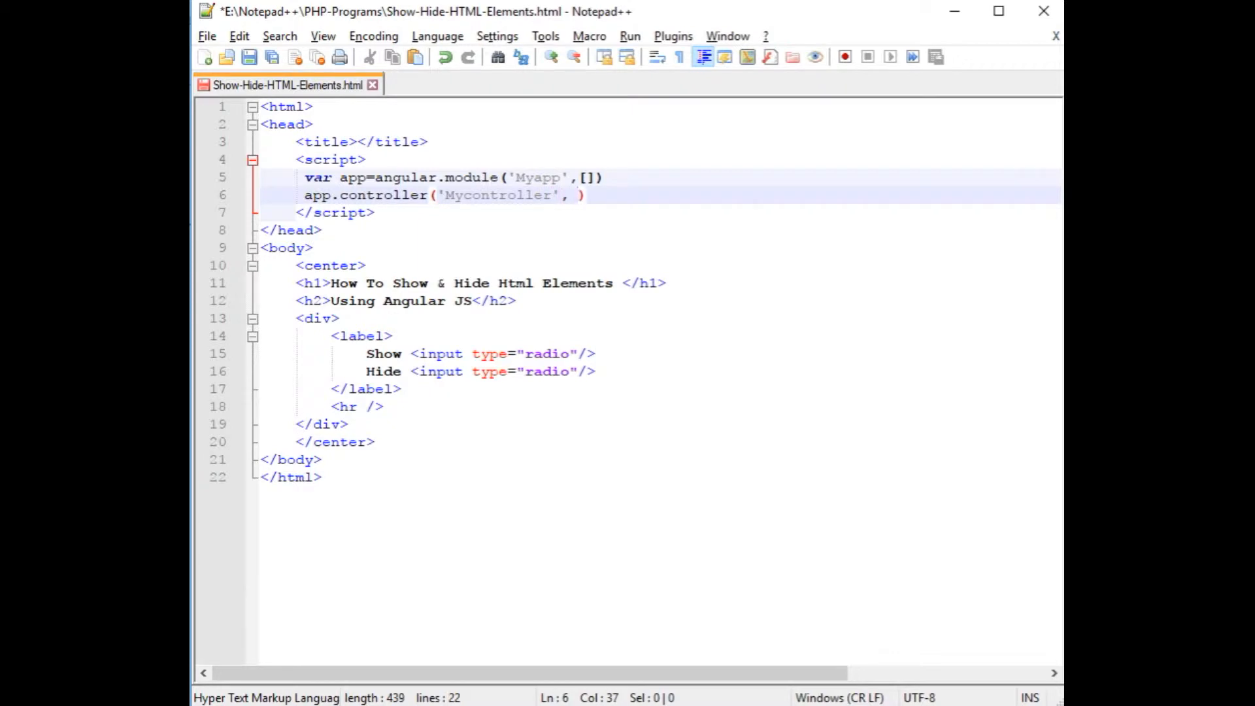
{"action": "type", "text": "function ()"}
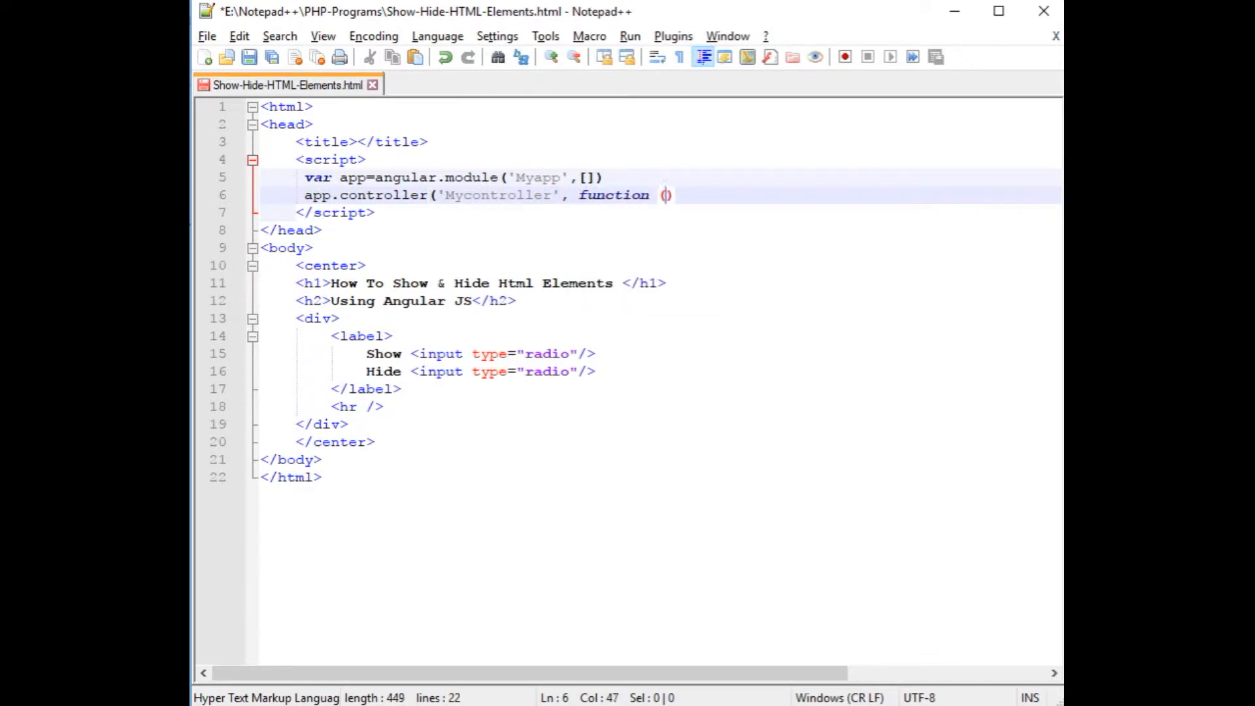
{"action": "type", "text": "$scop"}
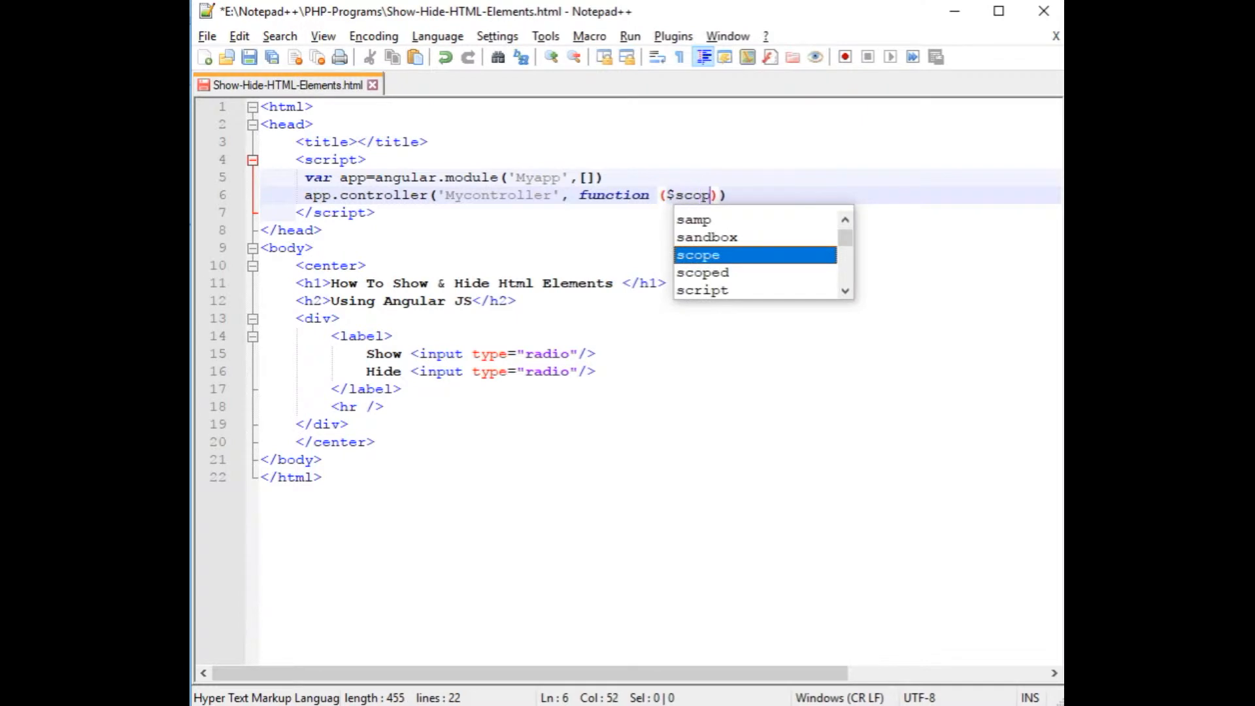
{"action": "type", "text": "e"}
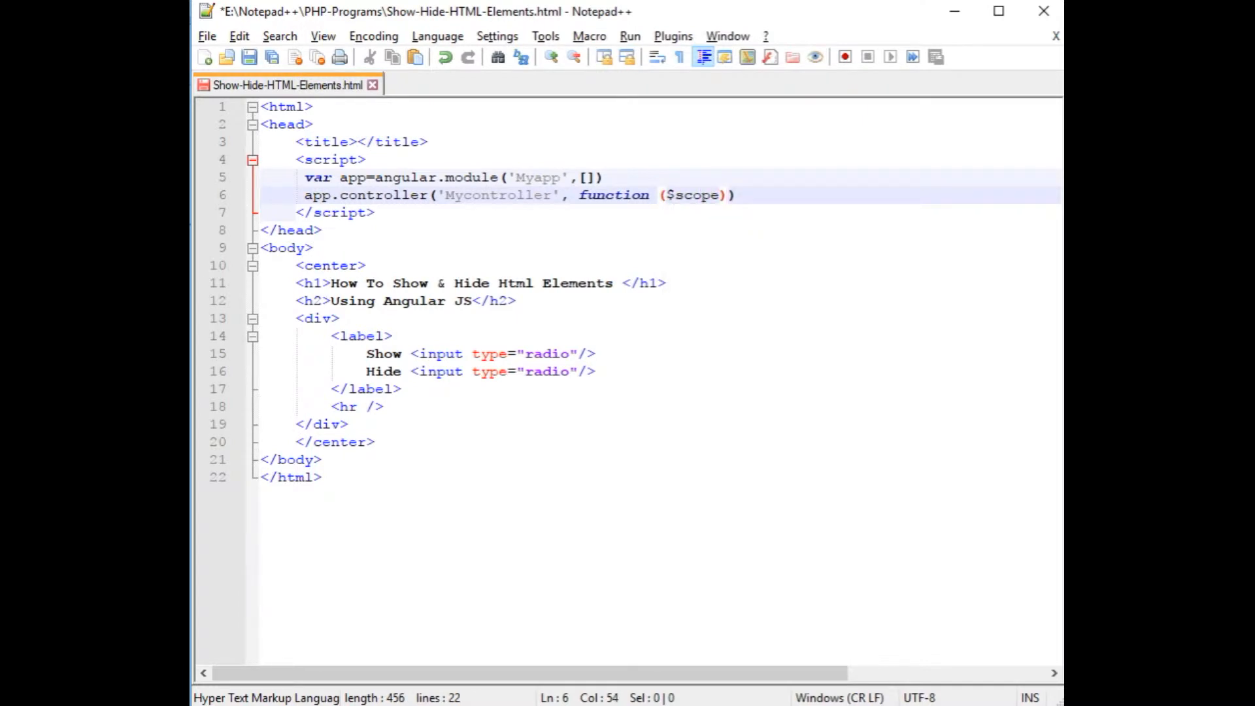
{"action": "type", "text": "{"}
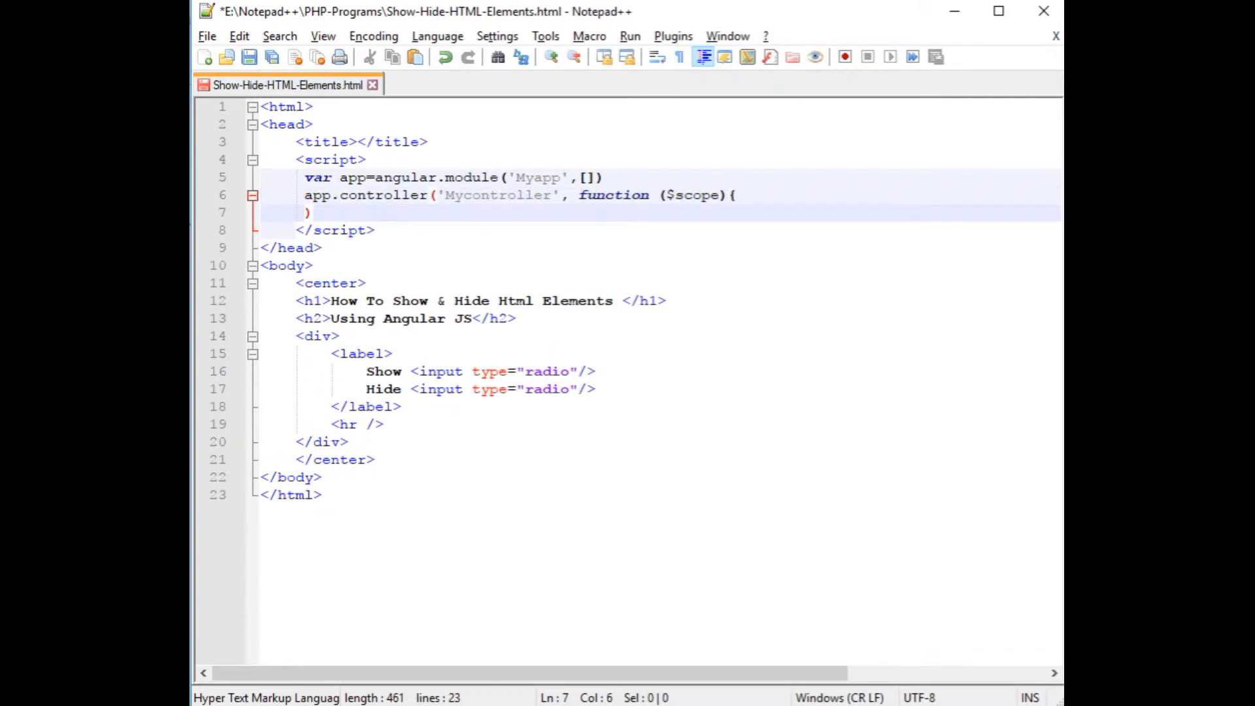
{"action": "type", "text": ")"}
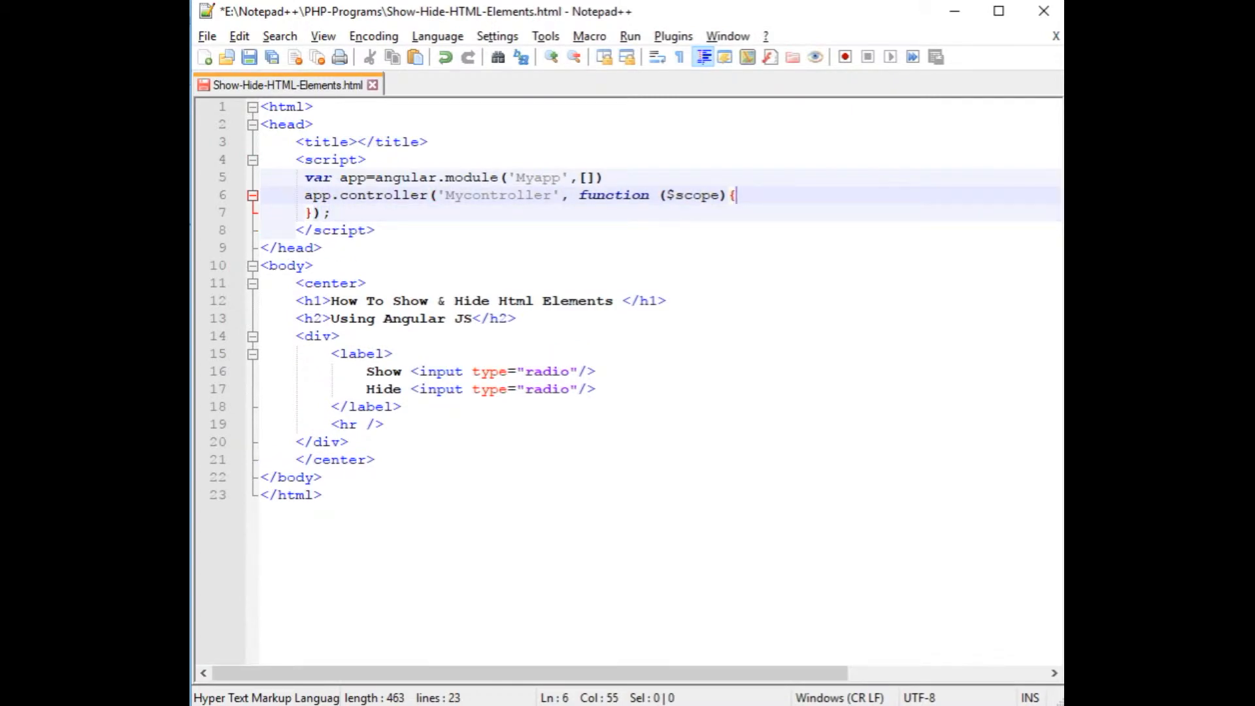
Initialise $scope.IsVisible = false; inside the controller.
{"action": "key", "text": "Enter"}
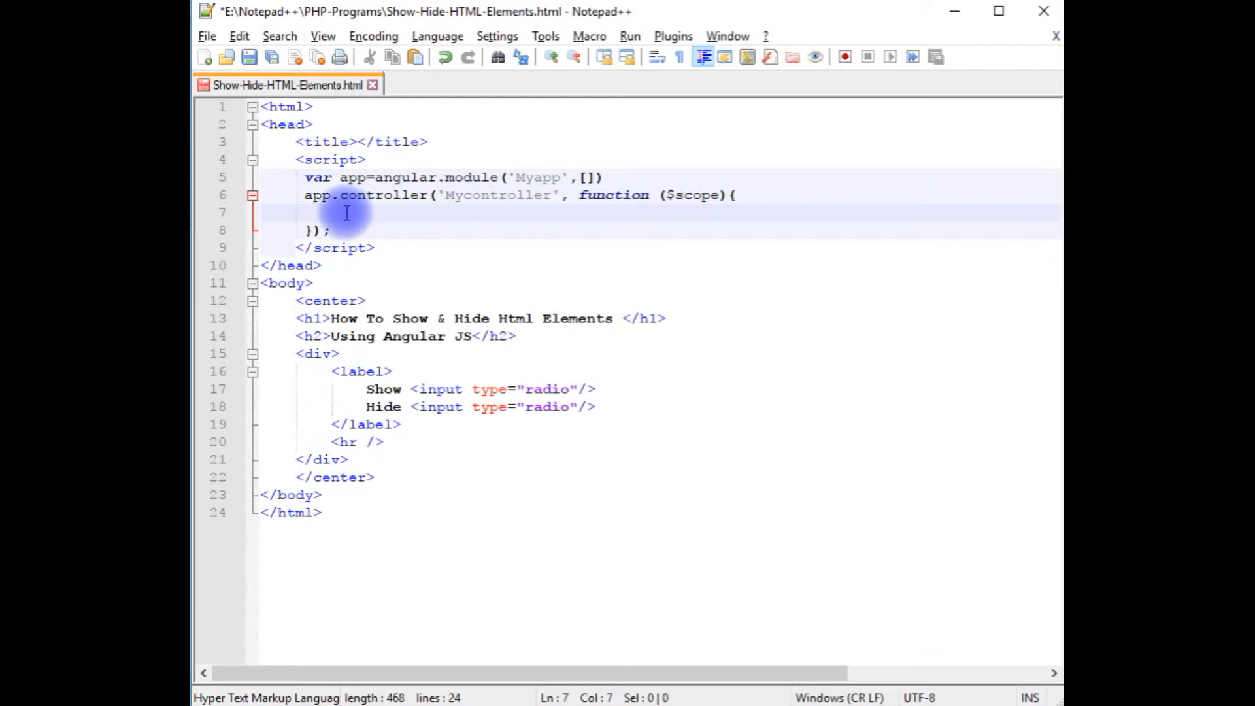
{"action": "type", "text": "$scope.Is"}
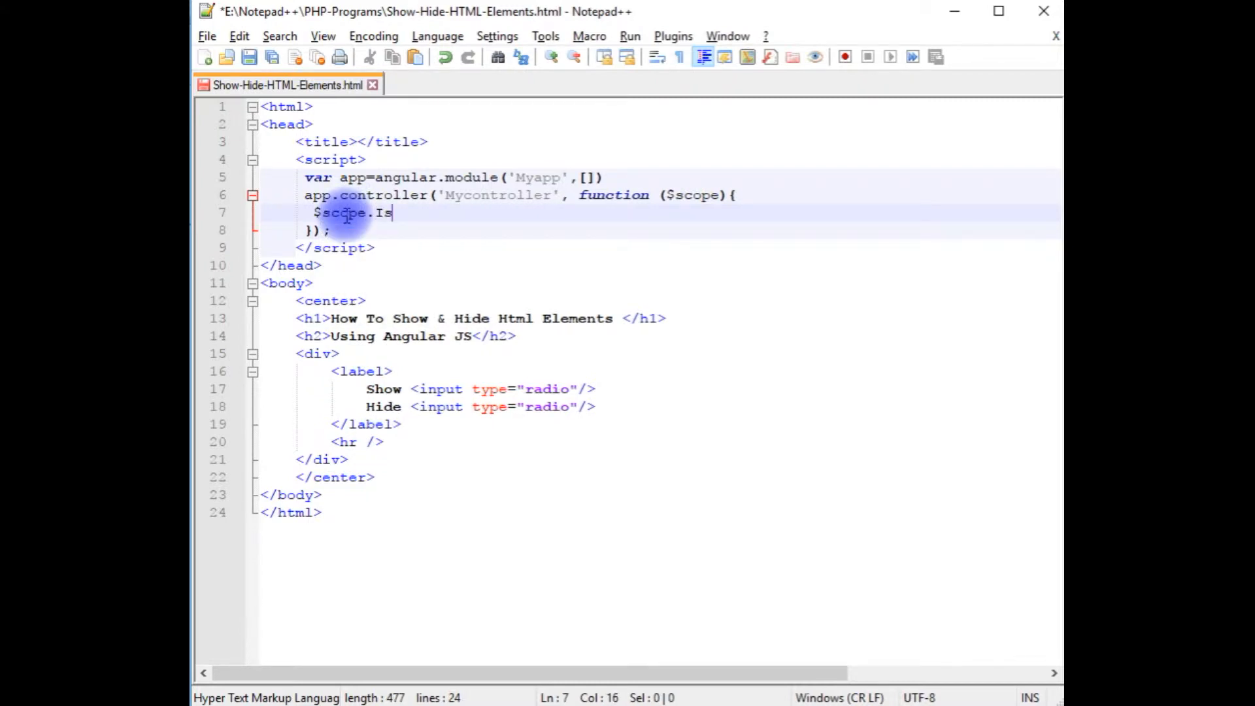
{"action": "type", "text": "Visible"}
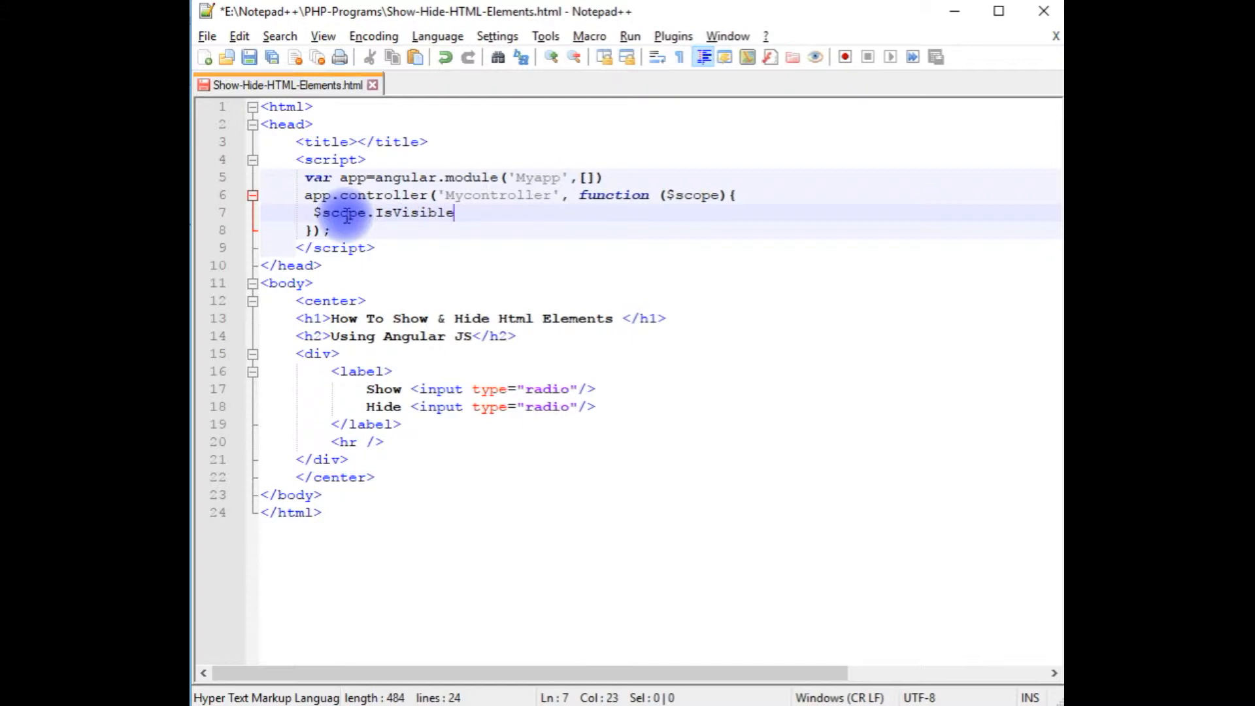
{"action": "type", "text": "="}
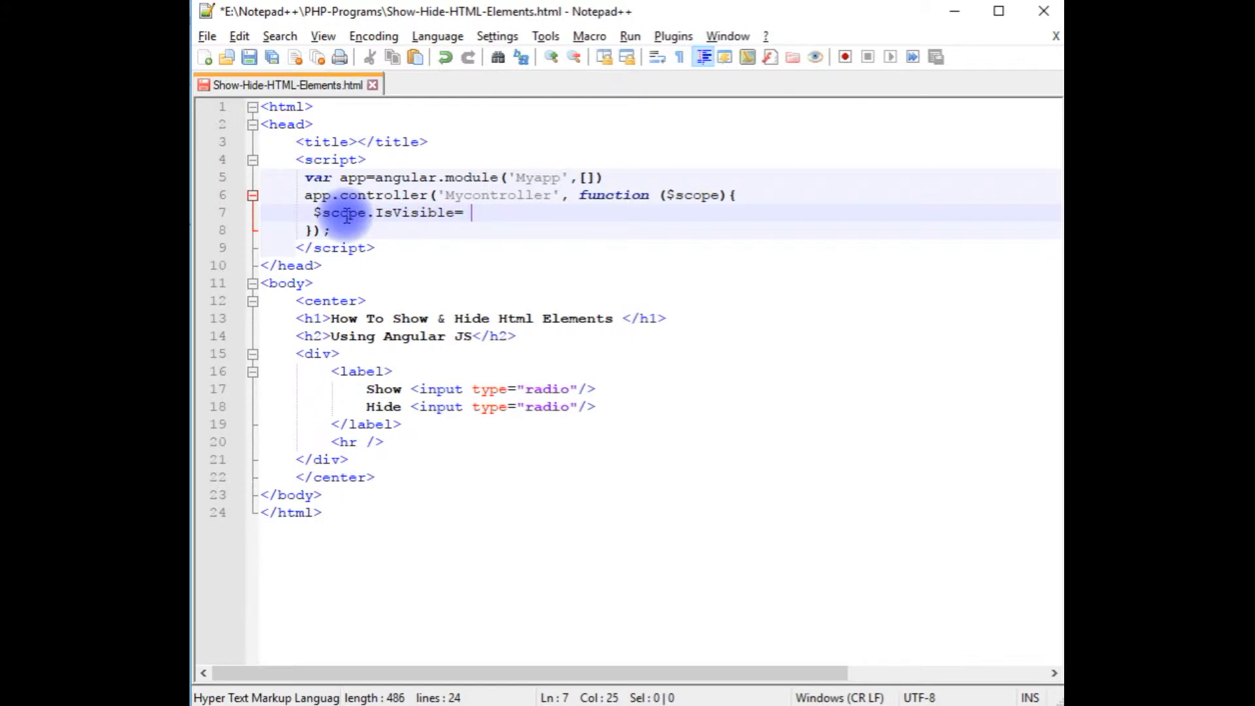
{"action": "type", "text": "fals"}
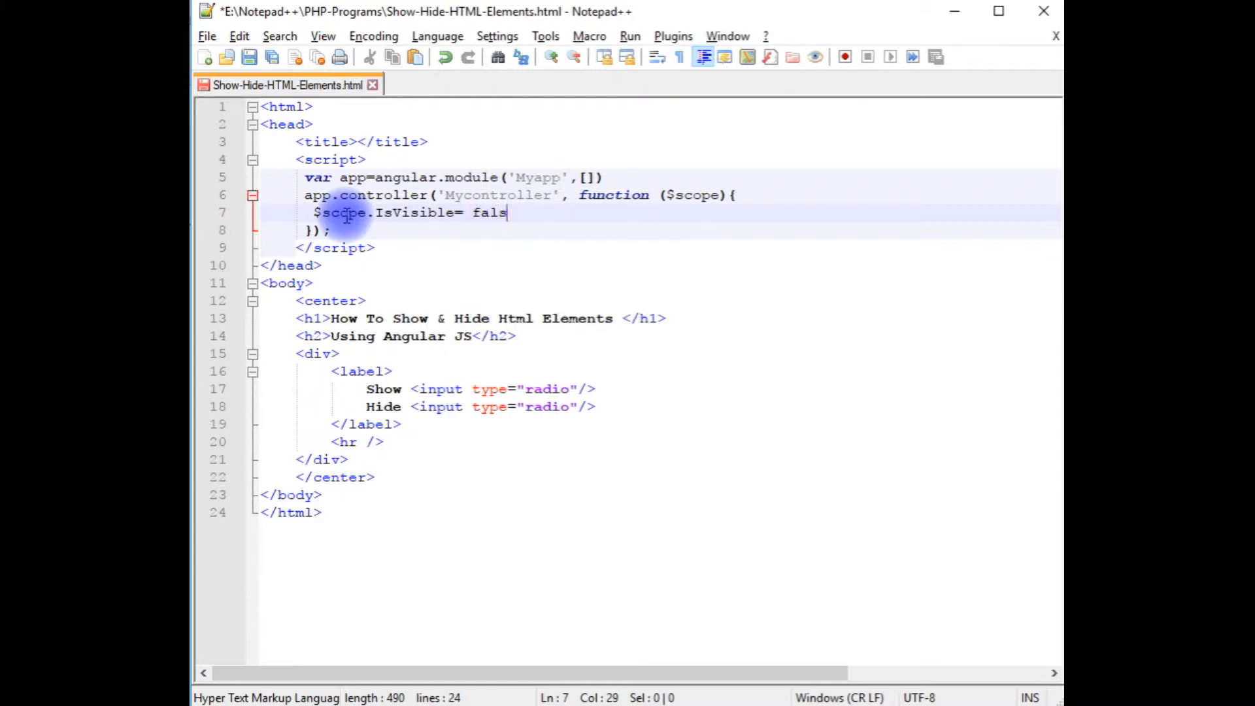
{"action": "type", "text": "e"}
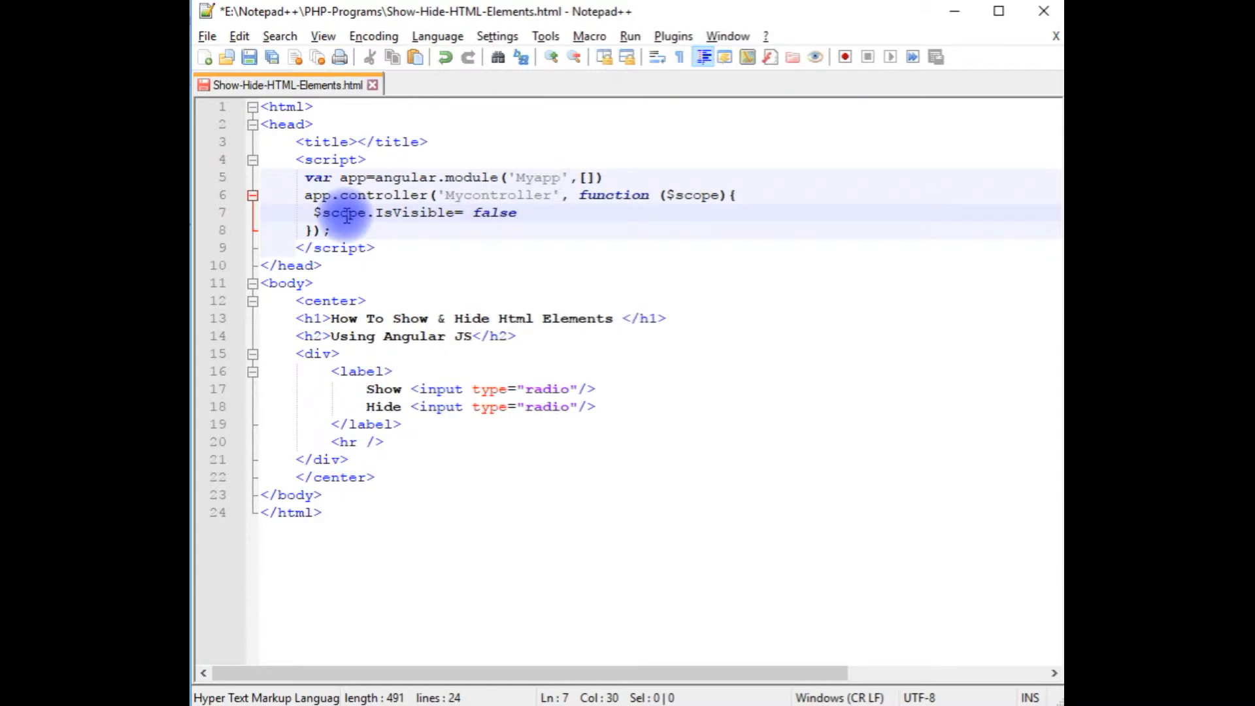
{"action": "type", "text": ";"}
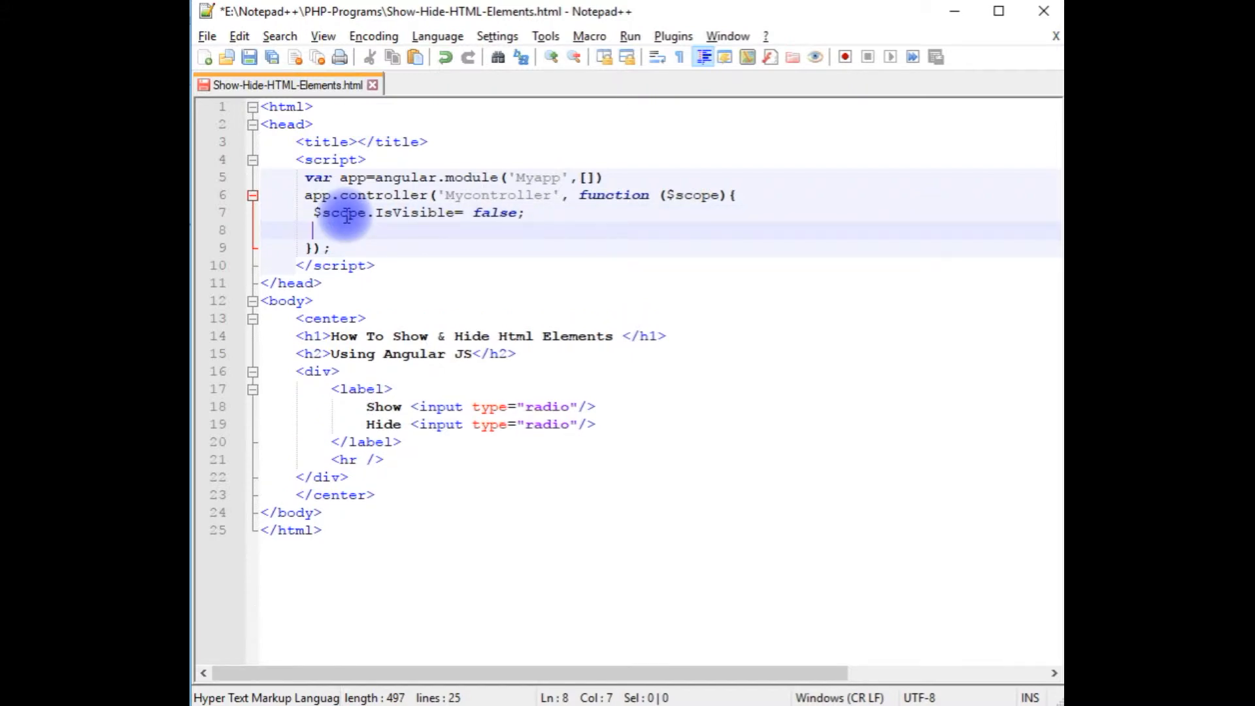
Define $scope.Showandhide = function(value) setting IsVisible to value == "Show".
{"action": "type", "text": "$scope."}
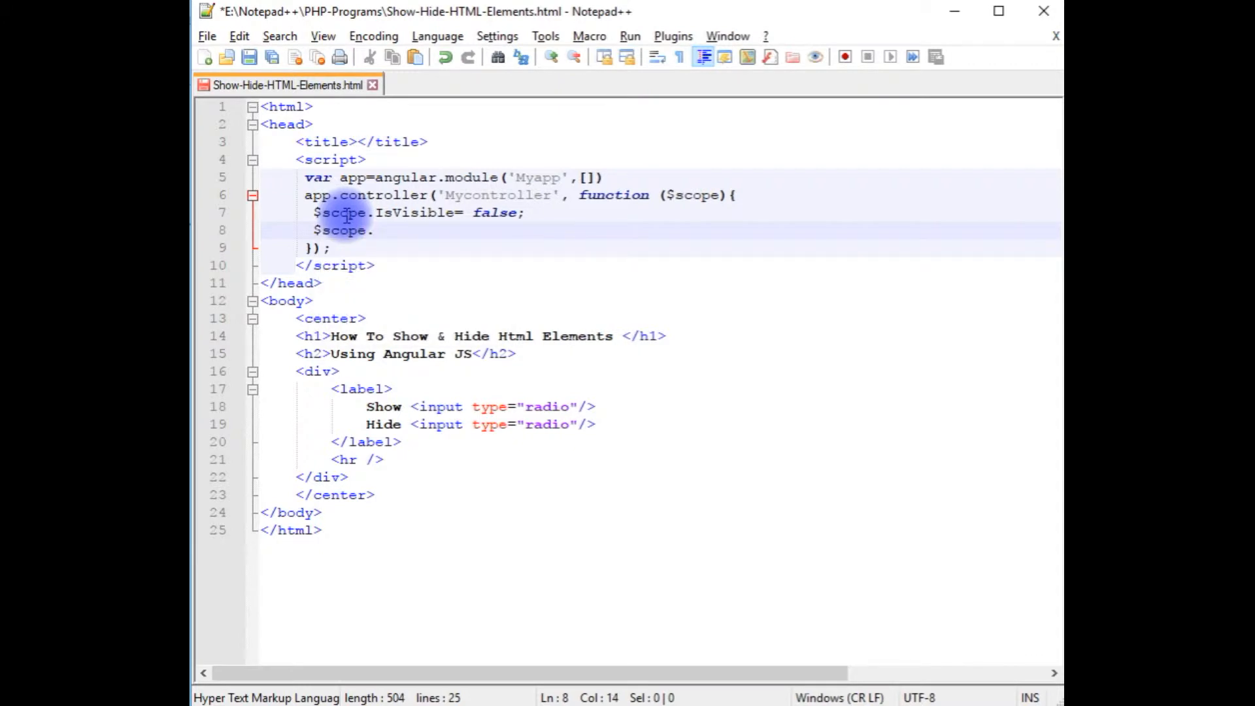
{"action": "type", "text": "Showandhide"}
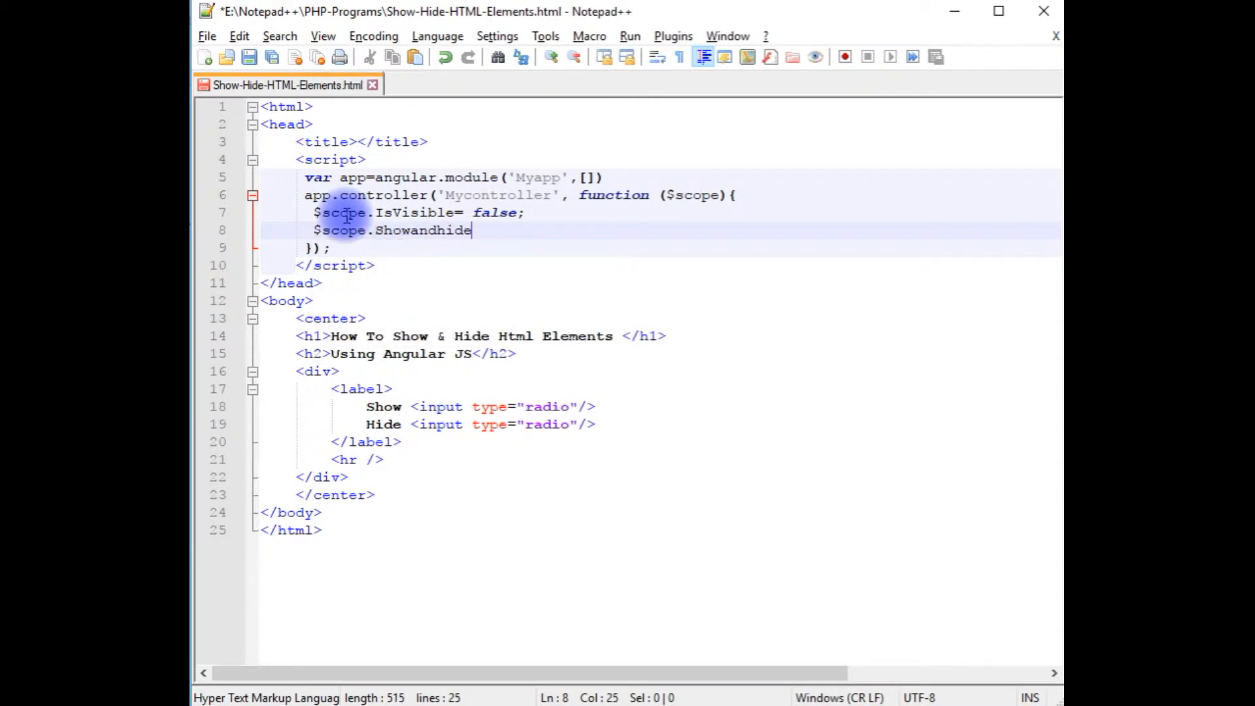
{"action": "type", "text": "= function ("}
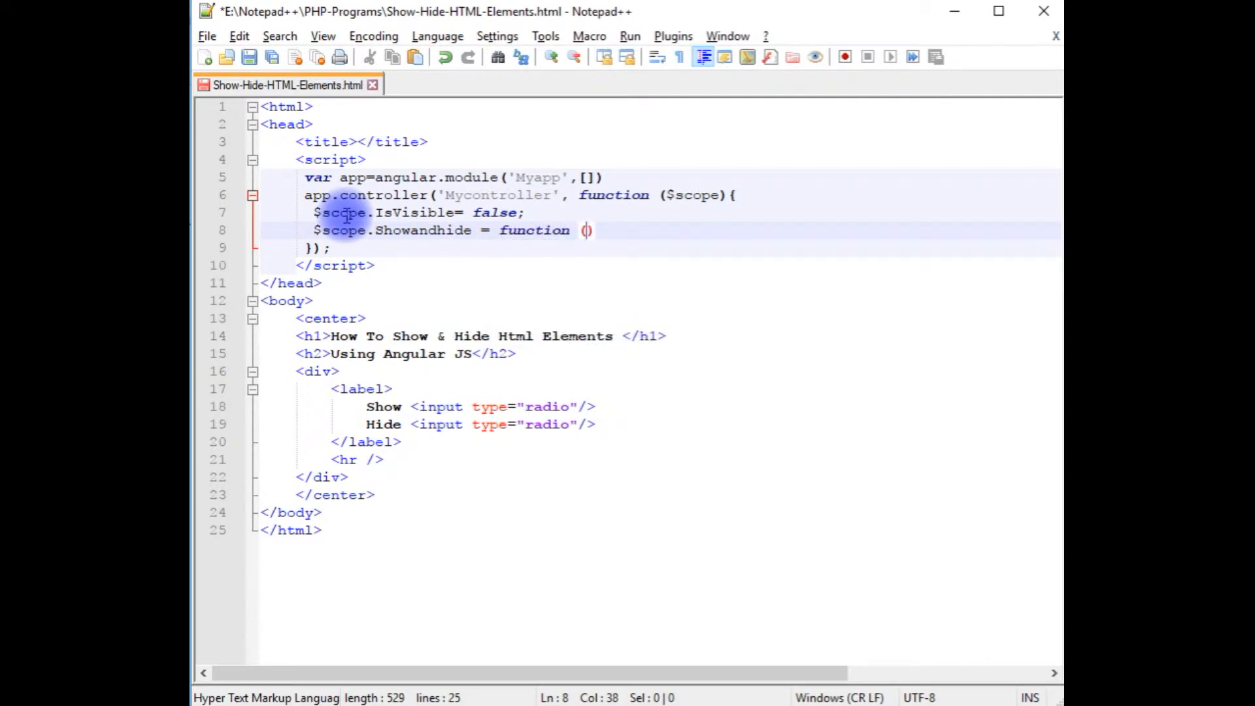
{"action": "type", "text": "value"}
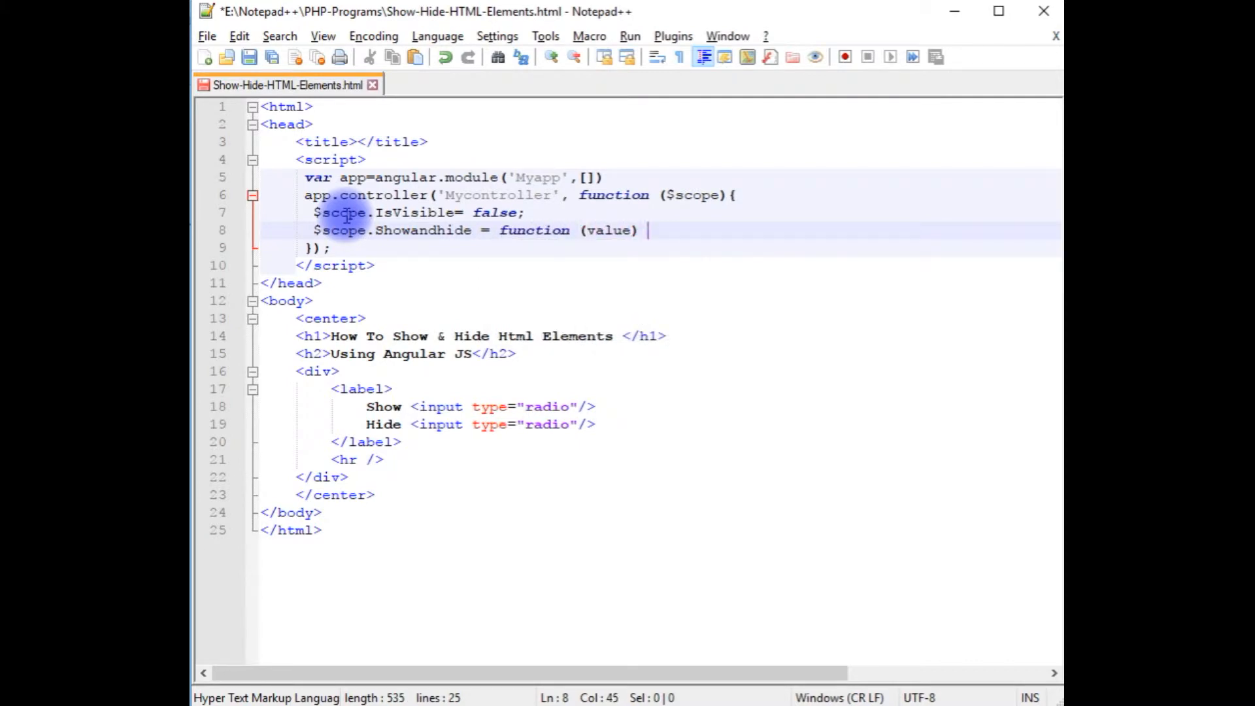
{"action": "type", "text": "{"}
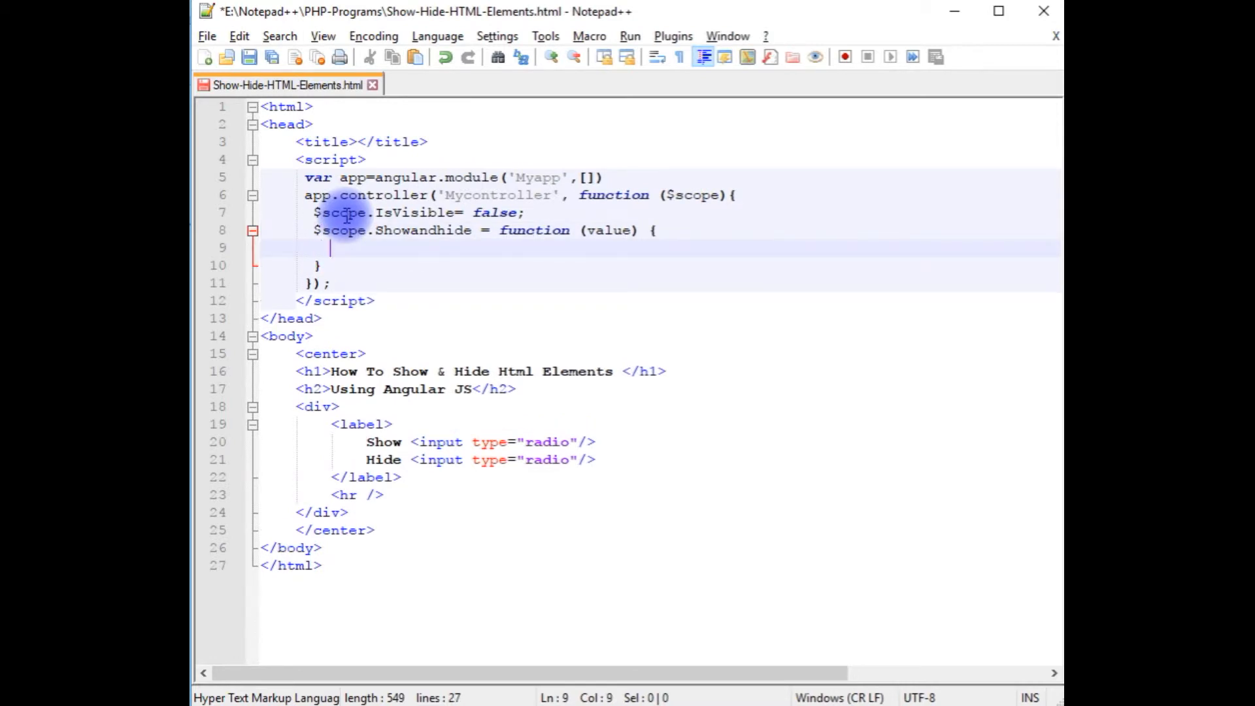
{"action": "type", "text": "$scope."}
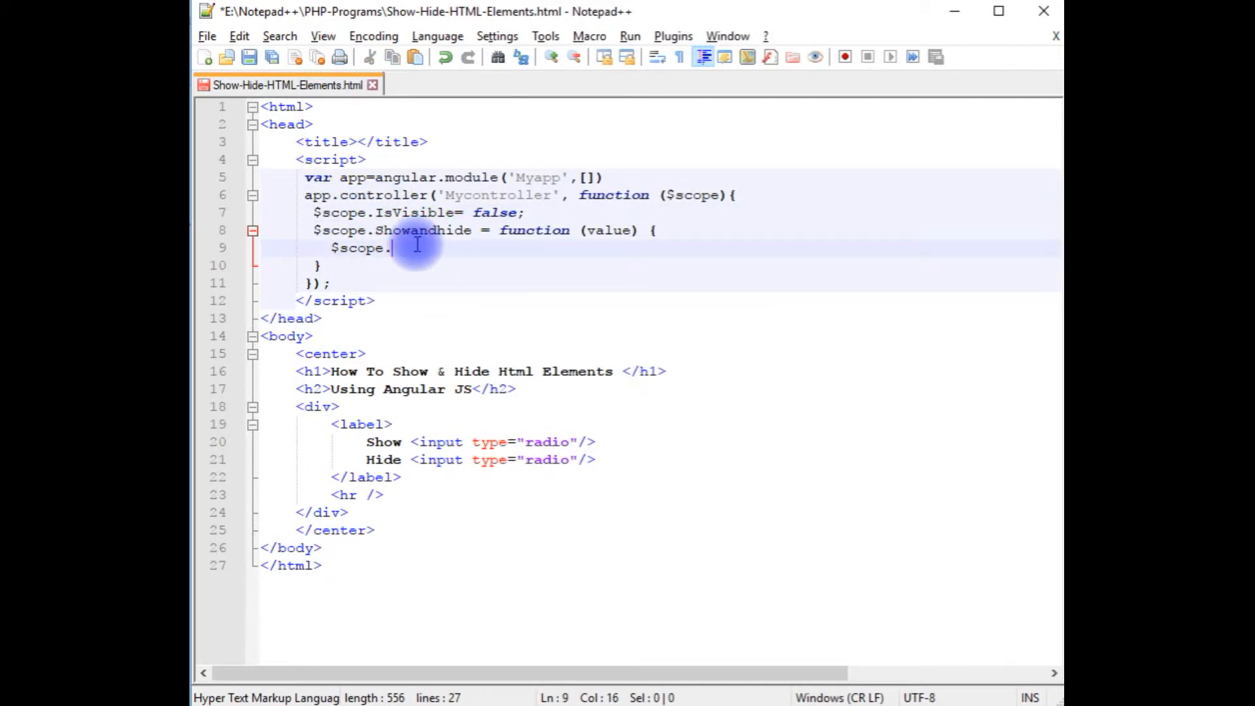
{"action": "type", "text": "IsVisible="}
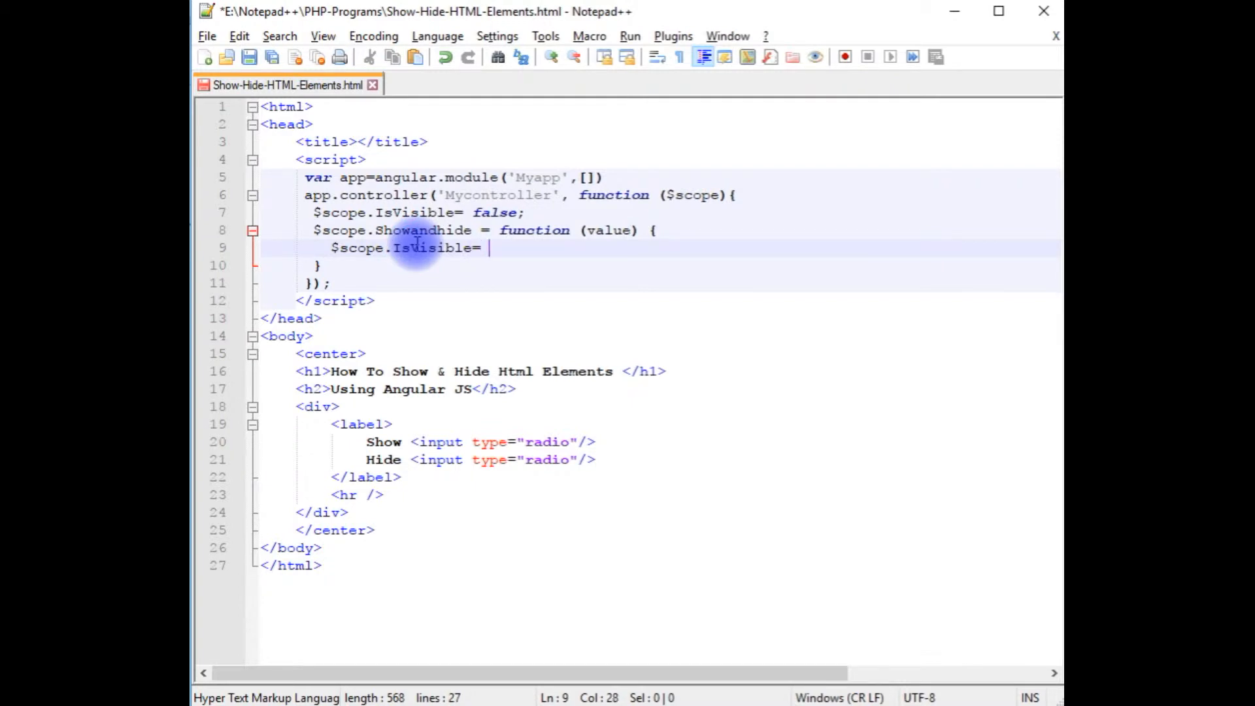
{"action": "type", "text": "value ="}
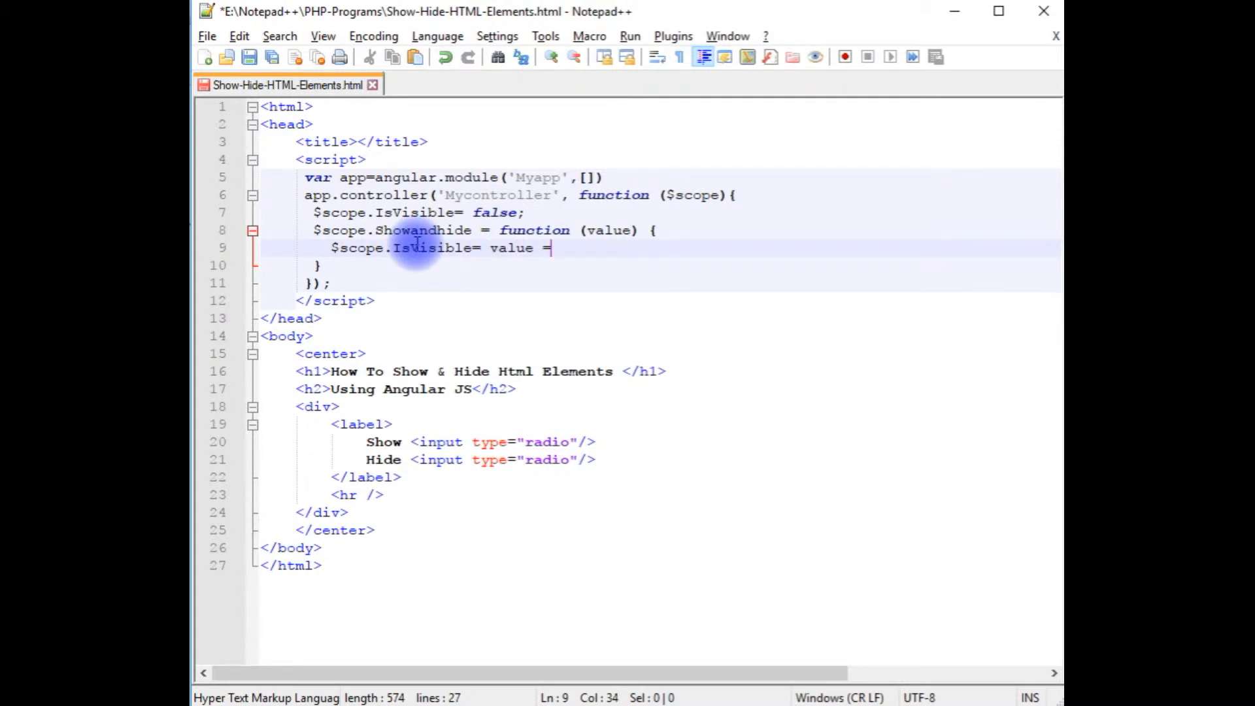
{"action": "type", "text": "= \"\""}
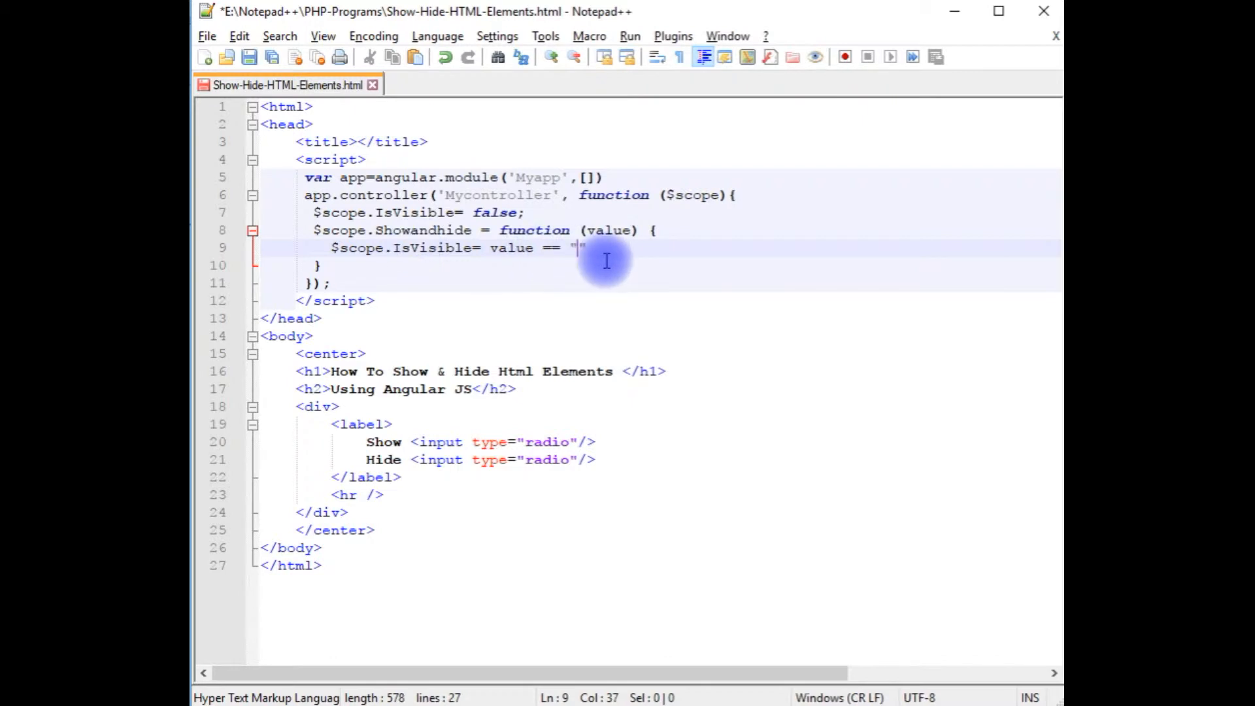
{"action": "type", "text": "Show"}
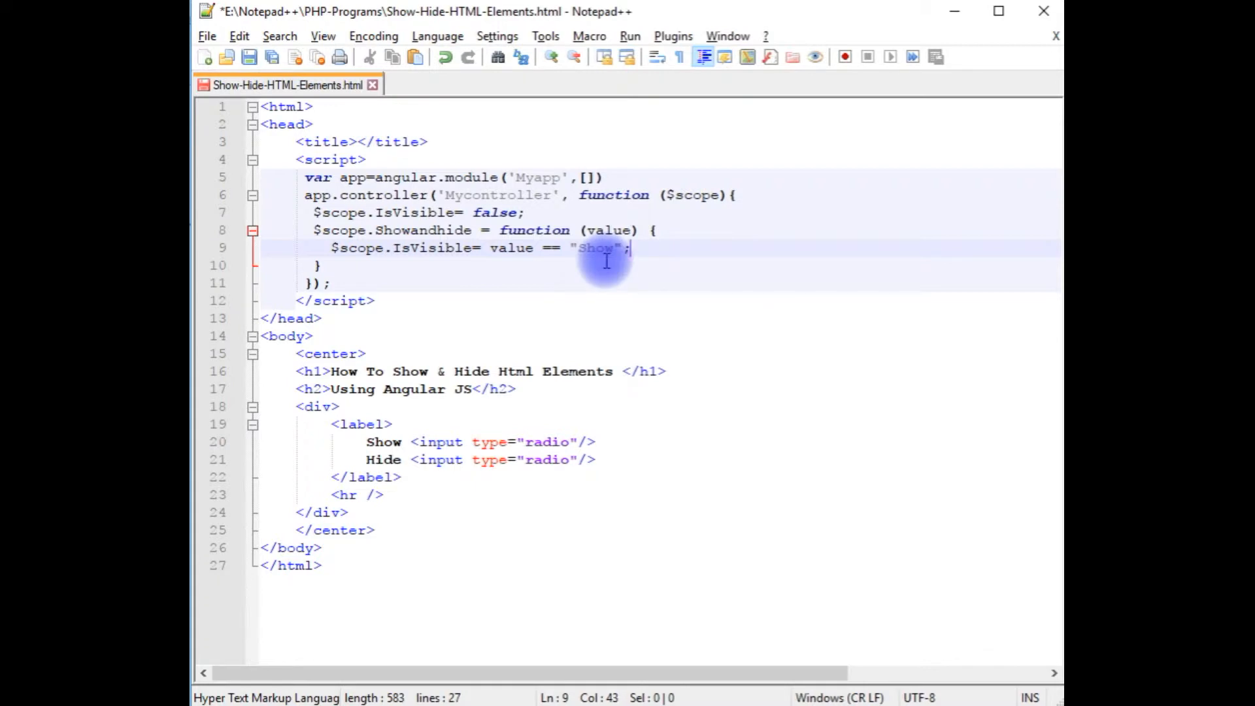
{"action": "mouse_move", "coordinate": [302, 233]}
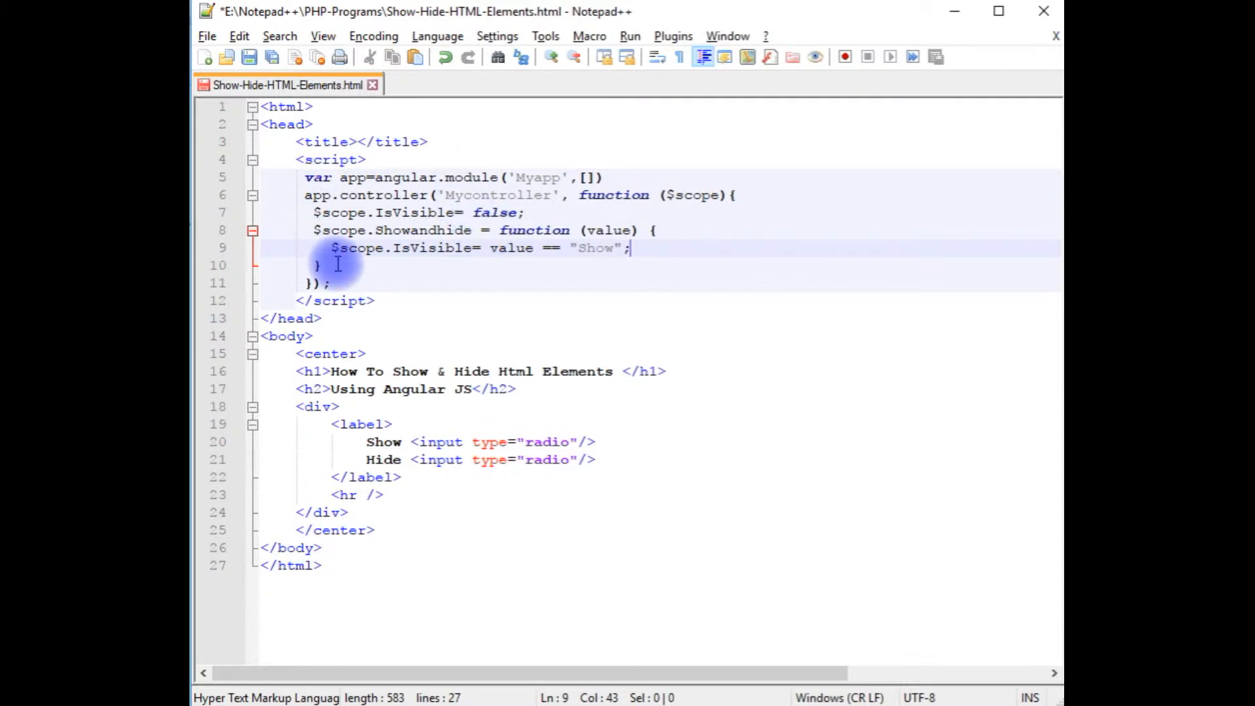
{"action": "mouse_move", "coordinate": [362, 392]}
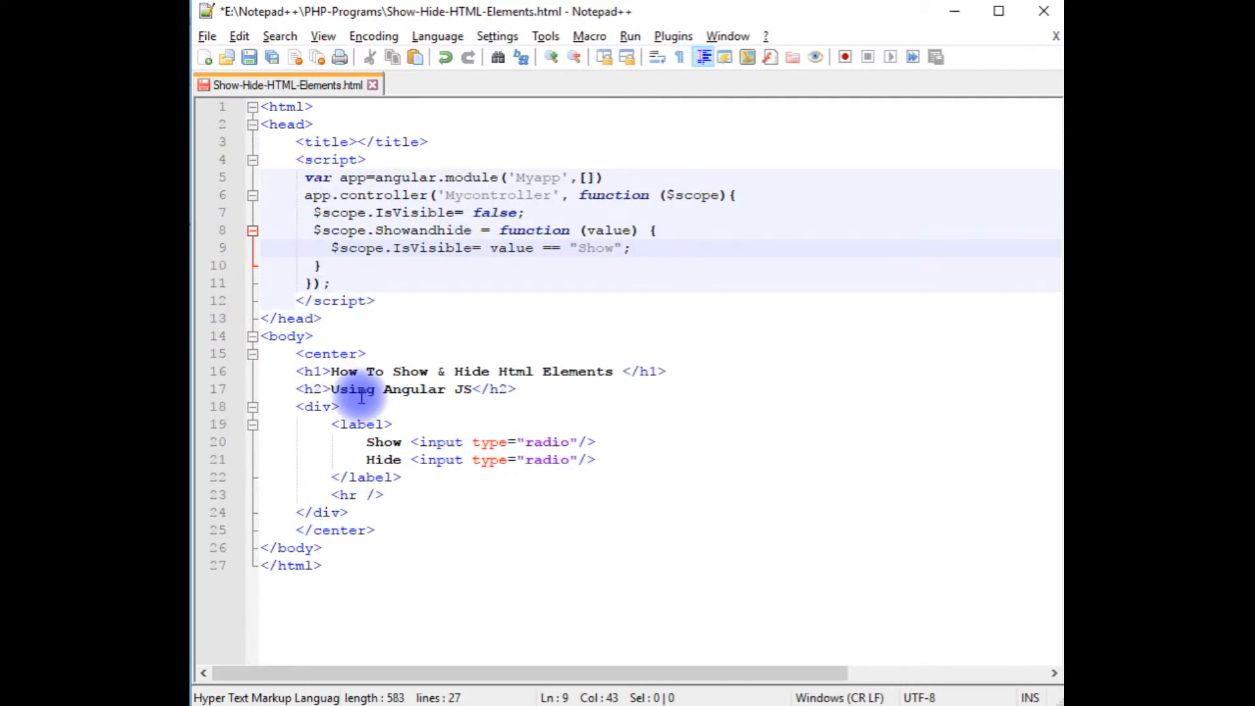
Give the wrapping div ng-app="Myapp" and ng-controller="Mycontroller" attributes.
{"action": "left_click", "coordinate": [315, 405]}
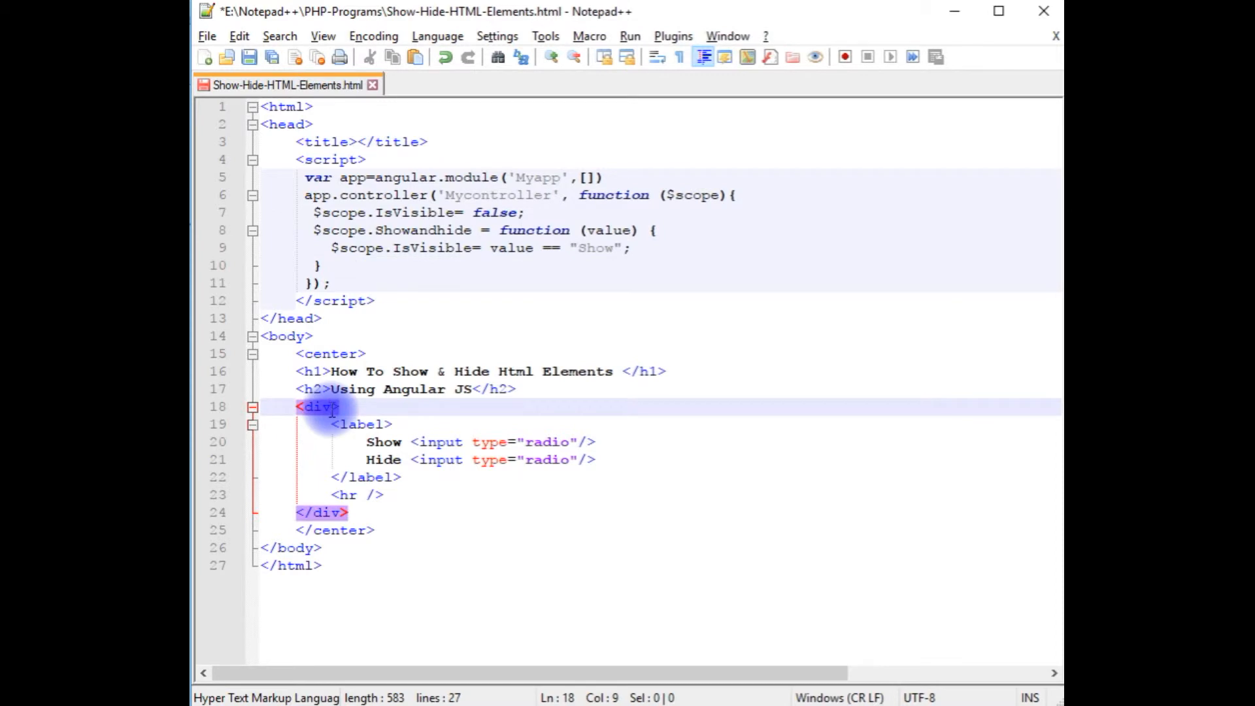
{"action": "type", "text": "\" \""}
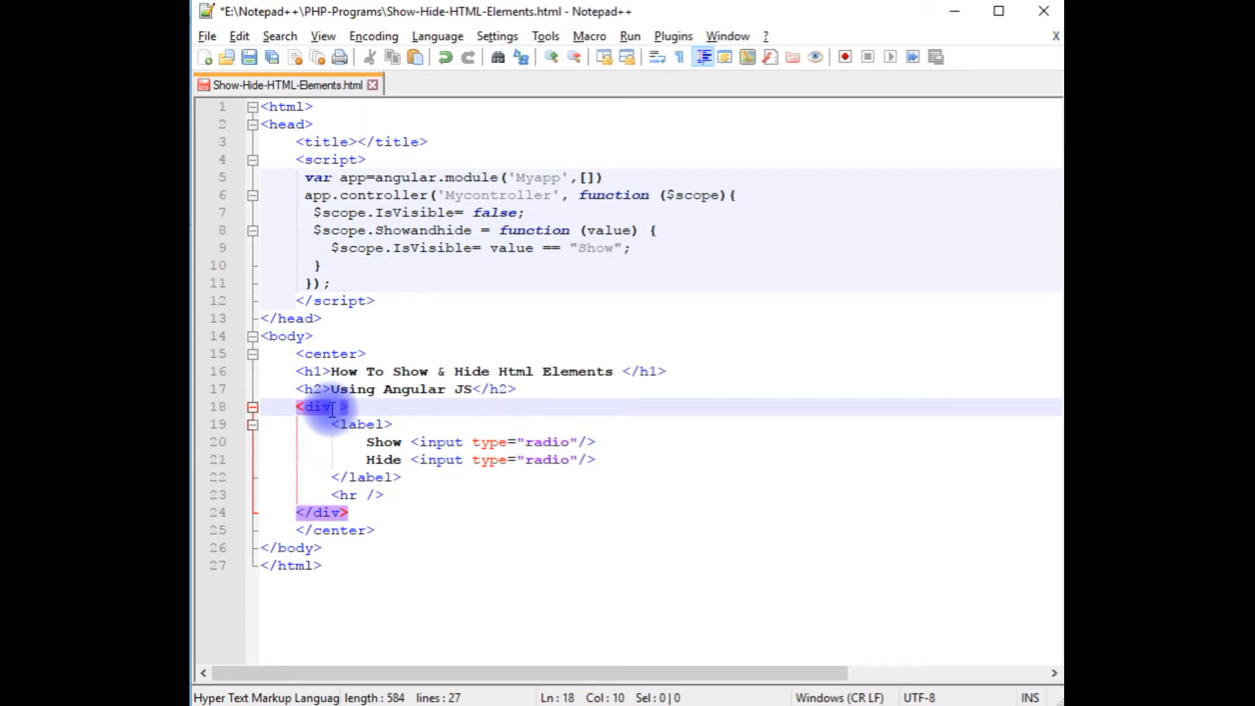
{"action": "type", "text": "ng-app=\""}
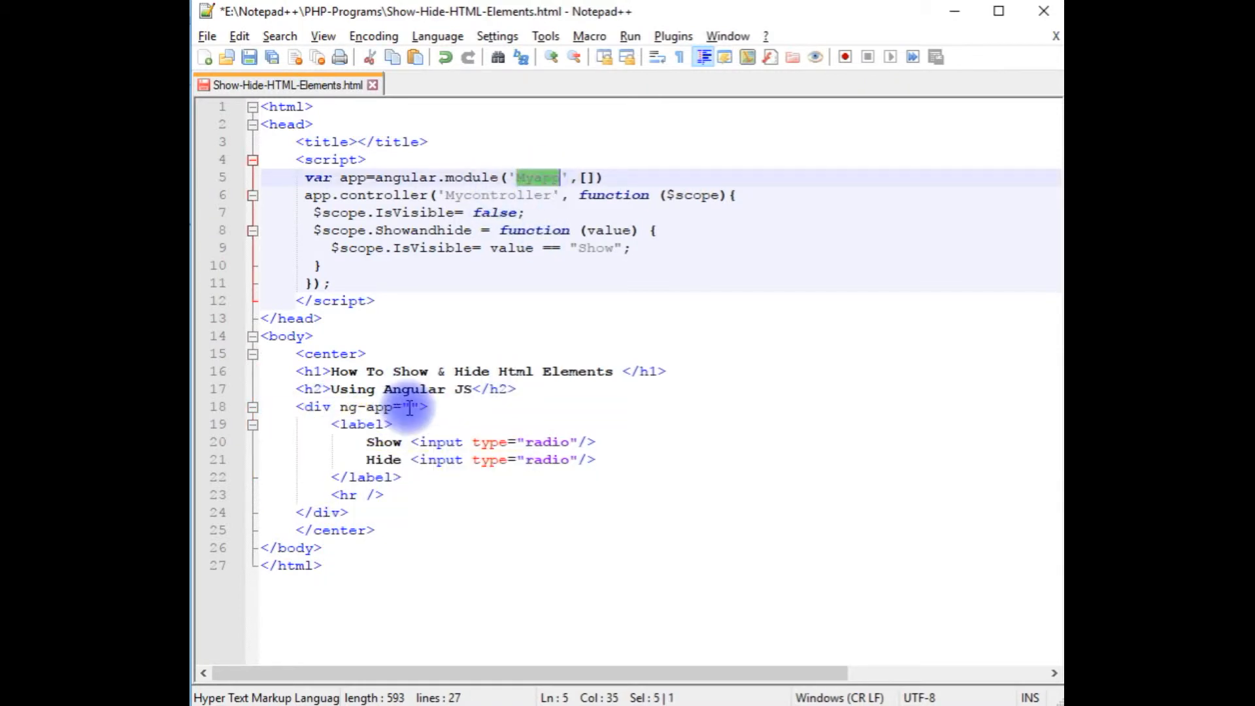
{"action": "type", "text": "Myapp"}
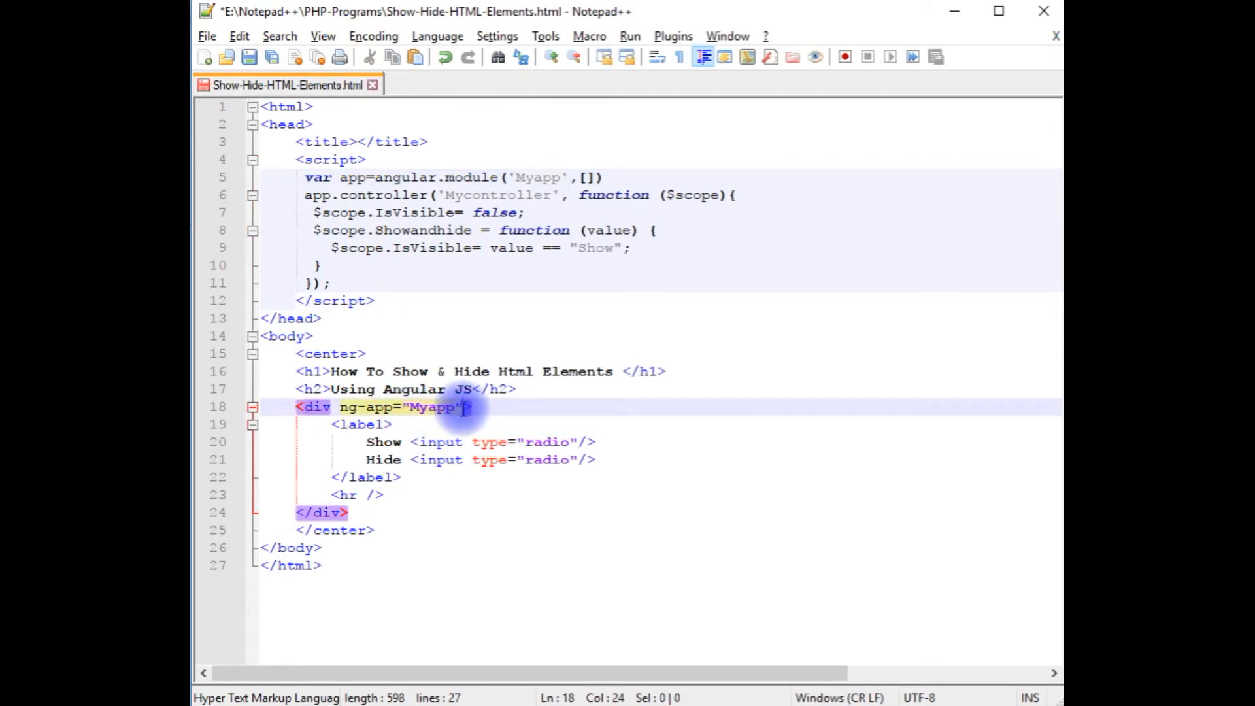
{"action": "type", "text": "ng-cont"}
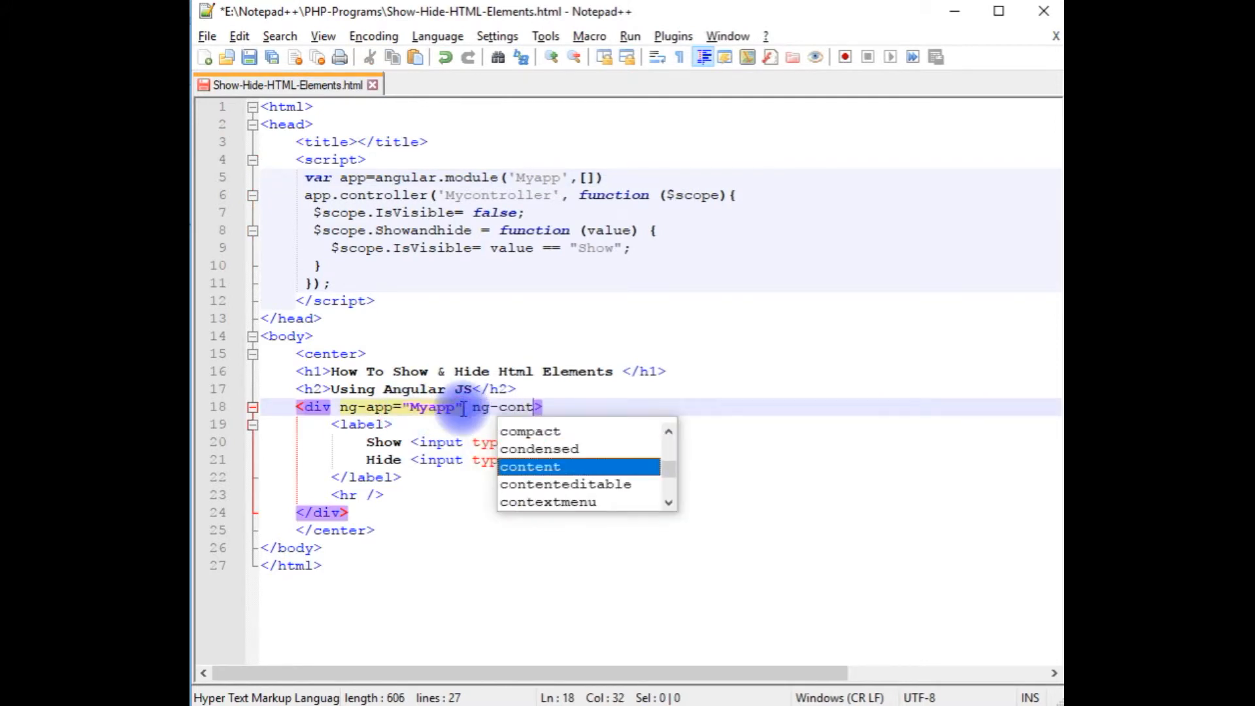
{"action": "type", "text": "roller=\""}
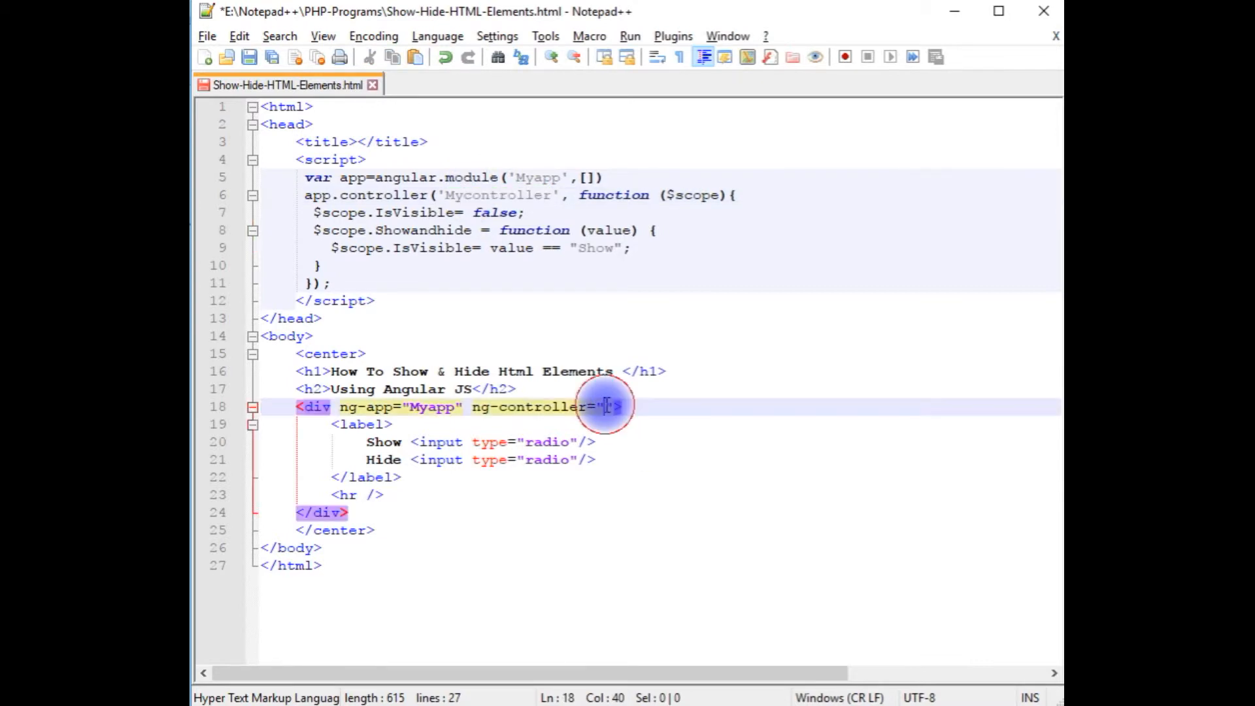
{"action": "type", "text": "Mycontroller"}
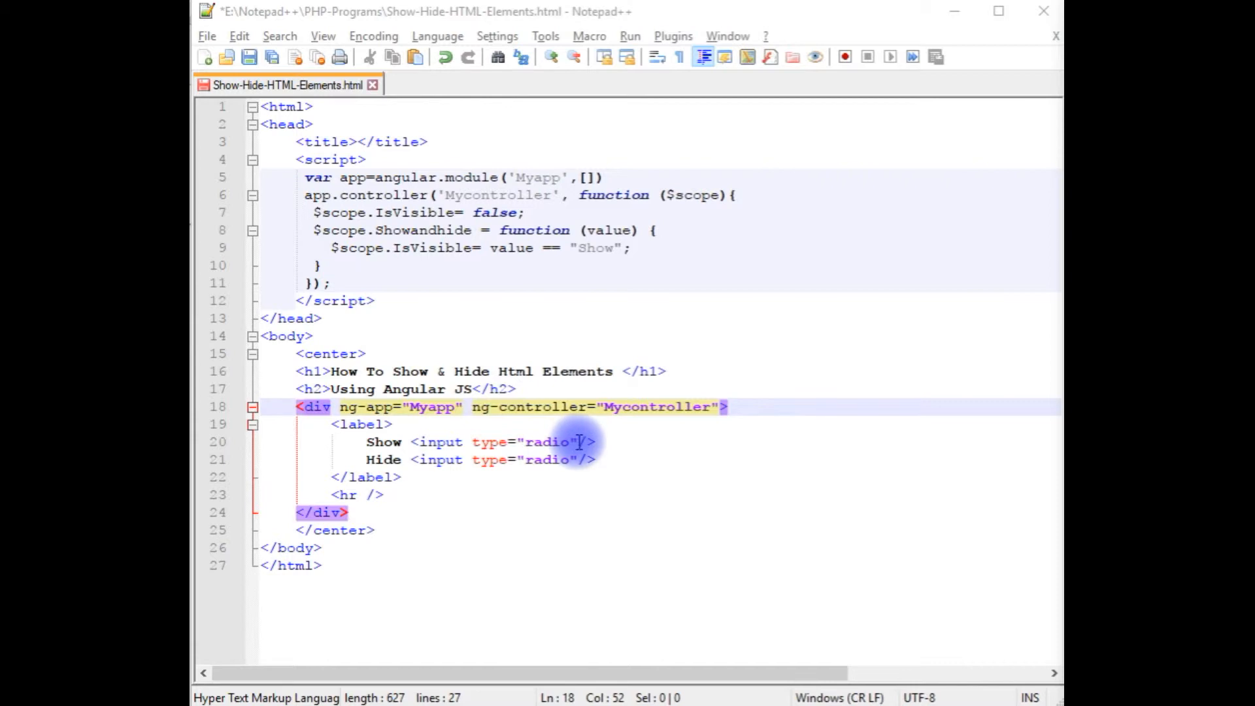
Name both radios IsVisible with ng-click Showandhide('Show') and Showandhide('Hide') respectively.
{"action": "type", "text": "name=\""}
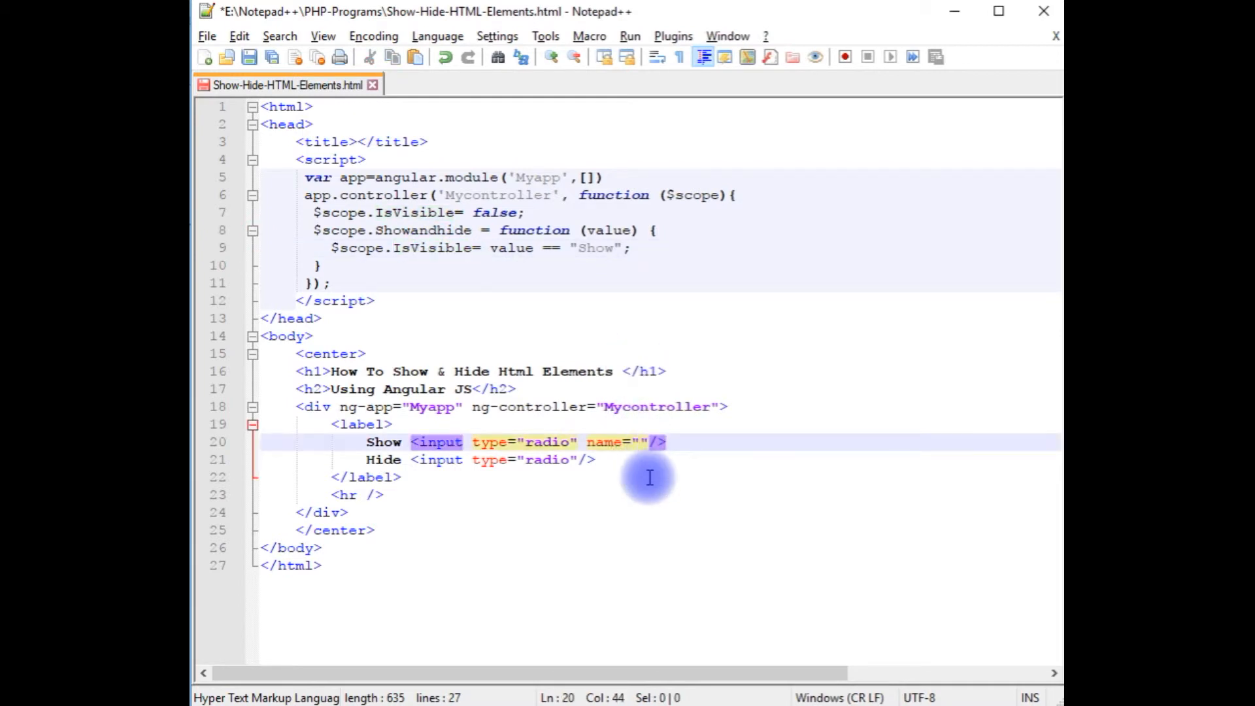
{"action": "type", "text": "IsVisible"}
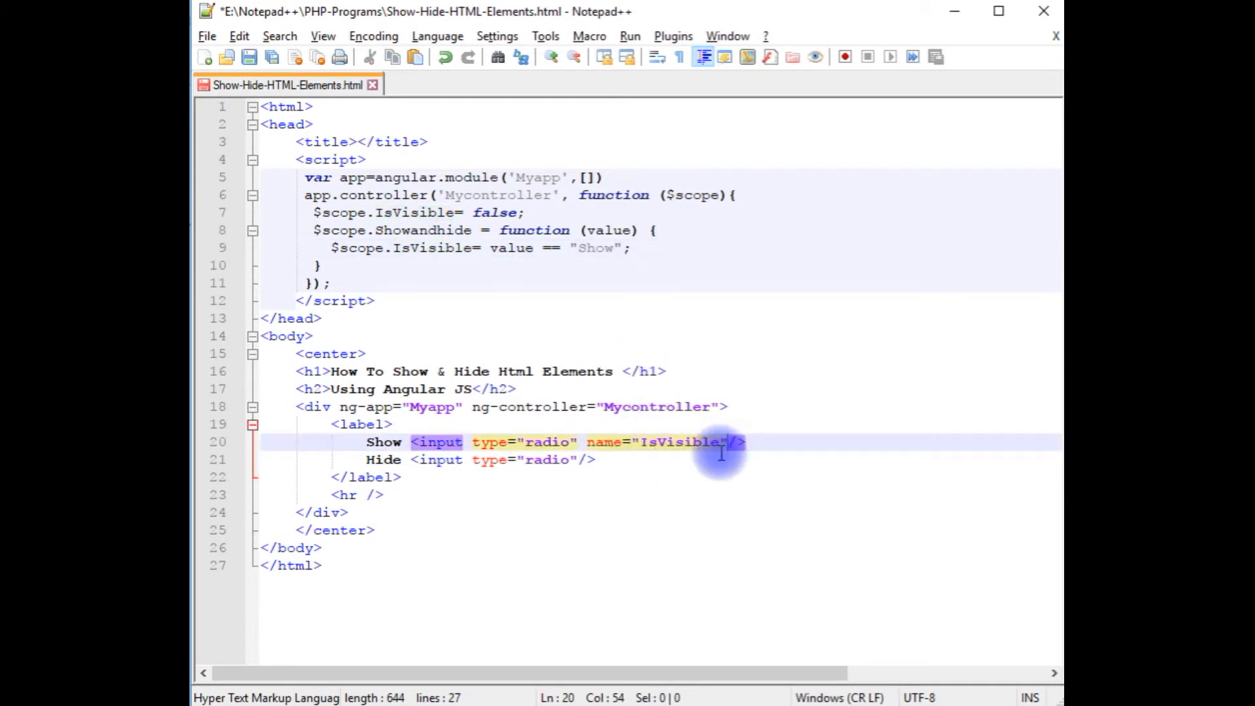
{"action": "type", "text": "ng-click"}
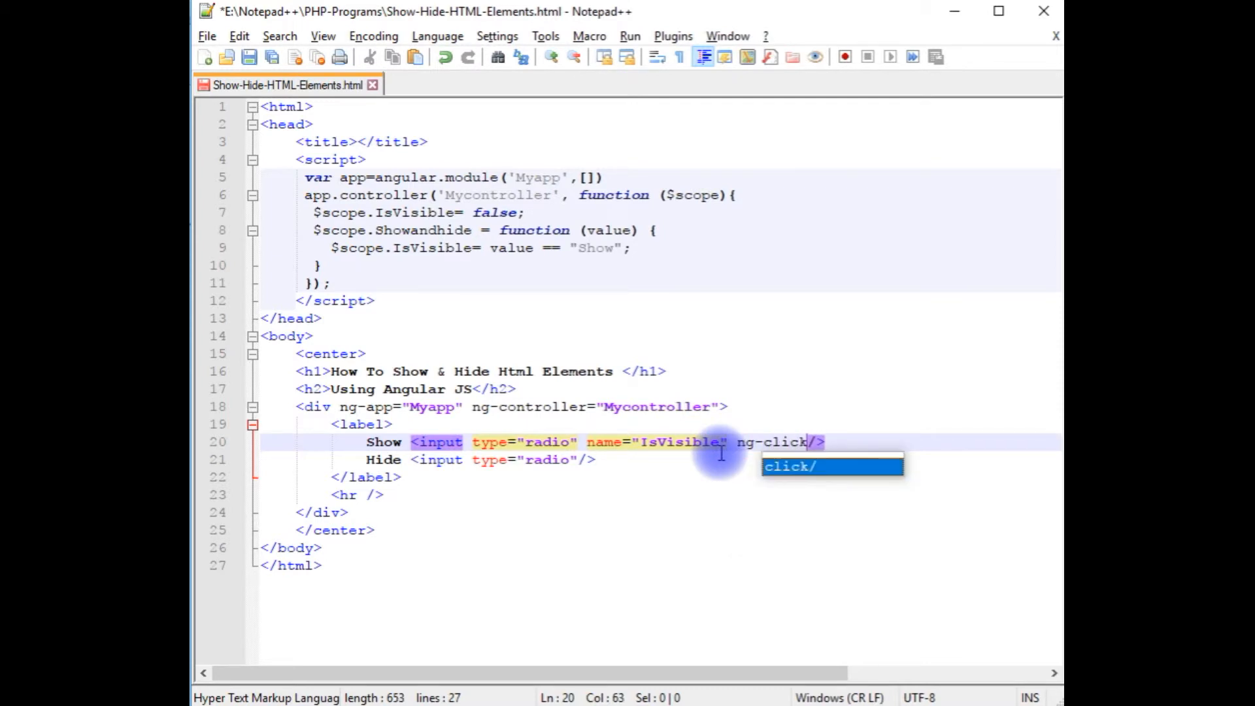
{"action": "type", "text": "="}
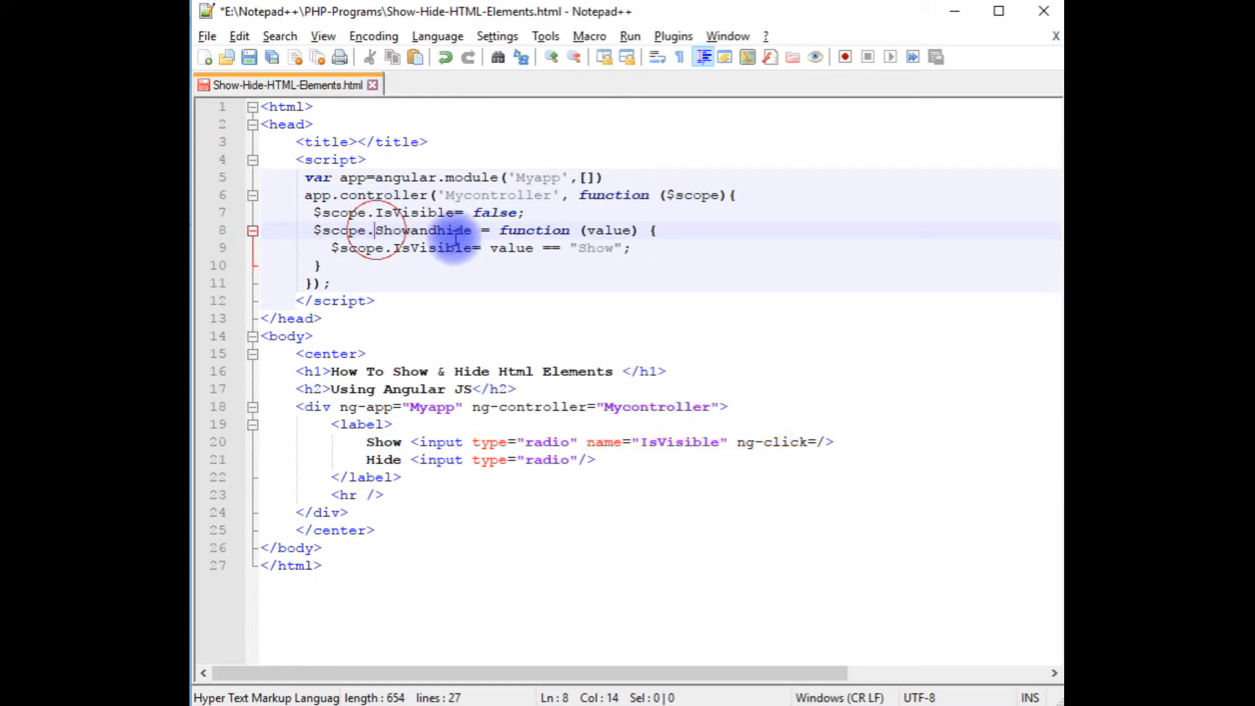
{"action": "double_click", "coordinate": [423, 230]}
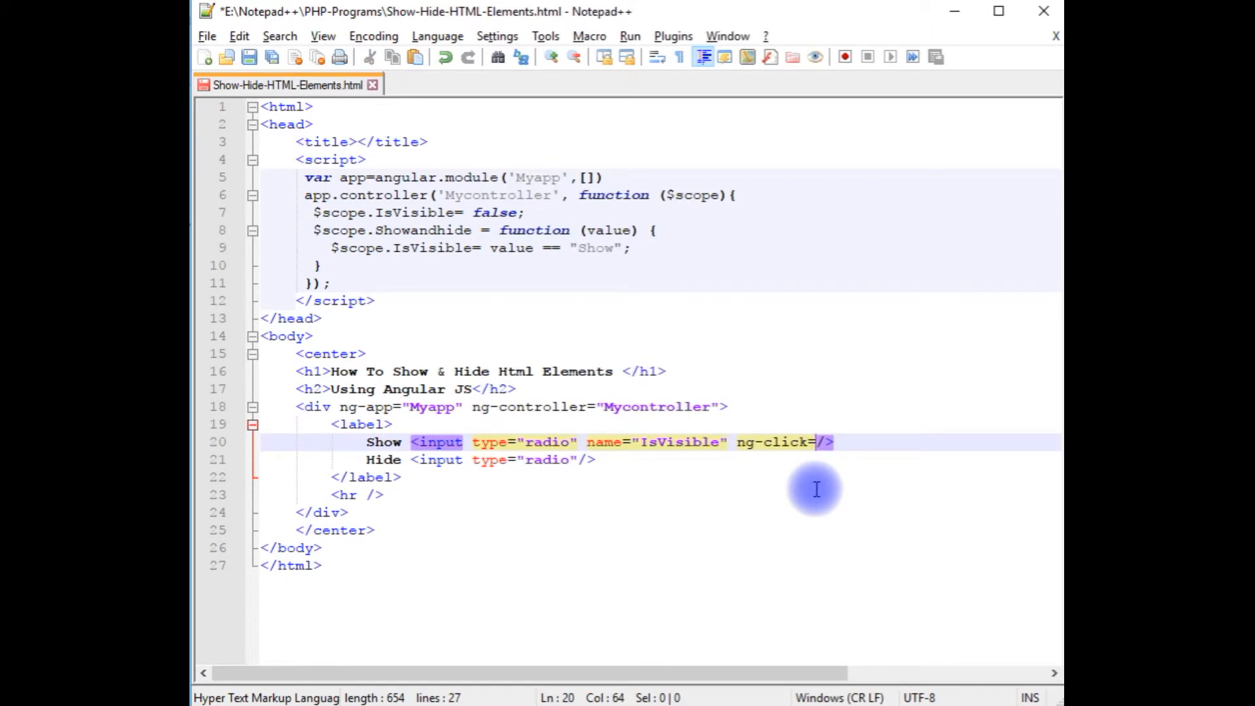
{"action": "type", "text": "\"Showandhide\""}
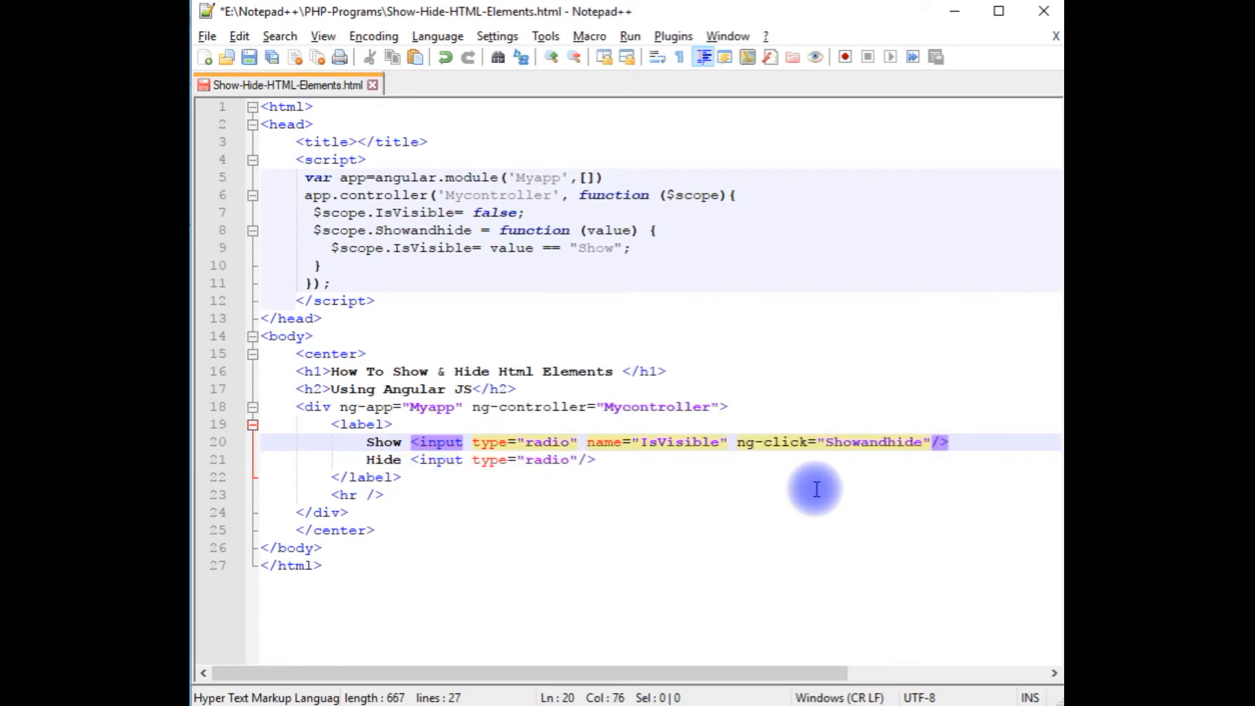
{"action": "type", "text": "()"}
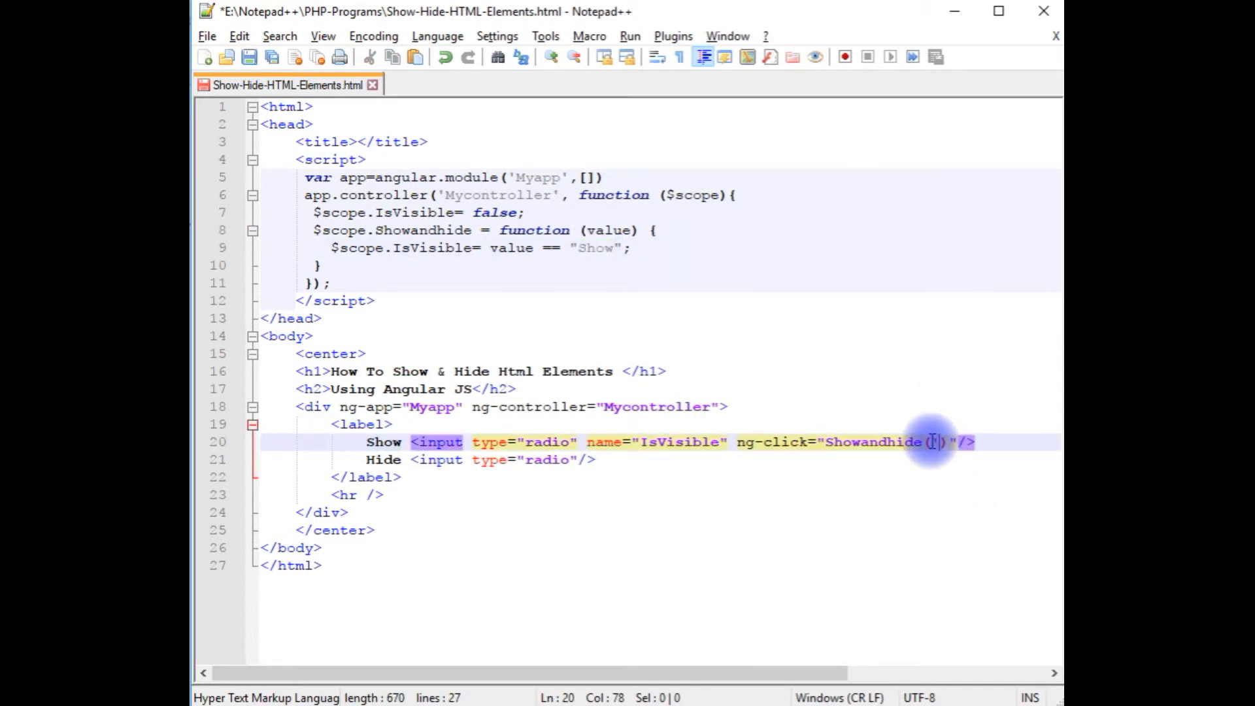
{"action": "type", "text": "Show'"}
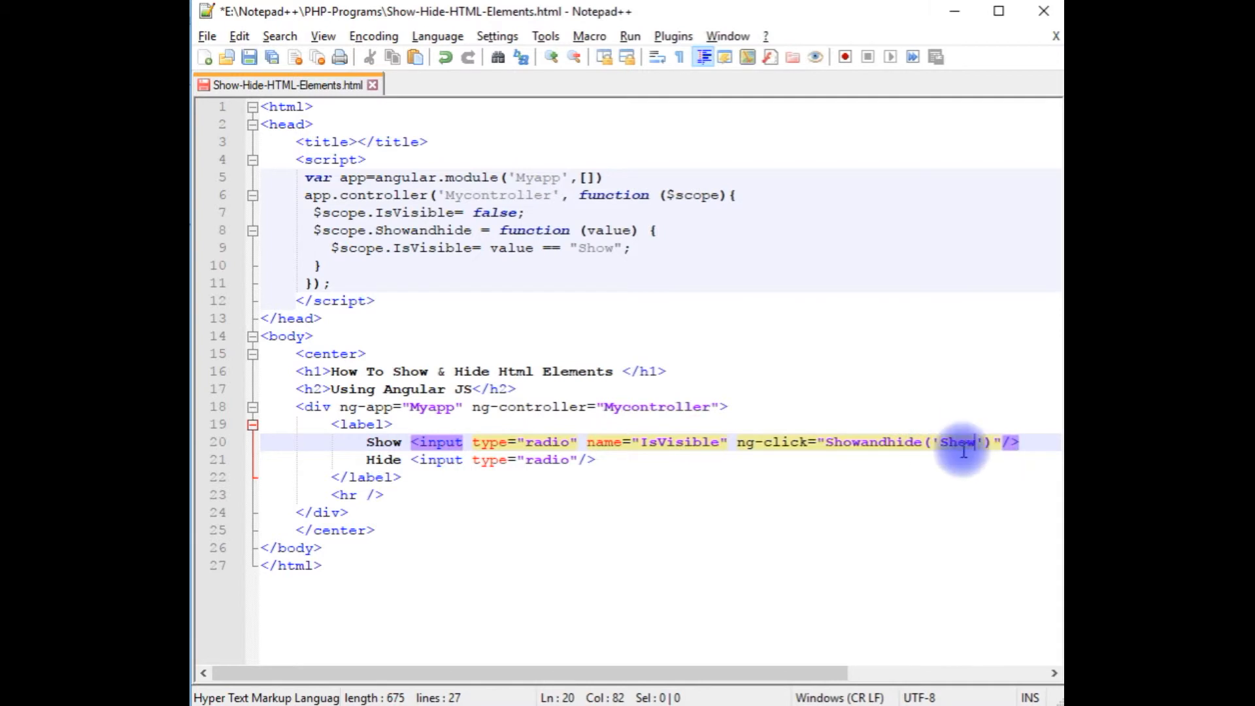
{"action": "mouse_move", "coordinate": [692, 479]}
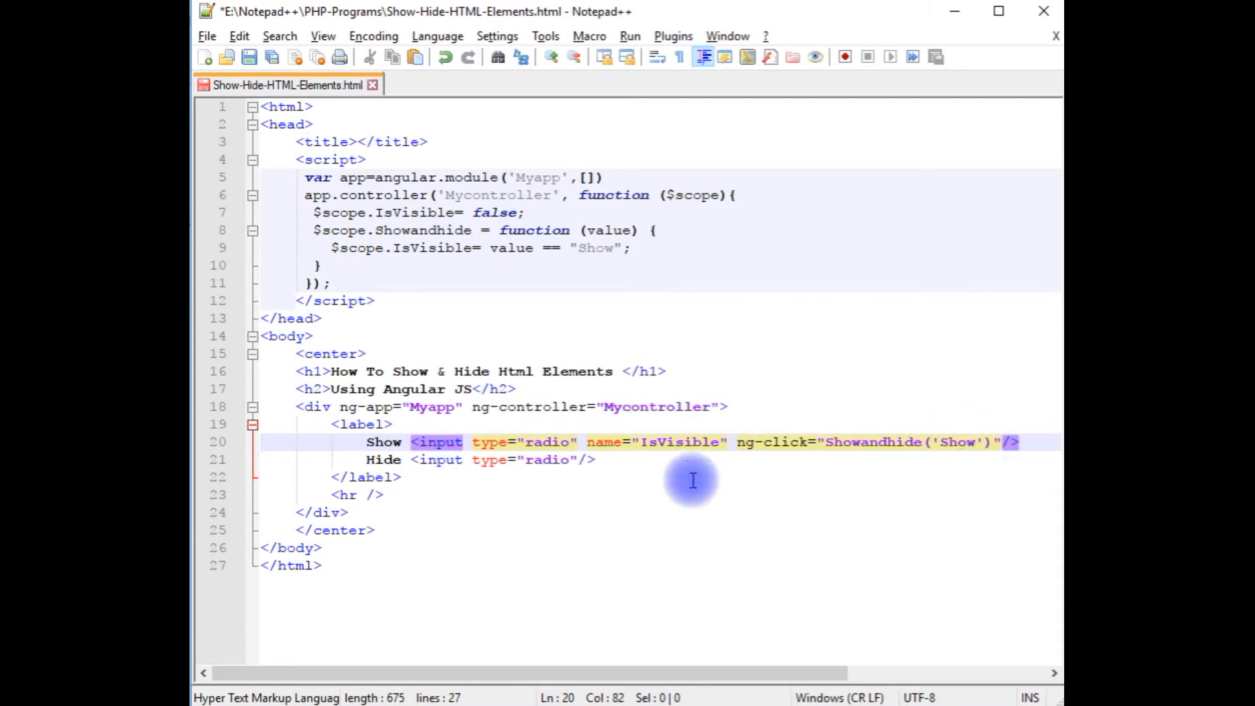
{"action": "left_click", "coordinate": [1006, 442]}
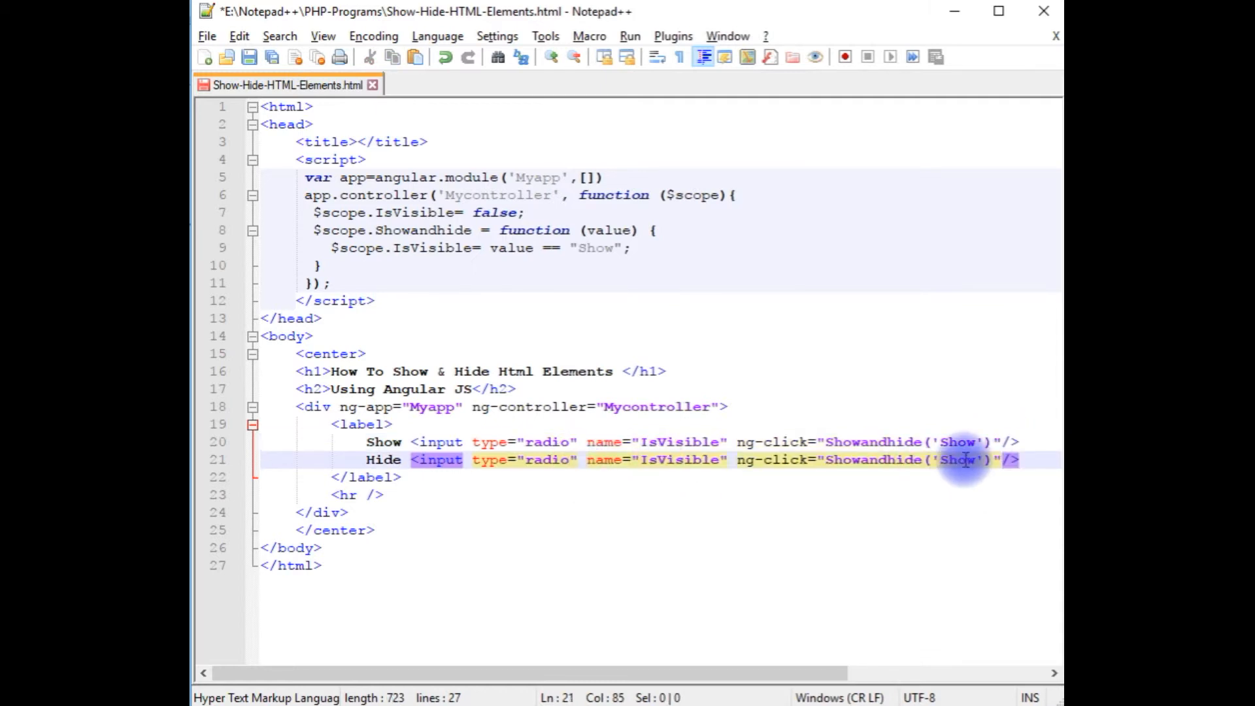
{"action": "double_click", "coordinate": [956, 458]}
{"action": "type", "text": "Hide"}
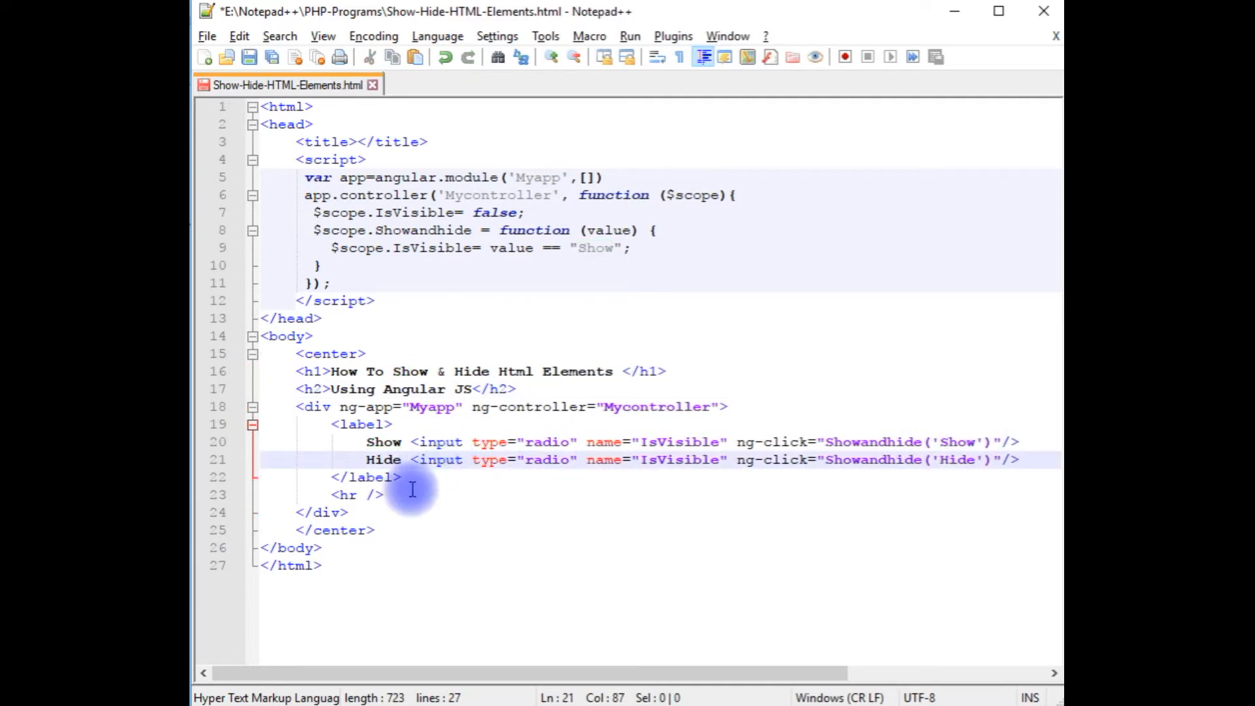
Add a div below the rule holding an img with src C:\Users\User\Desktop\wpcharan.jpg.
{"action": "type", "text": "<s"}
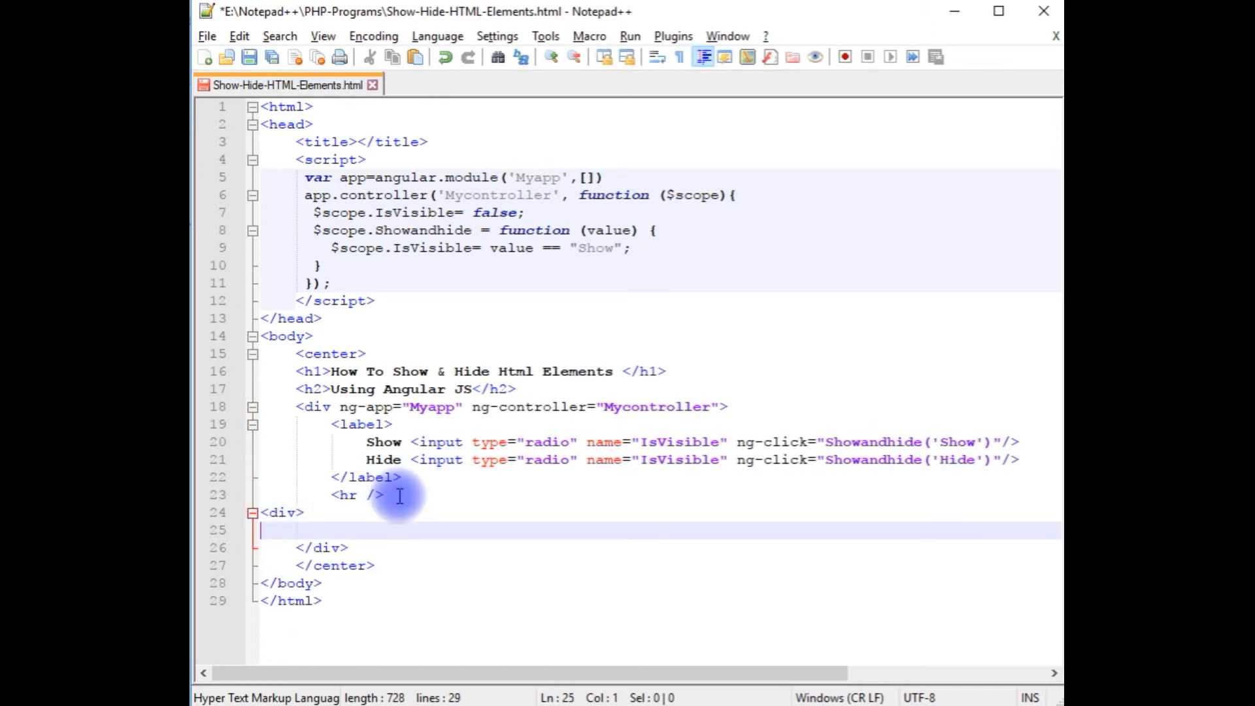
{"action": "type", "text": "</div>"}
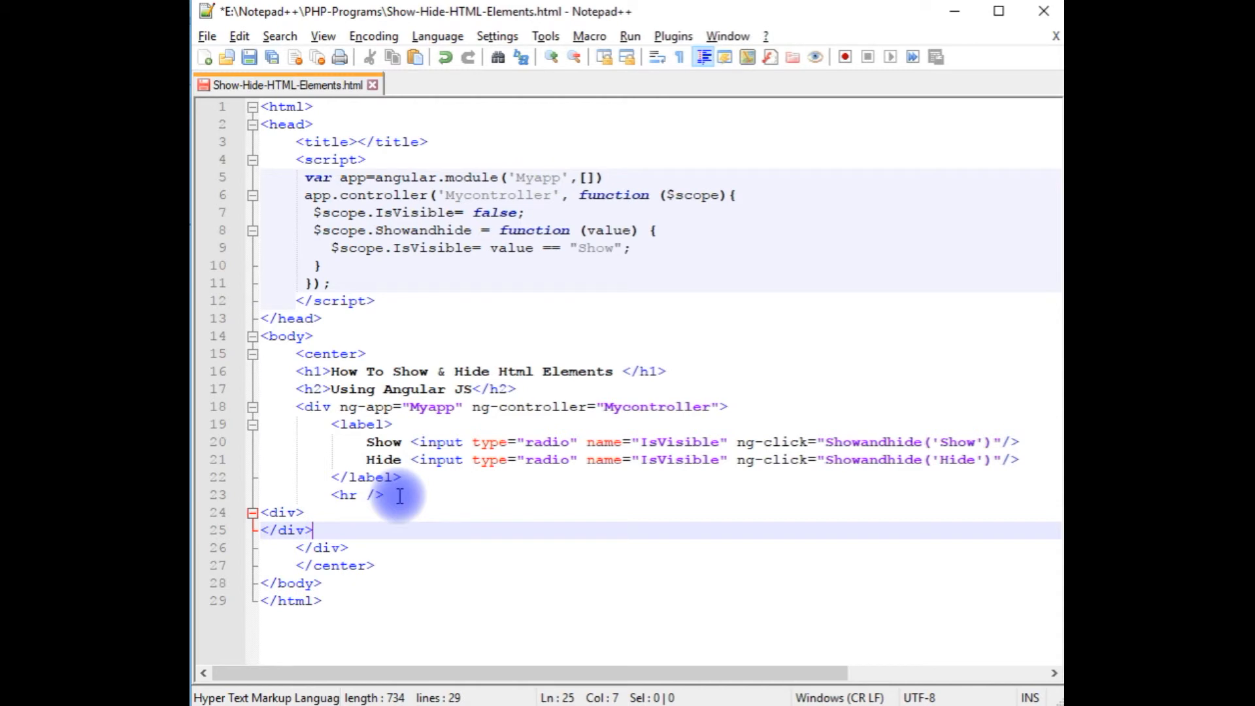
{"action": "key", "text": "enter"}
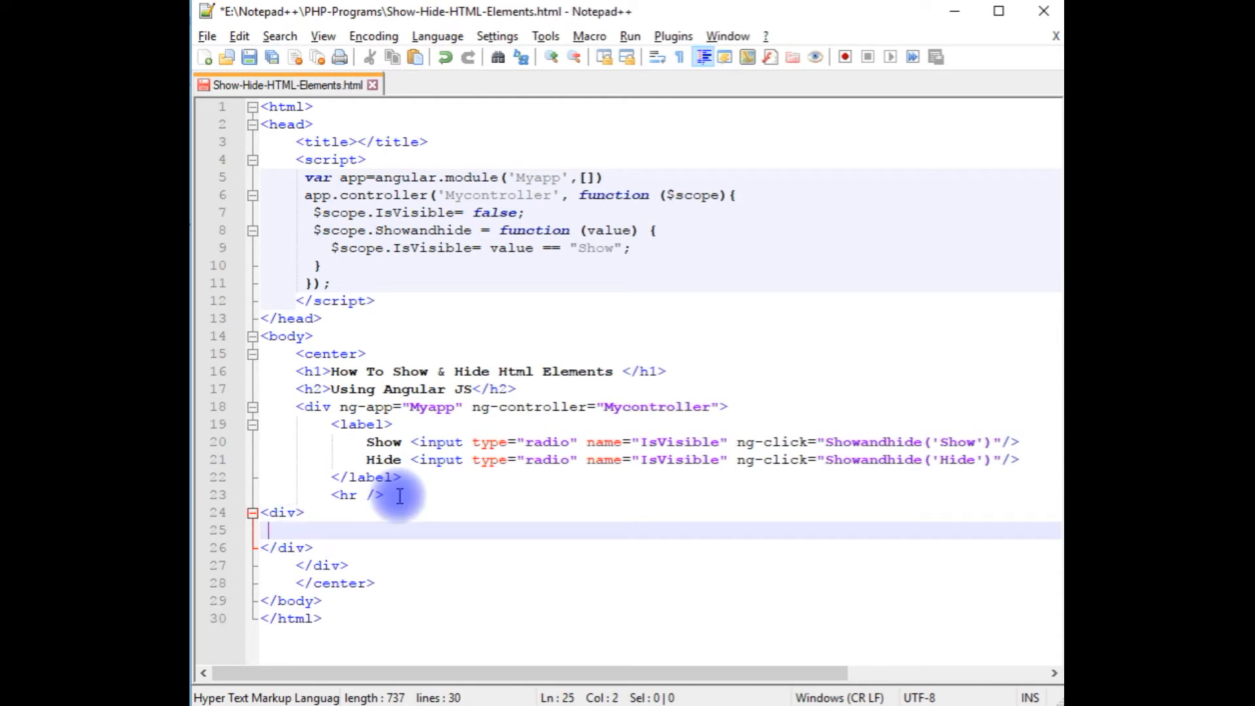
{"action": "type", "text": "<img src=\"\"/>"}
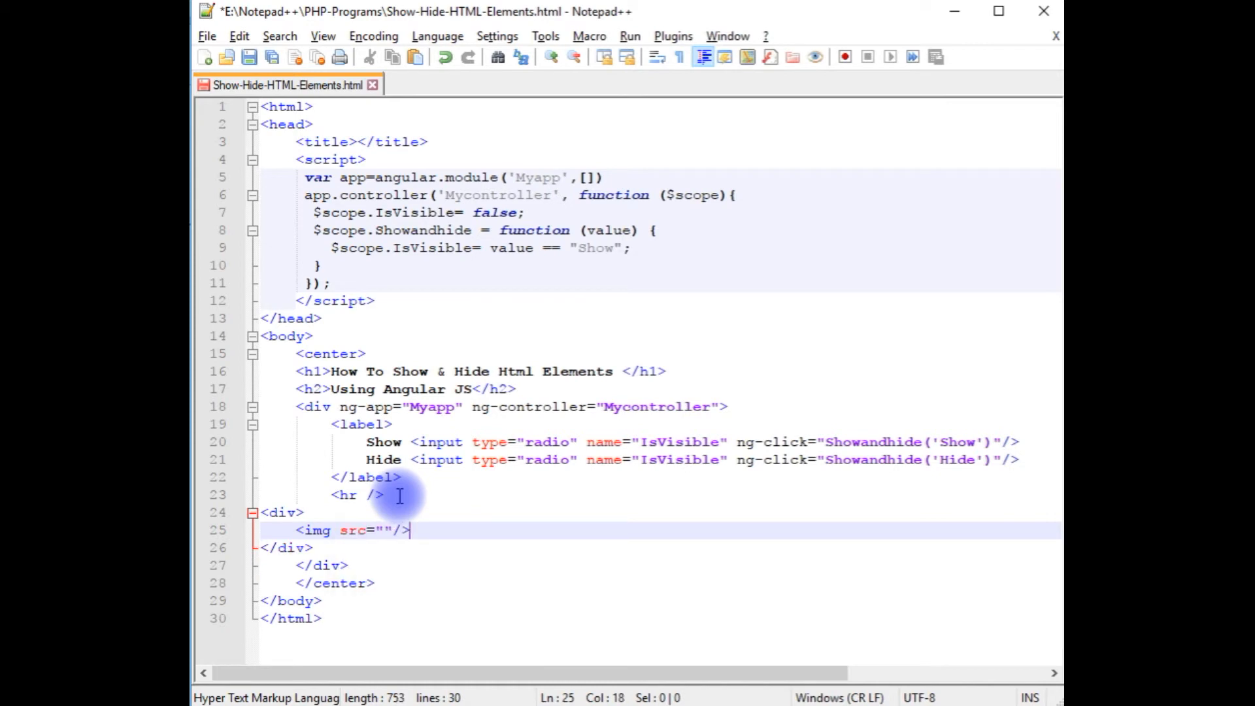
{"action": "left_click", "coordinate": [381, 529]}
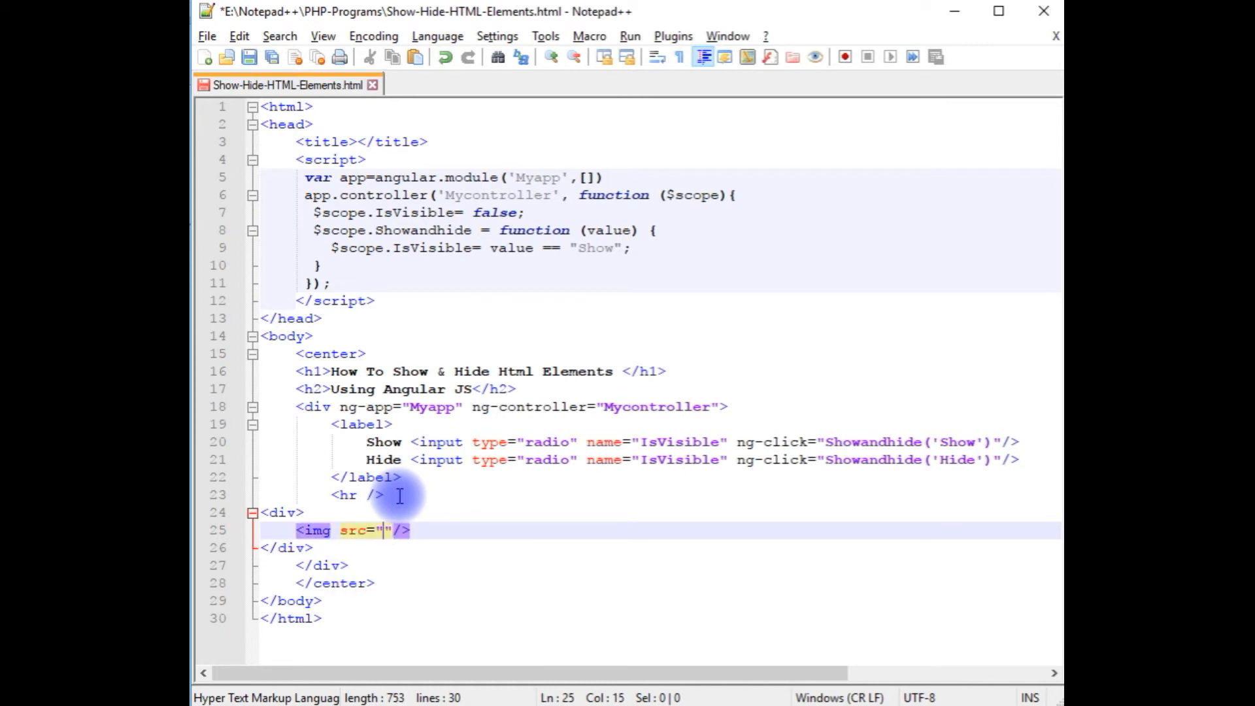
{"action": "type", "text": "C:\\Users\\User\\Desktop\\wpcharan.jpg"}
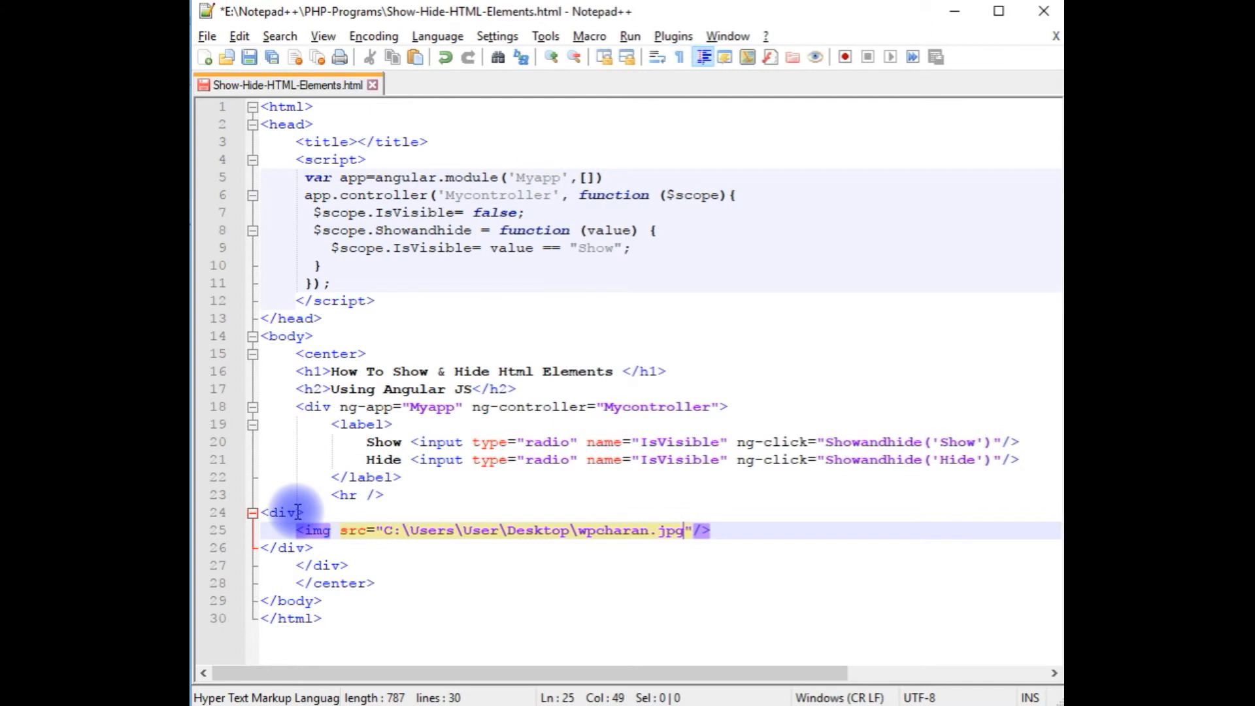
{"action": "type", "text": "n"}
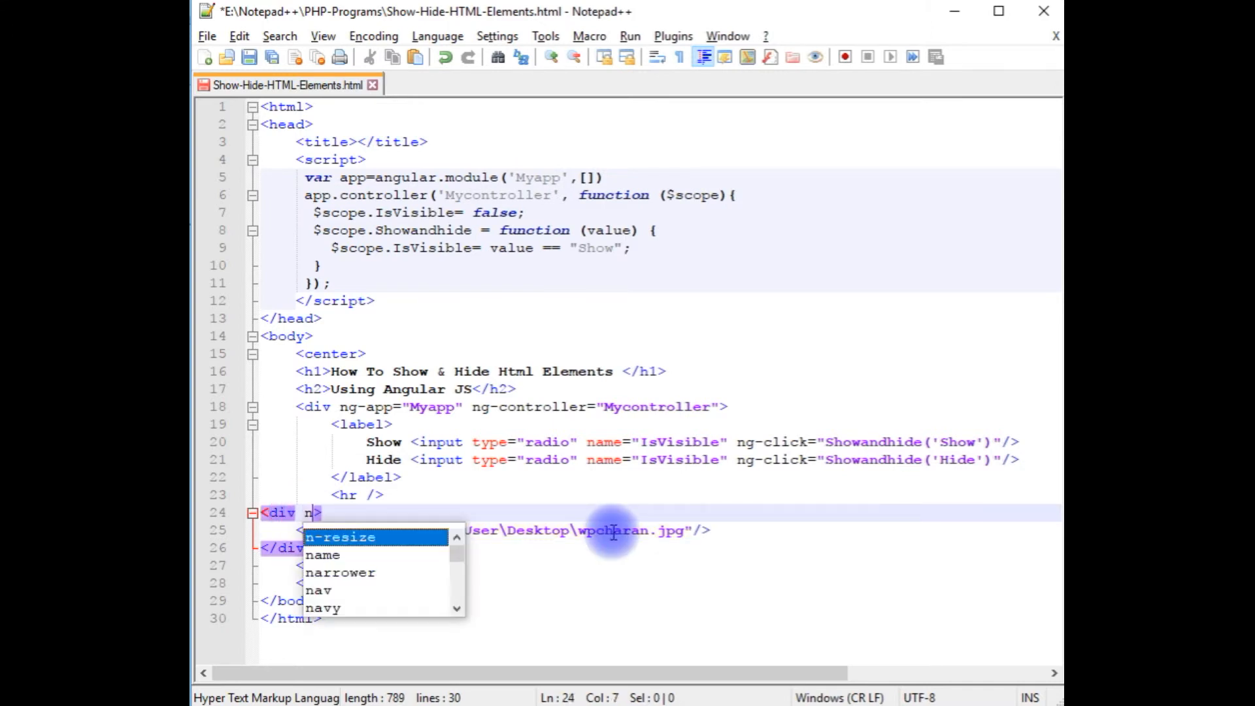
Give the image div ng-show="IsVisible" so it appears only when the flag is true.
{"action": "type", "text": "g-show=\""}
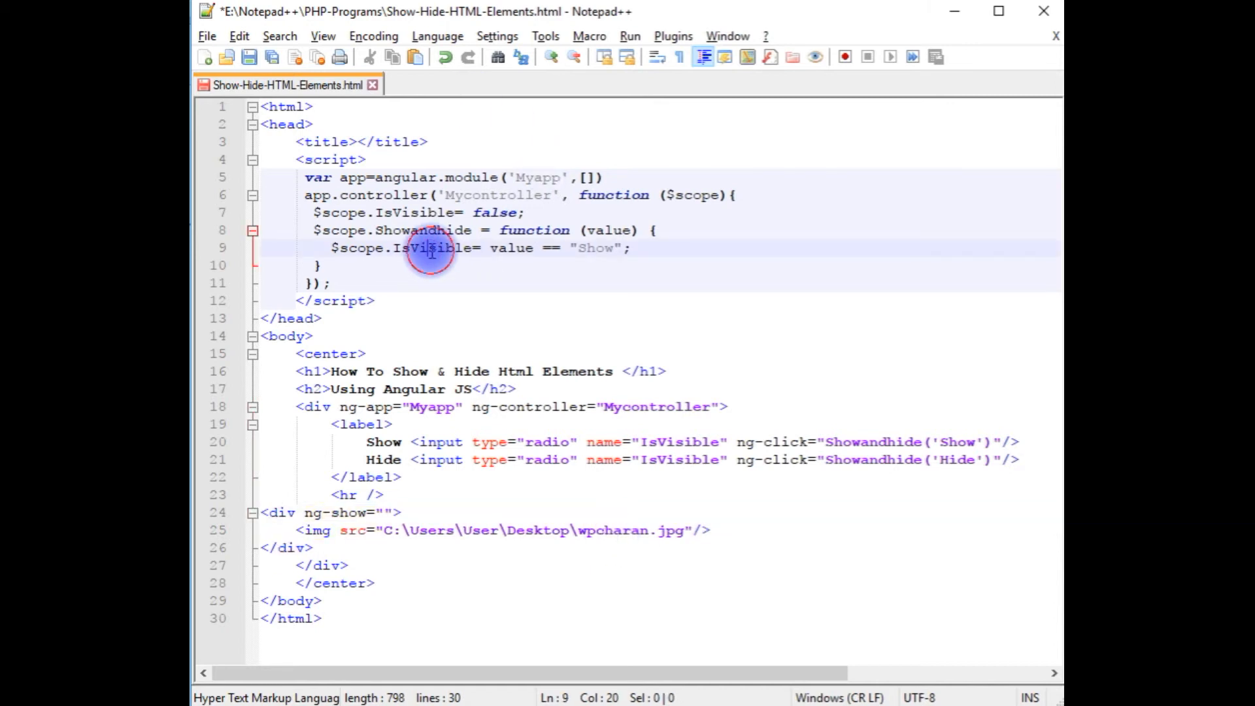
{"action": "double_click", "coordinate": [430, 247]}
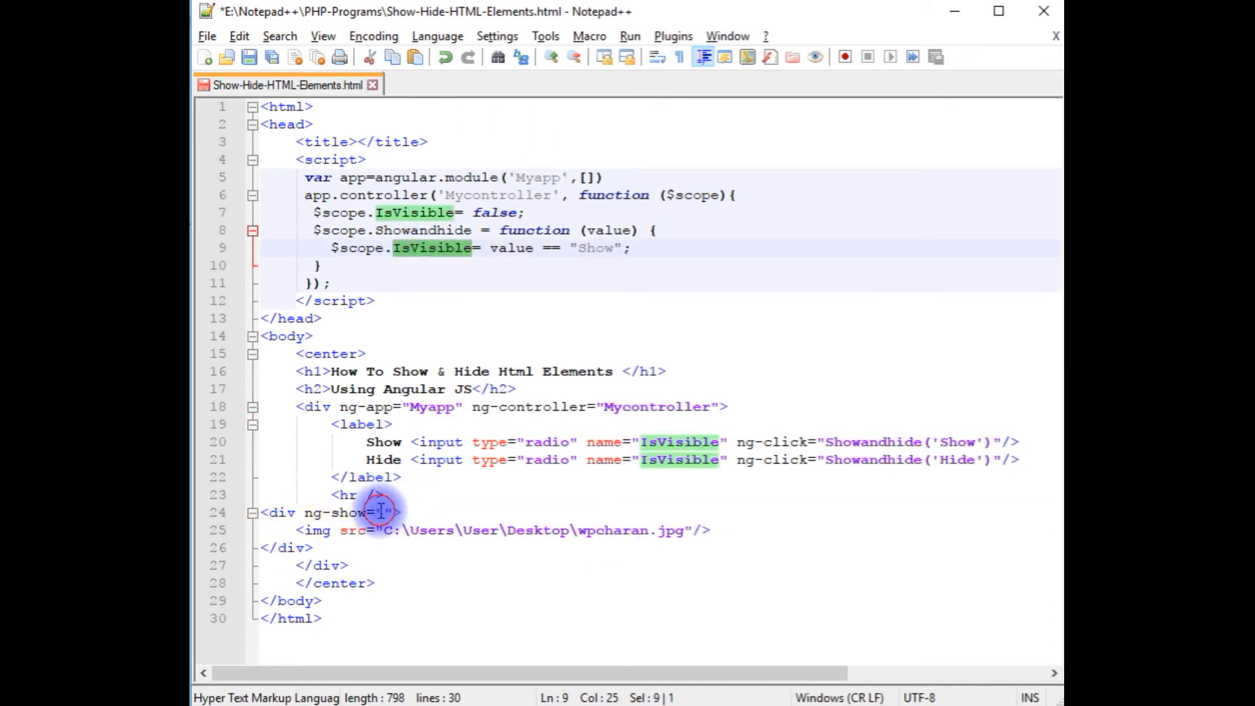
{"action": "type", "text": "IsVisible"}
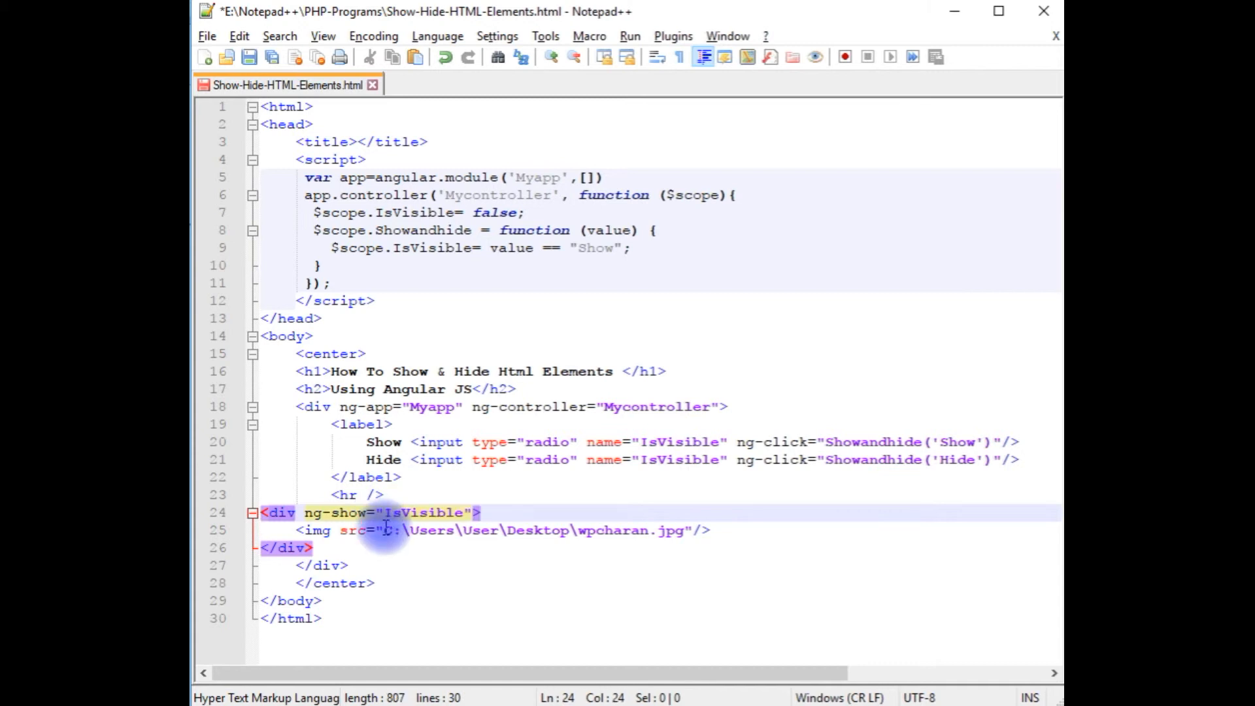
{"action": "mouse_move", "coordinate": [625, 286]}
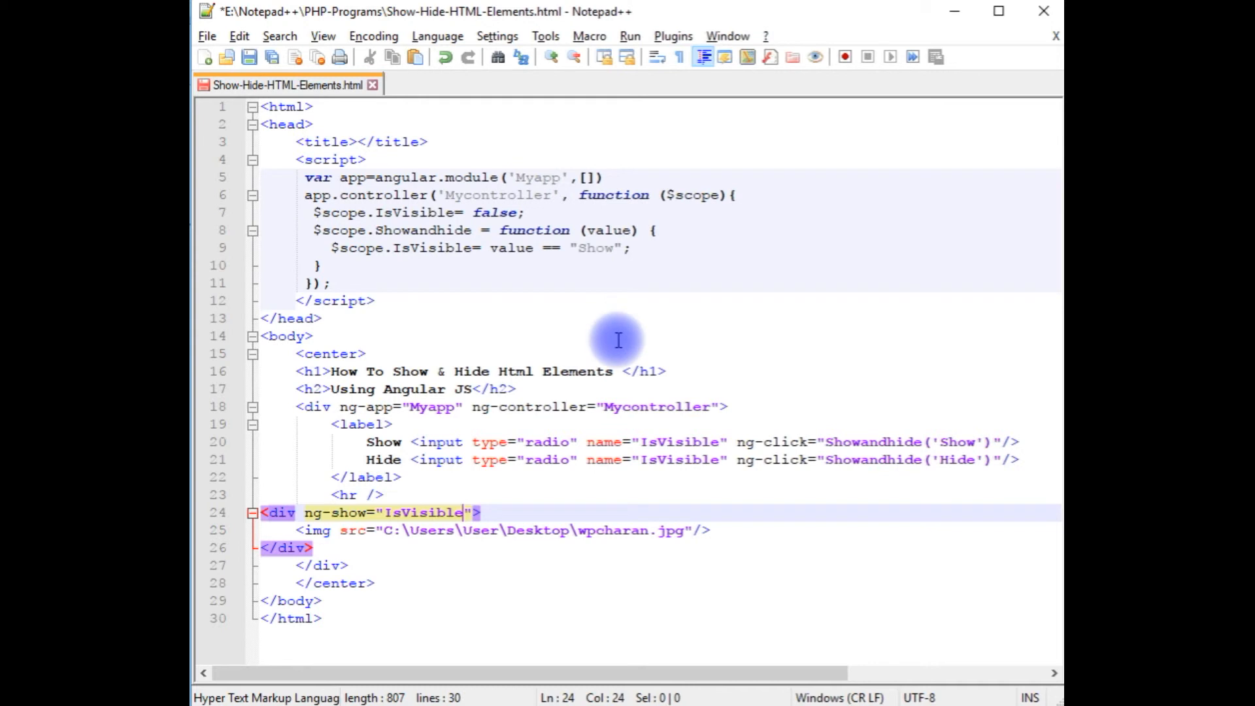
{"action": "mouse_move", "coordinate": [403, 184]}
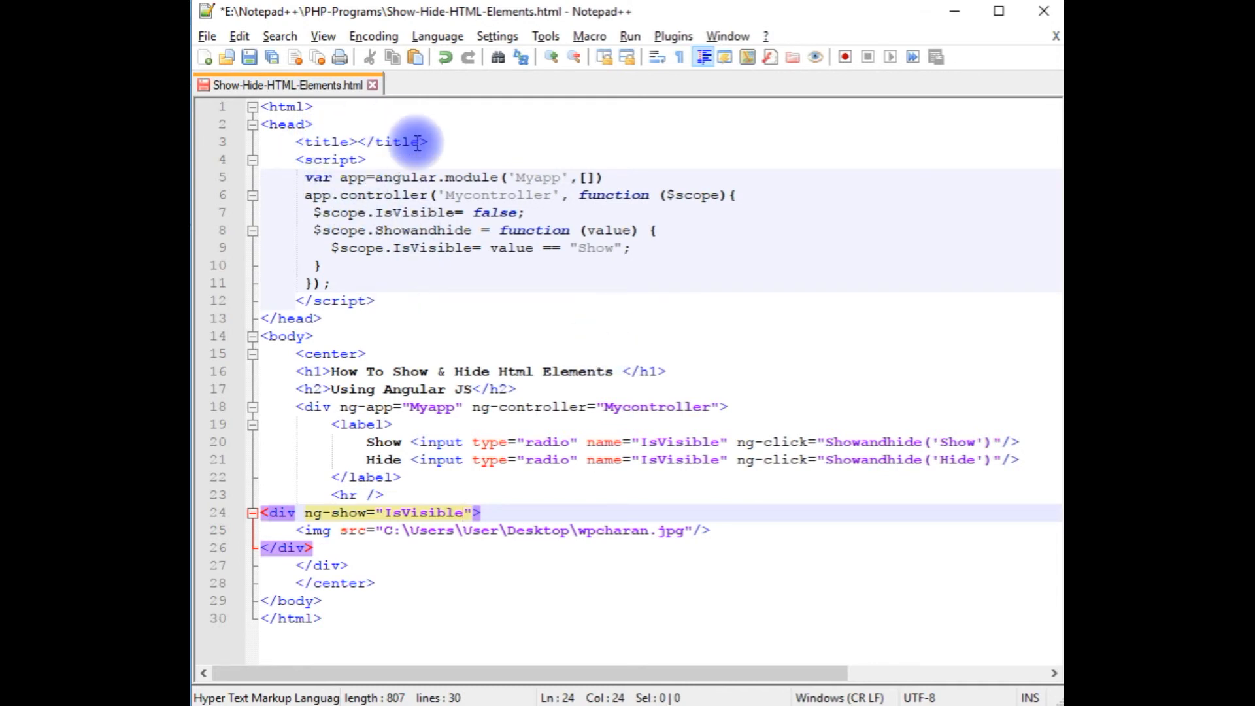
Insert the Google CDN AngularJS script tag after the title line and save the file.
{"action": "left_click", "coordinate": [429, 142]}
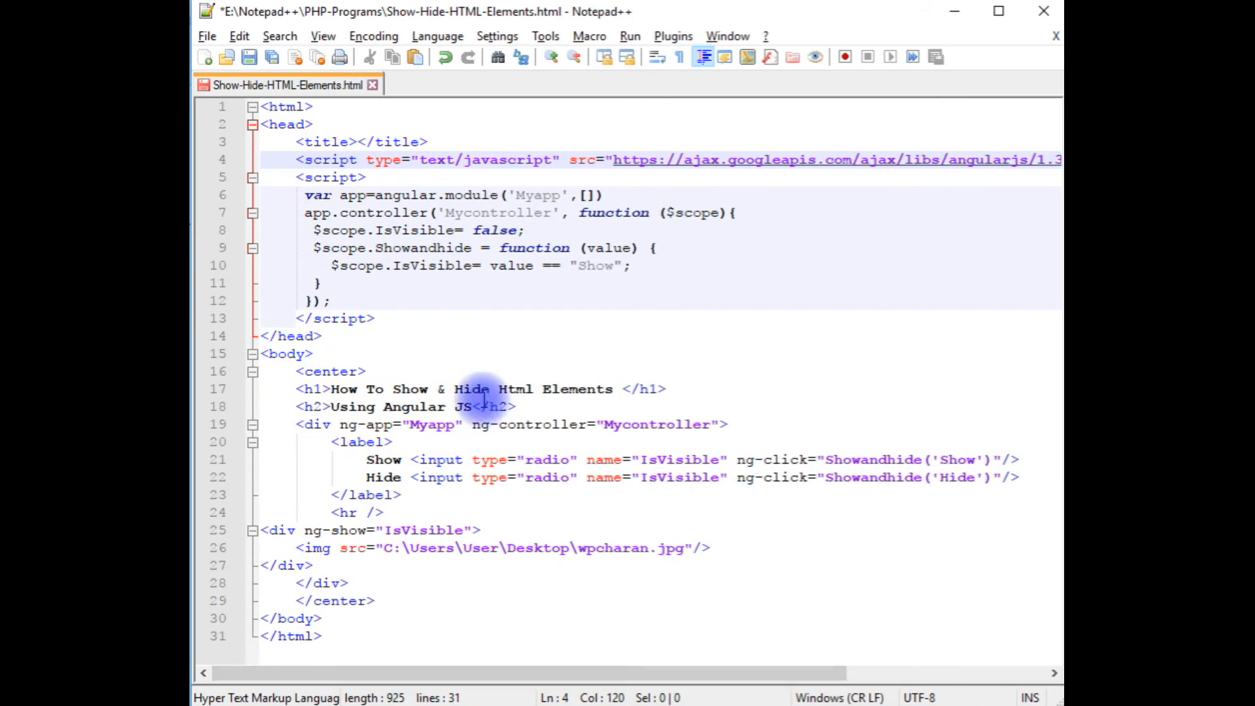
{"action": "mouse_move", "coordinate": [604, 236]}
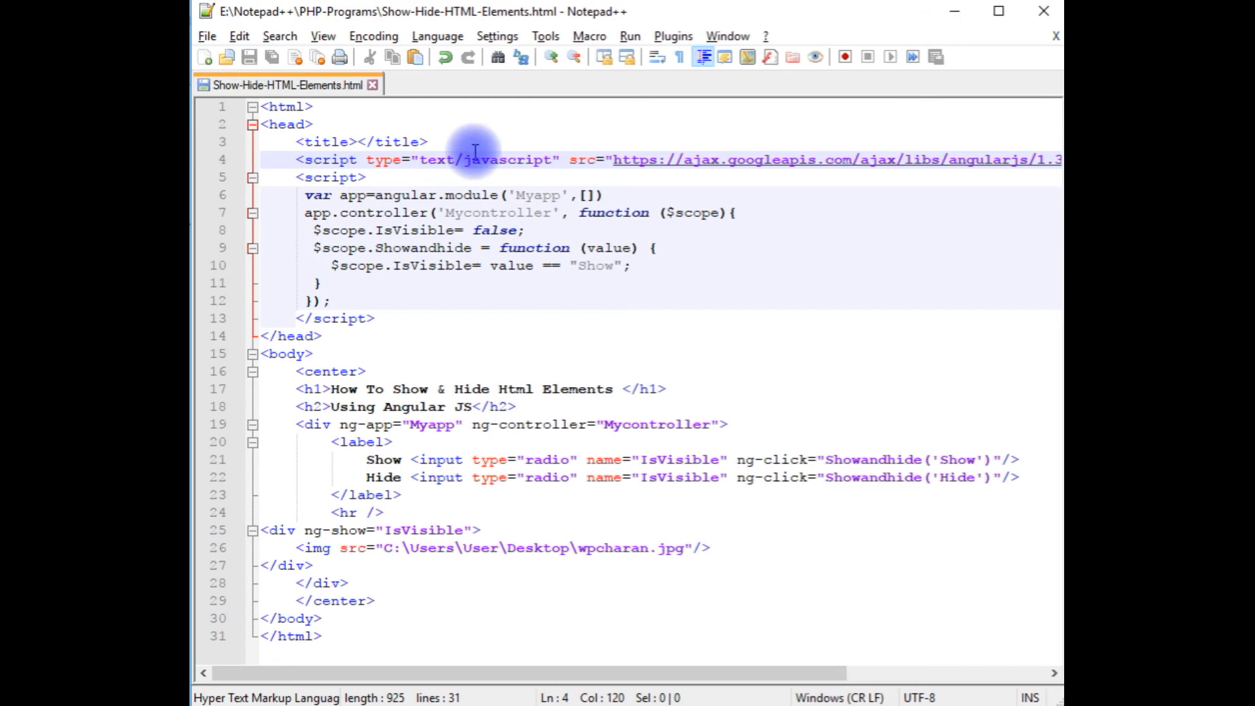
{"action": "mouse_move", "coordinate": [453, 439]}
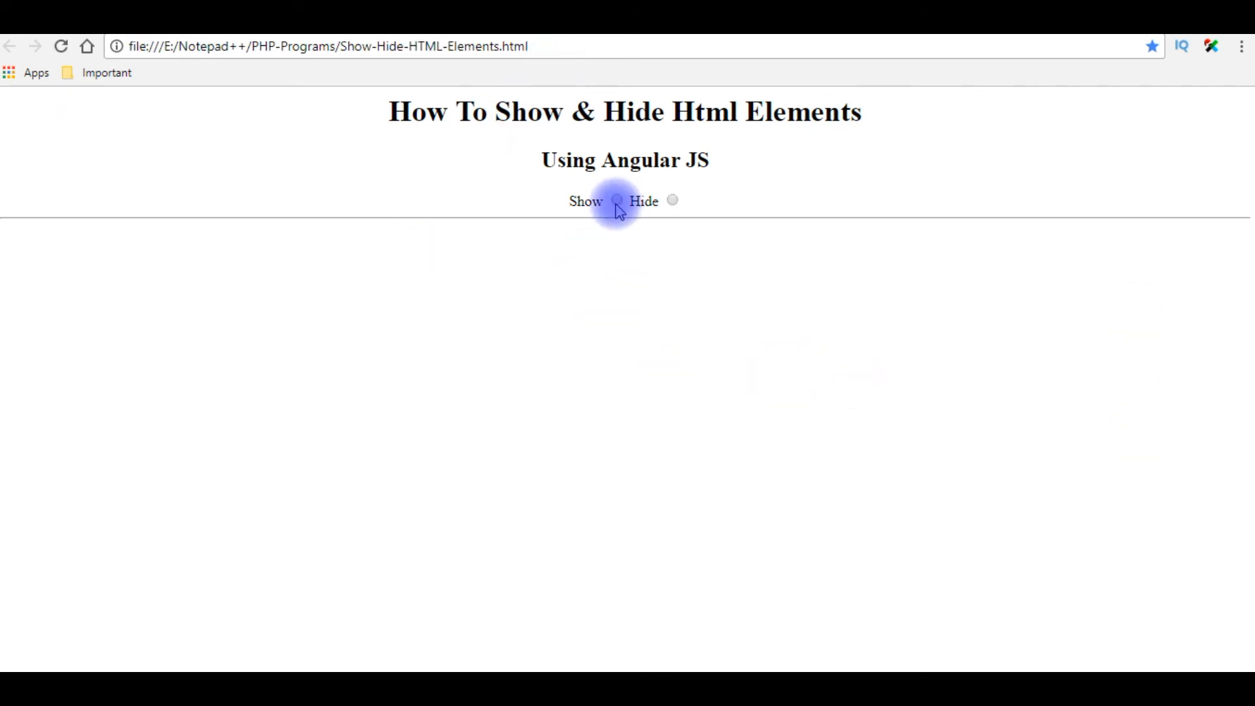
Choose Show to reveal the wpcharan image, then Hide to make it disappear.
{"action": "left_click", "coordinate": [616, 200]}
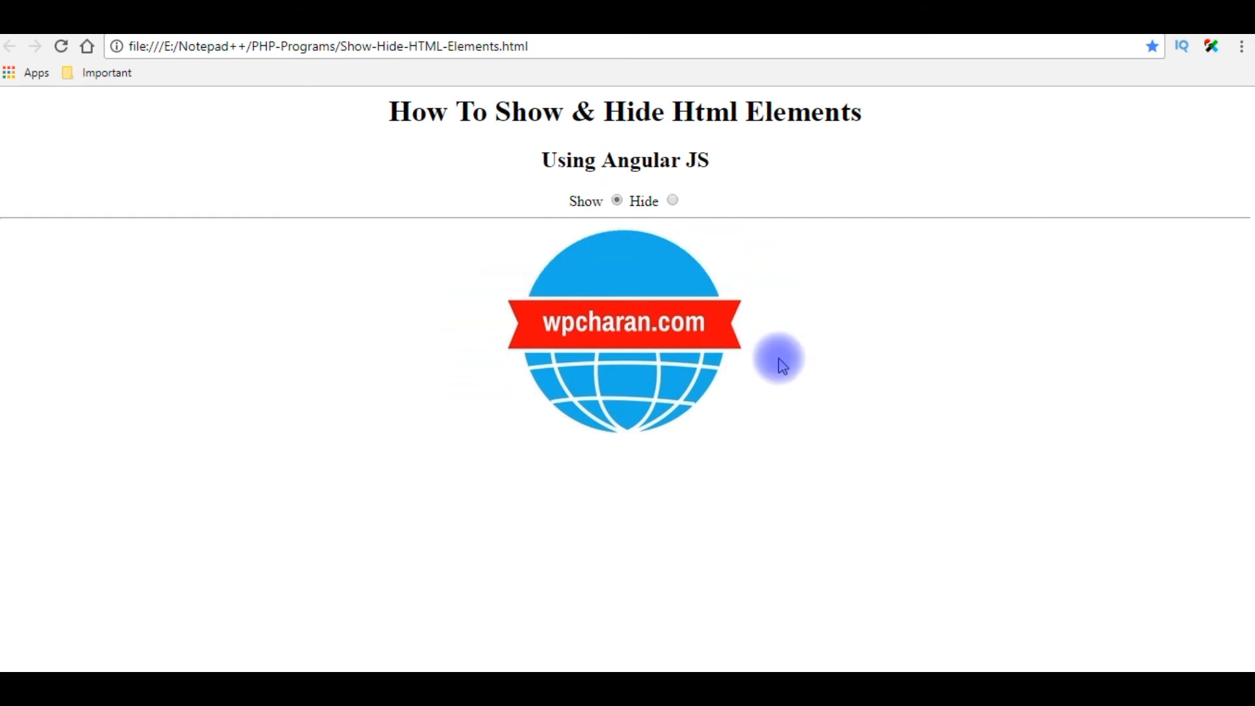
{"action": "mouse_move", "coordinate": [718, 264]}
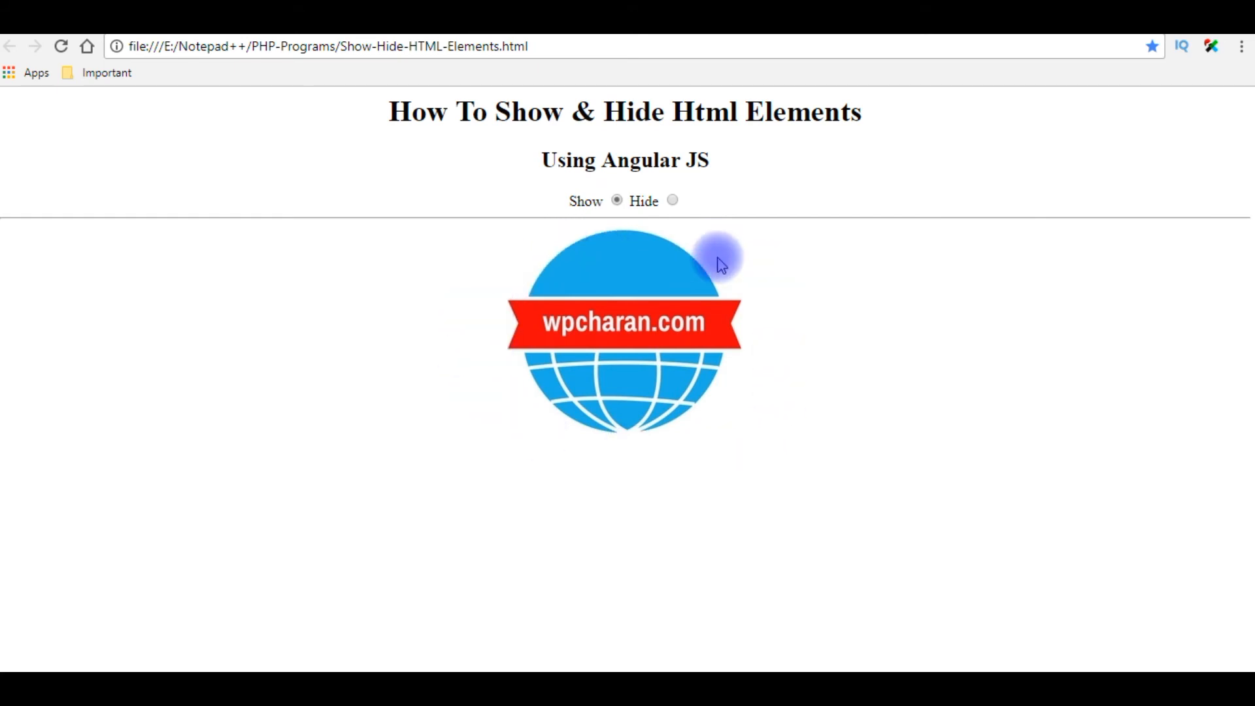
{"action": "left_click", "coordinate": [671, 200]}
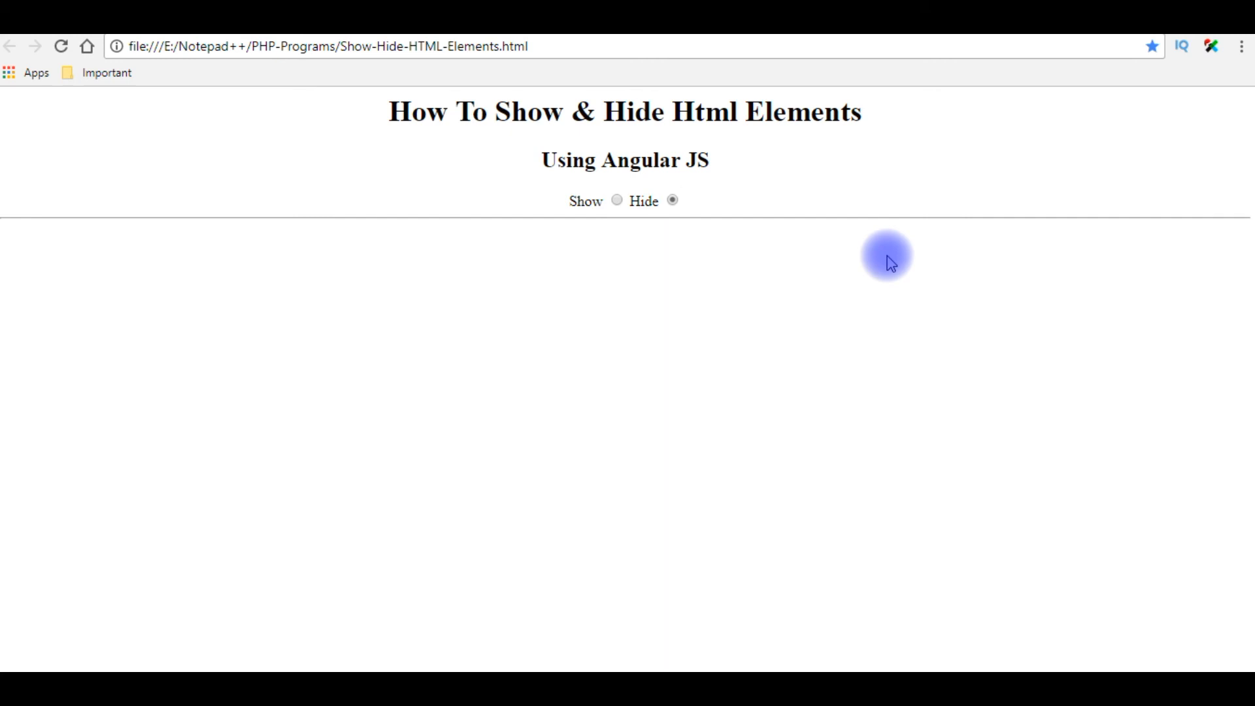
{"action": "mouse_move", "coordinate": [751, 332]}
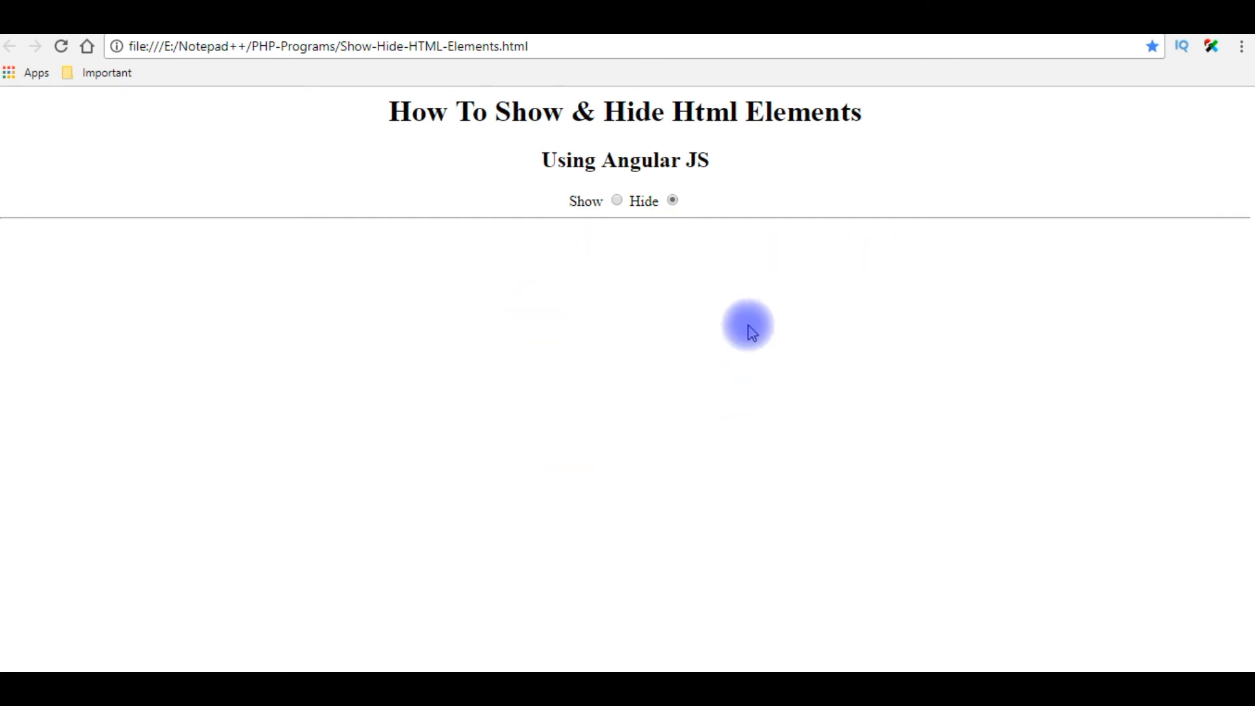